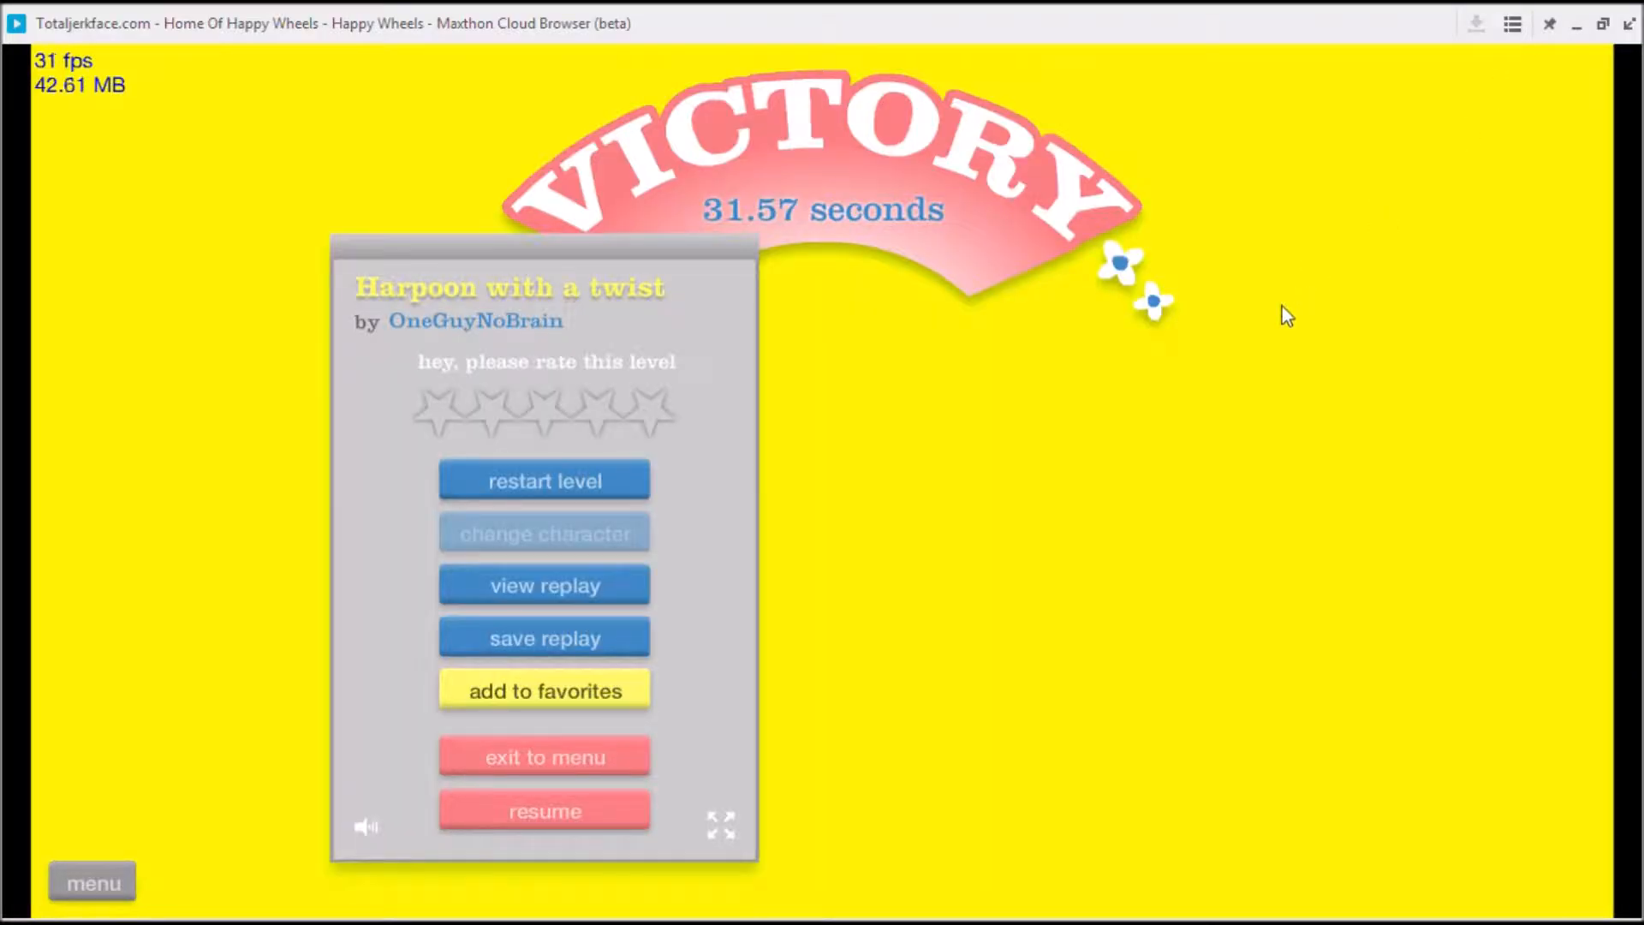
mouse_move(1111, 509)
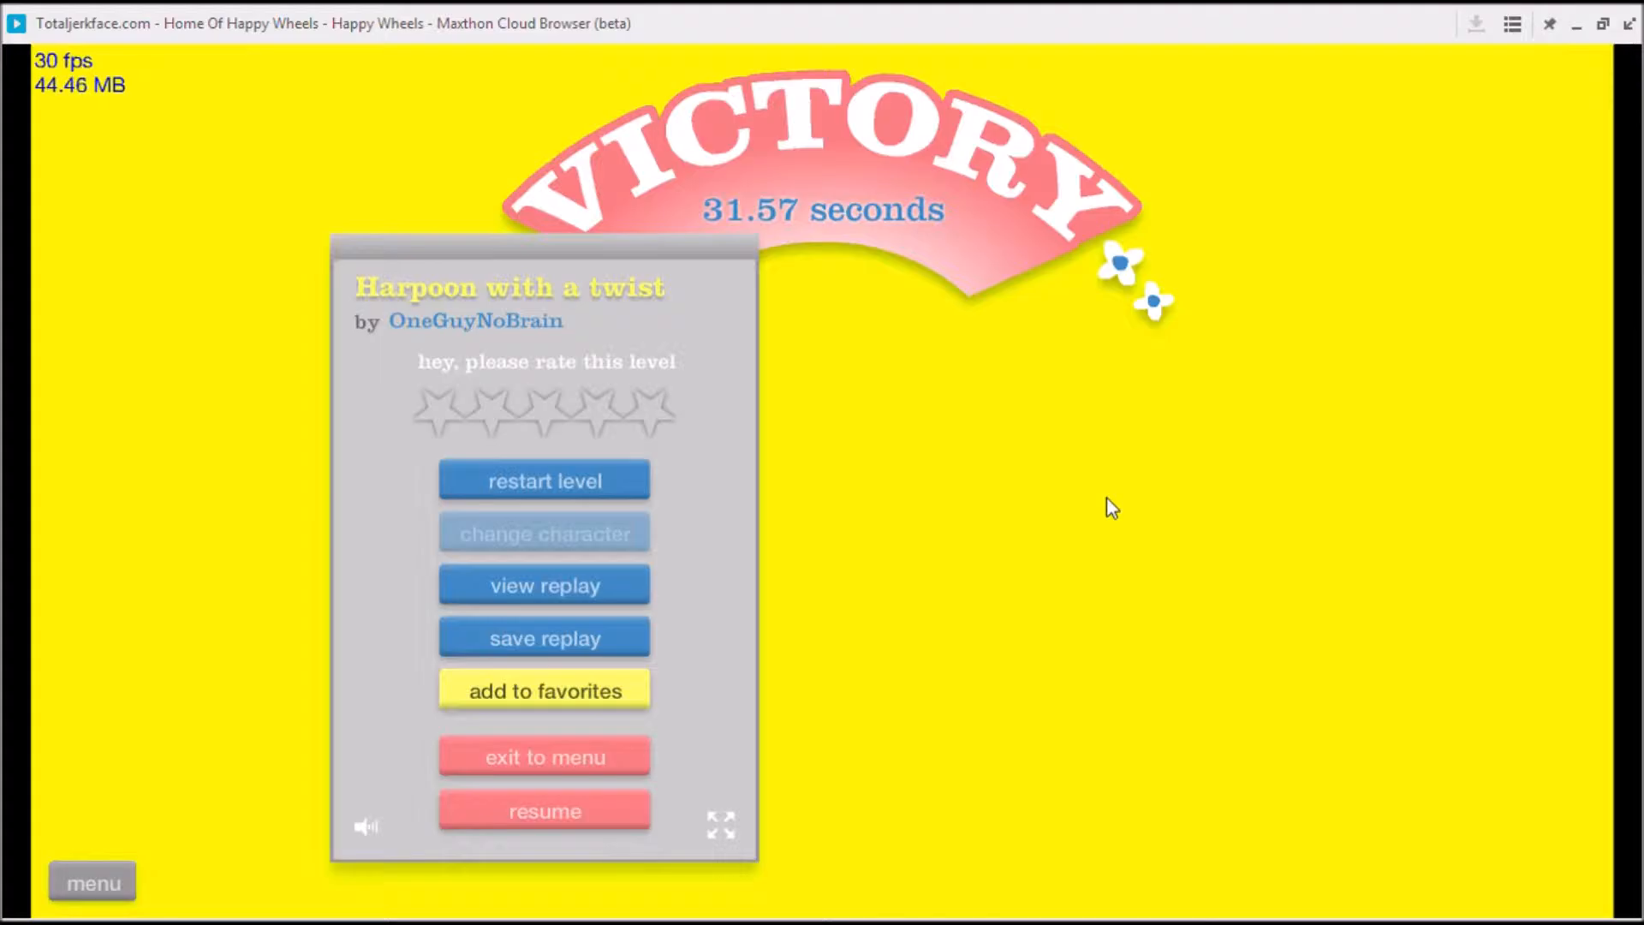
mouse_move(789, 706)
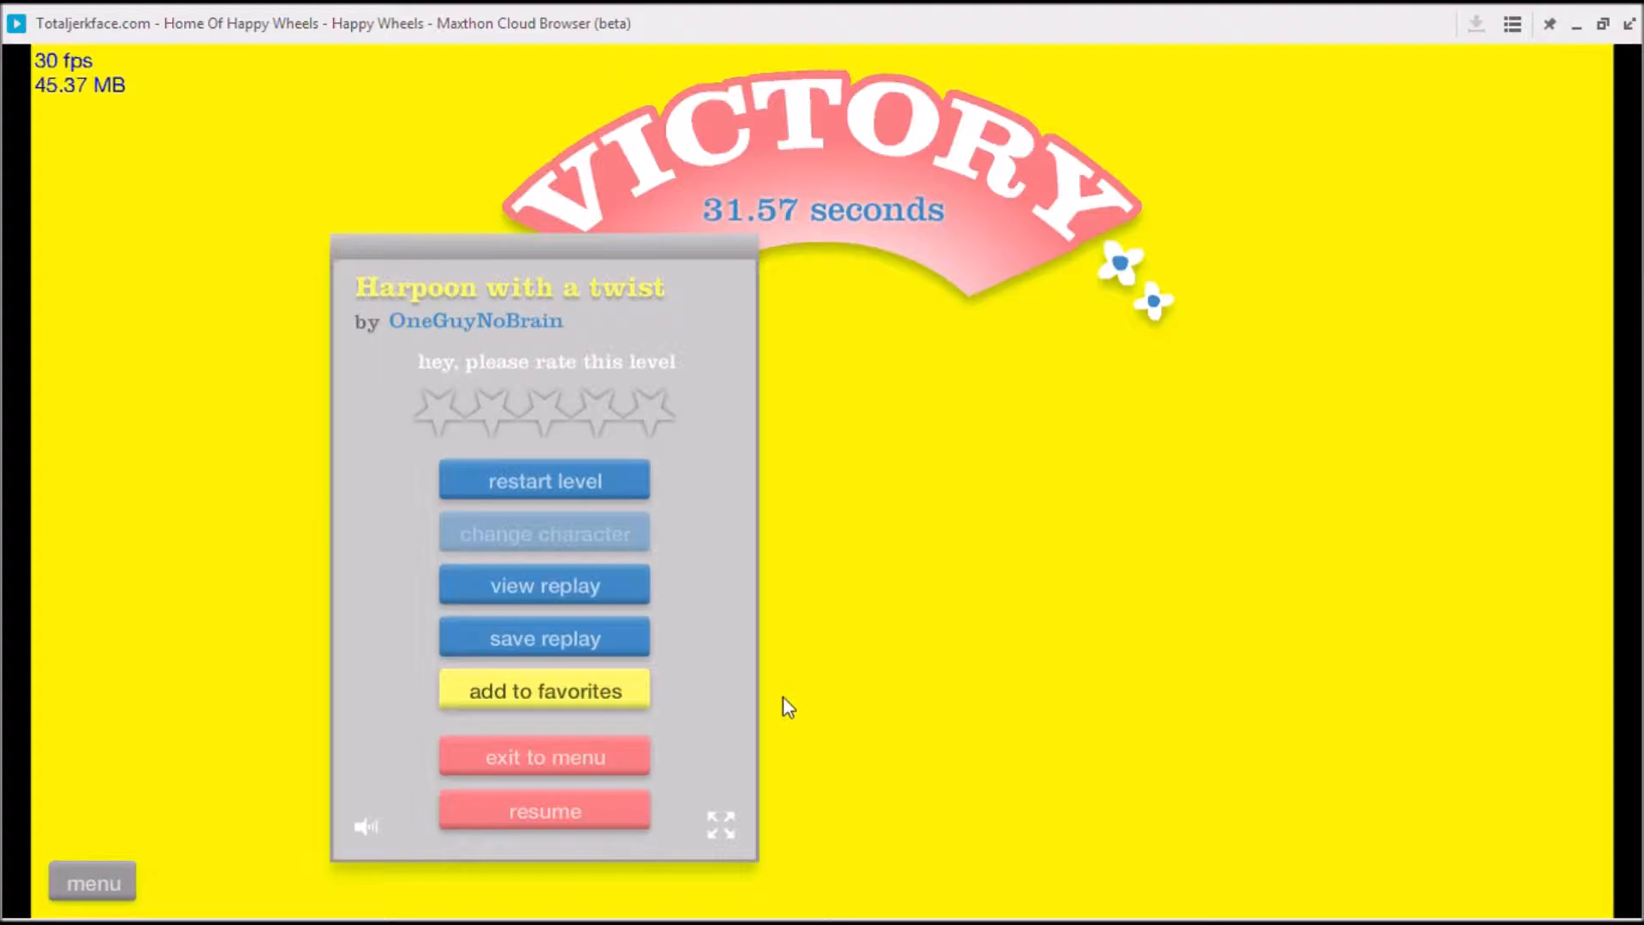
mouse_move(123, 865)
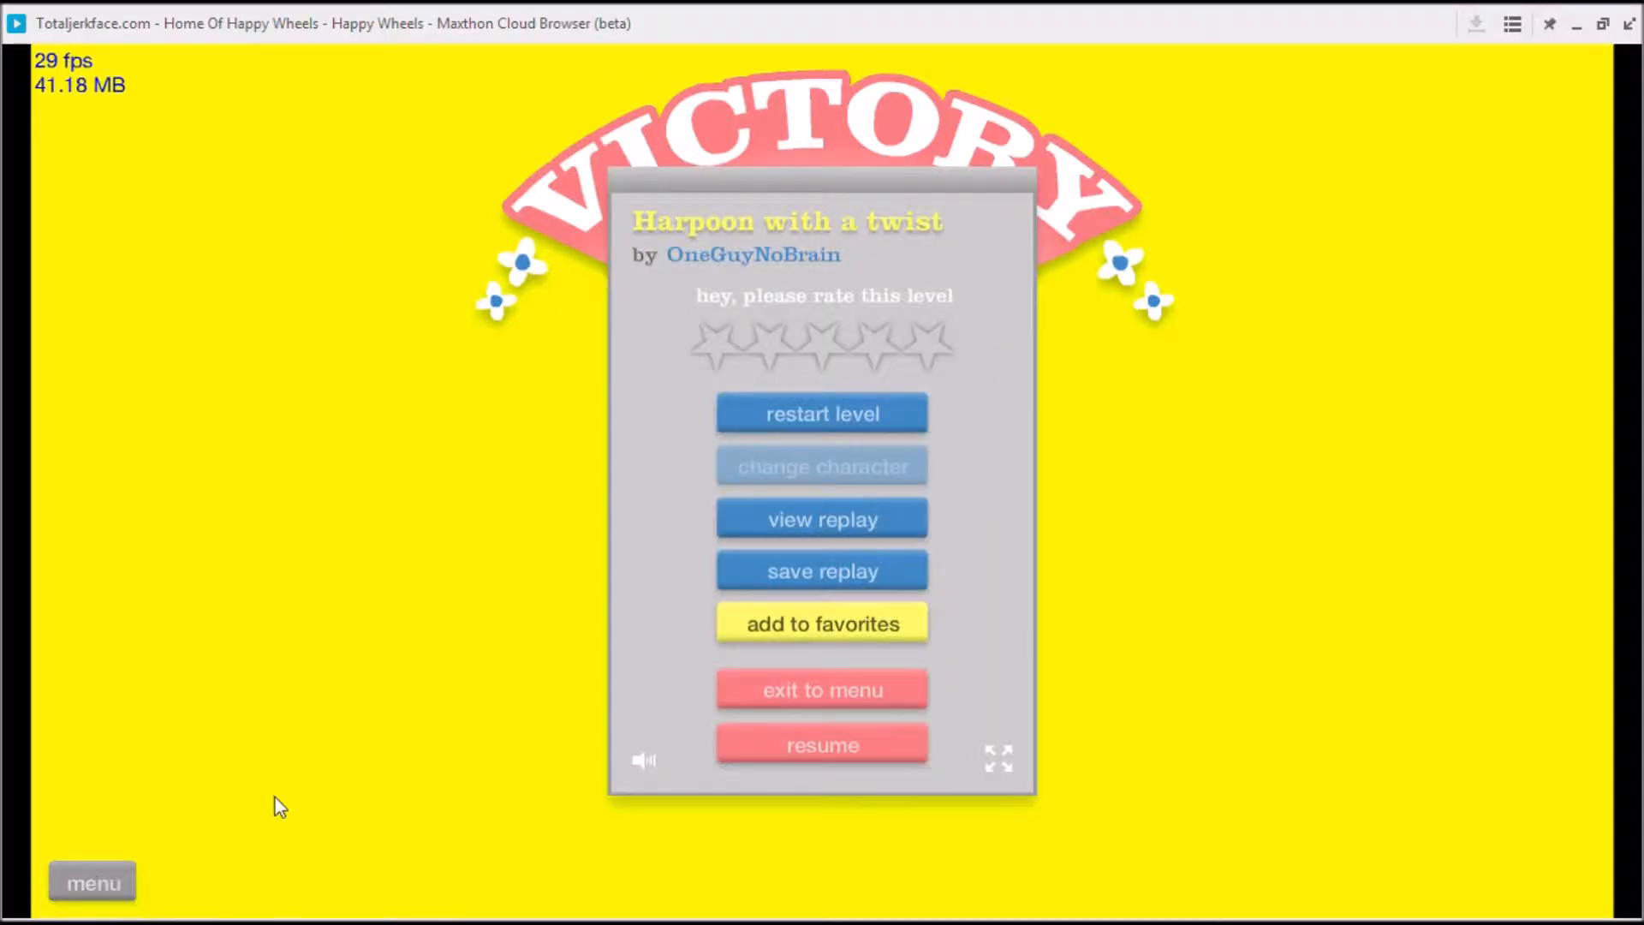
mouse_move(882, 708)
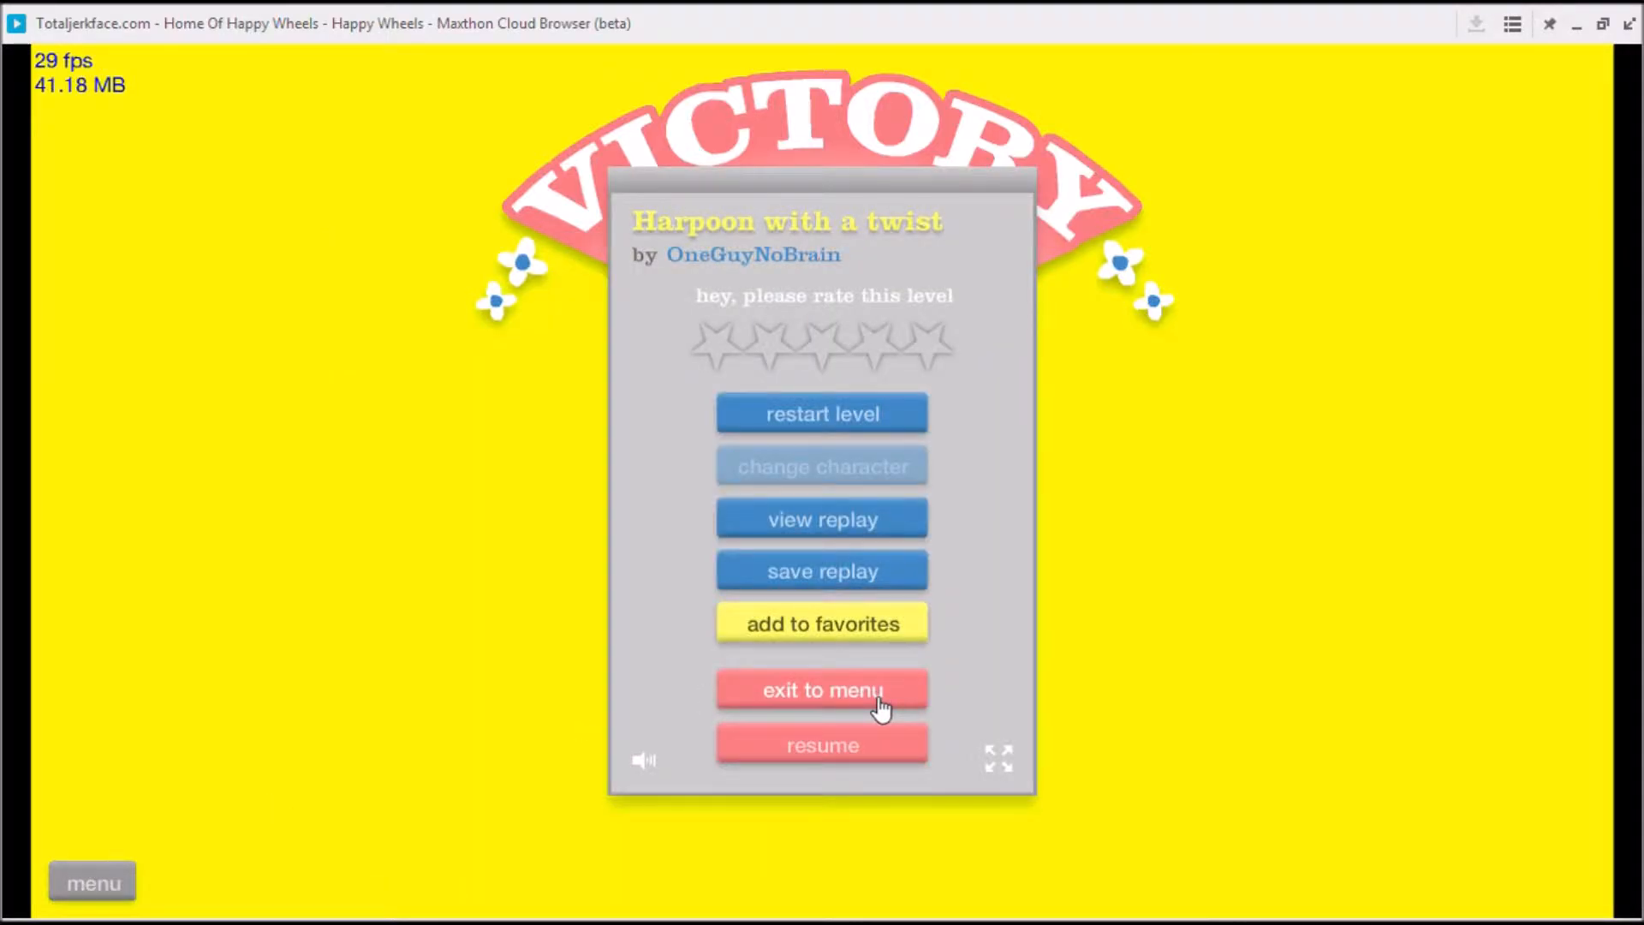
- Exit the finished level and open details of 'Ball Throw' by Nice further down the list
click(822, 690)
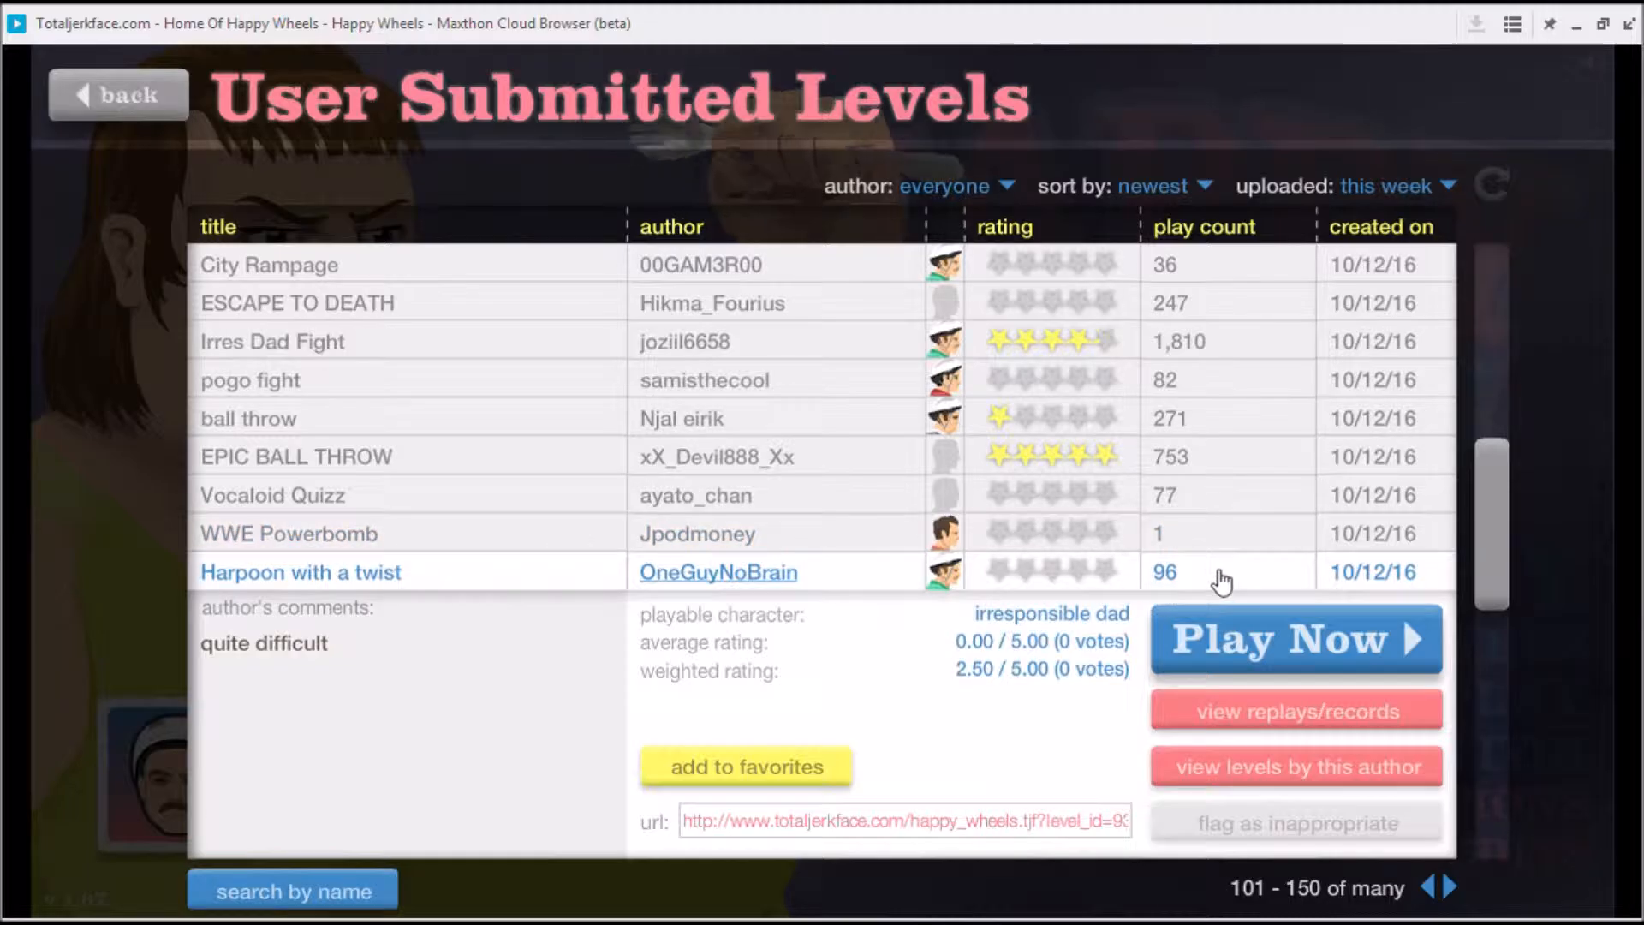
scroll(down, 3)
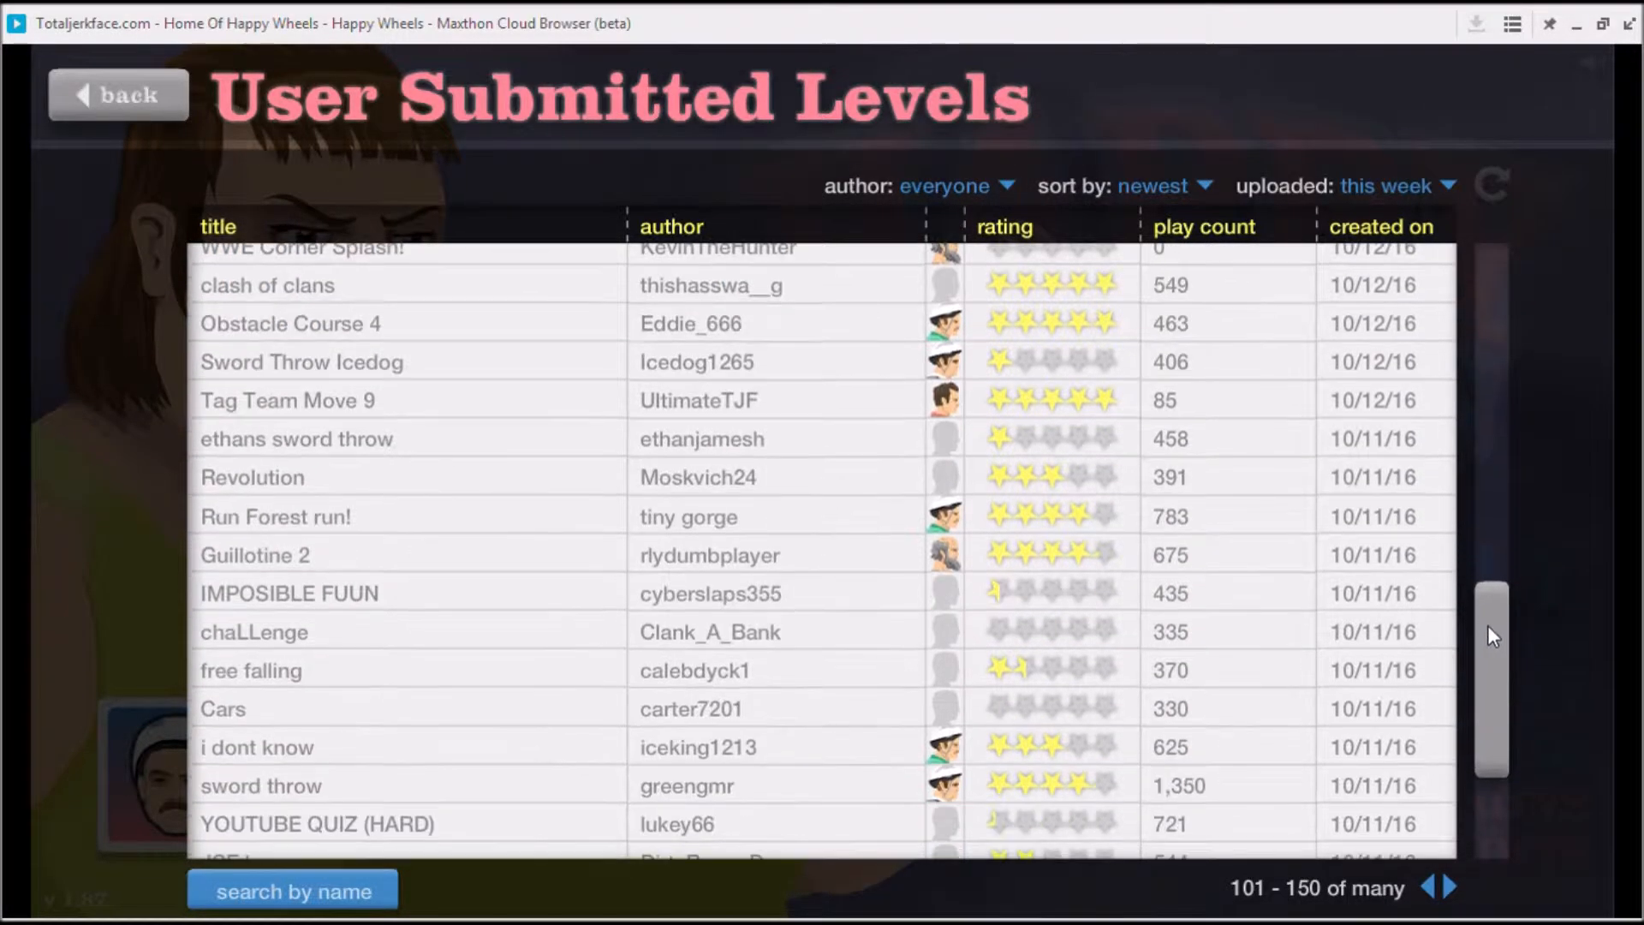
scroll(down, 3)
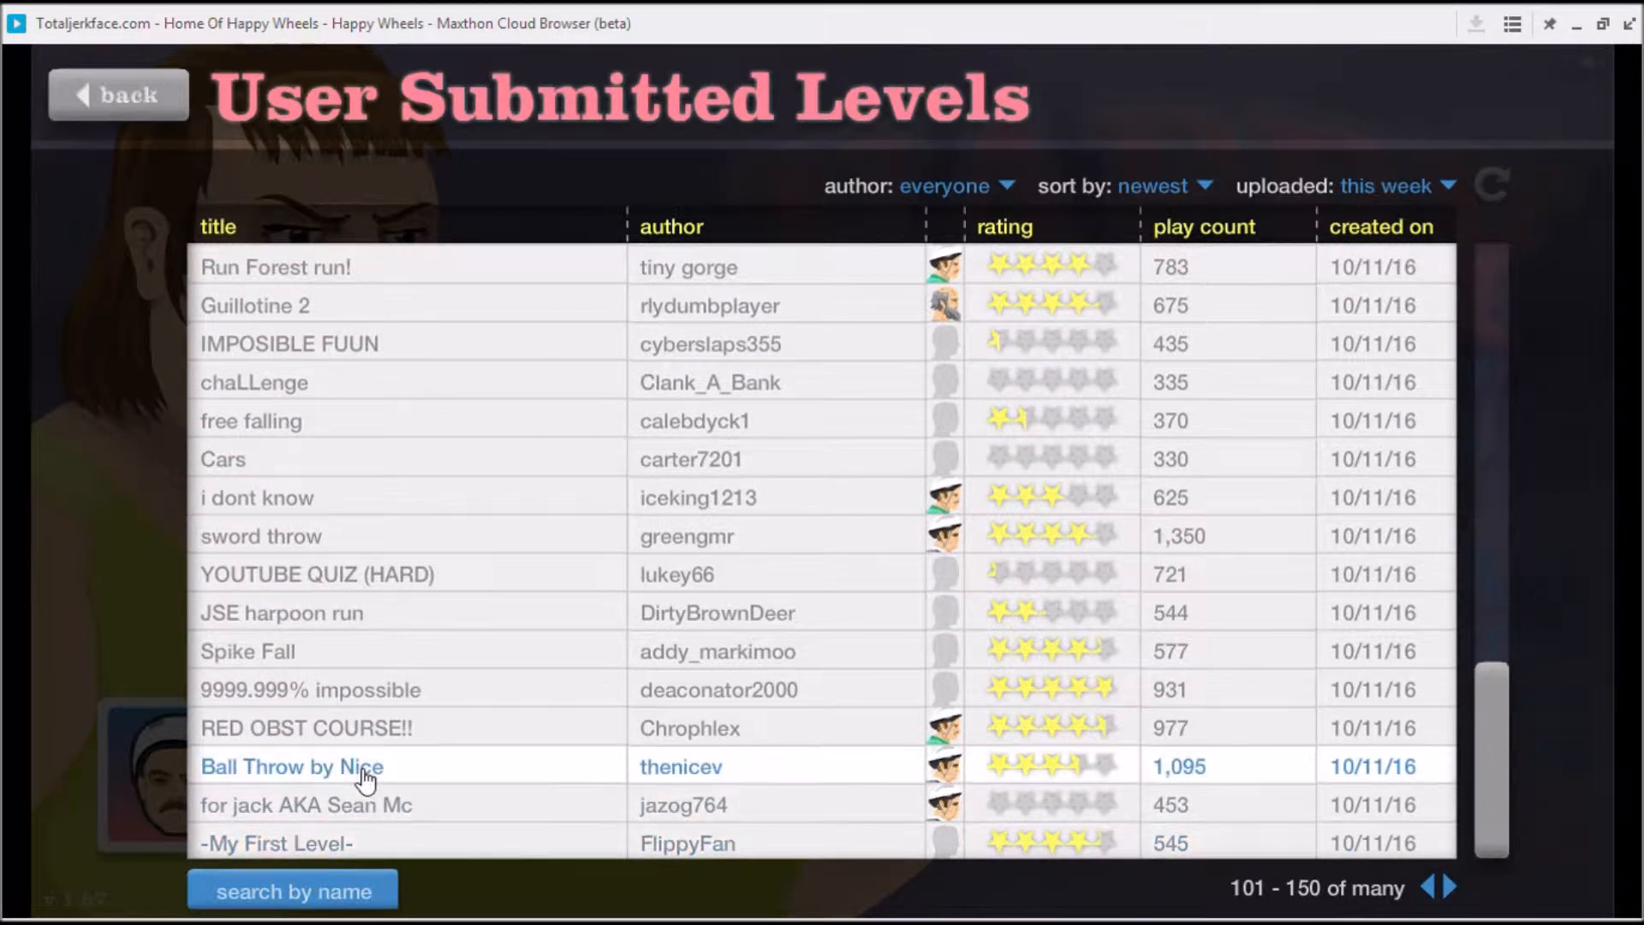
click(291, 766)
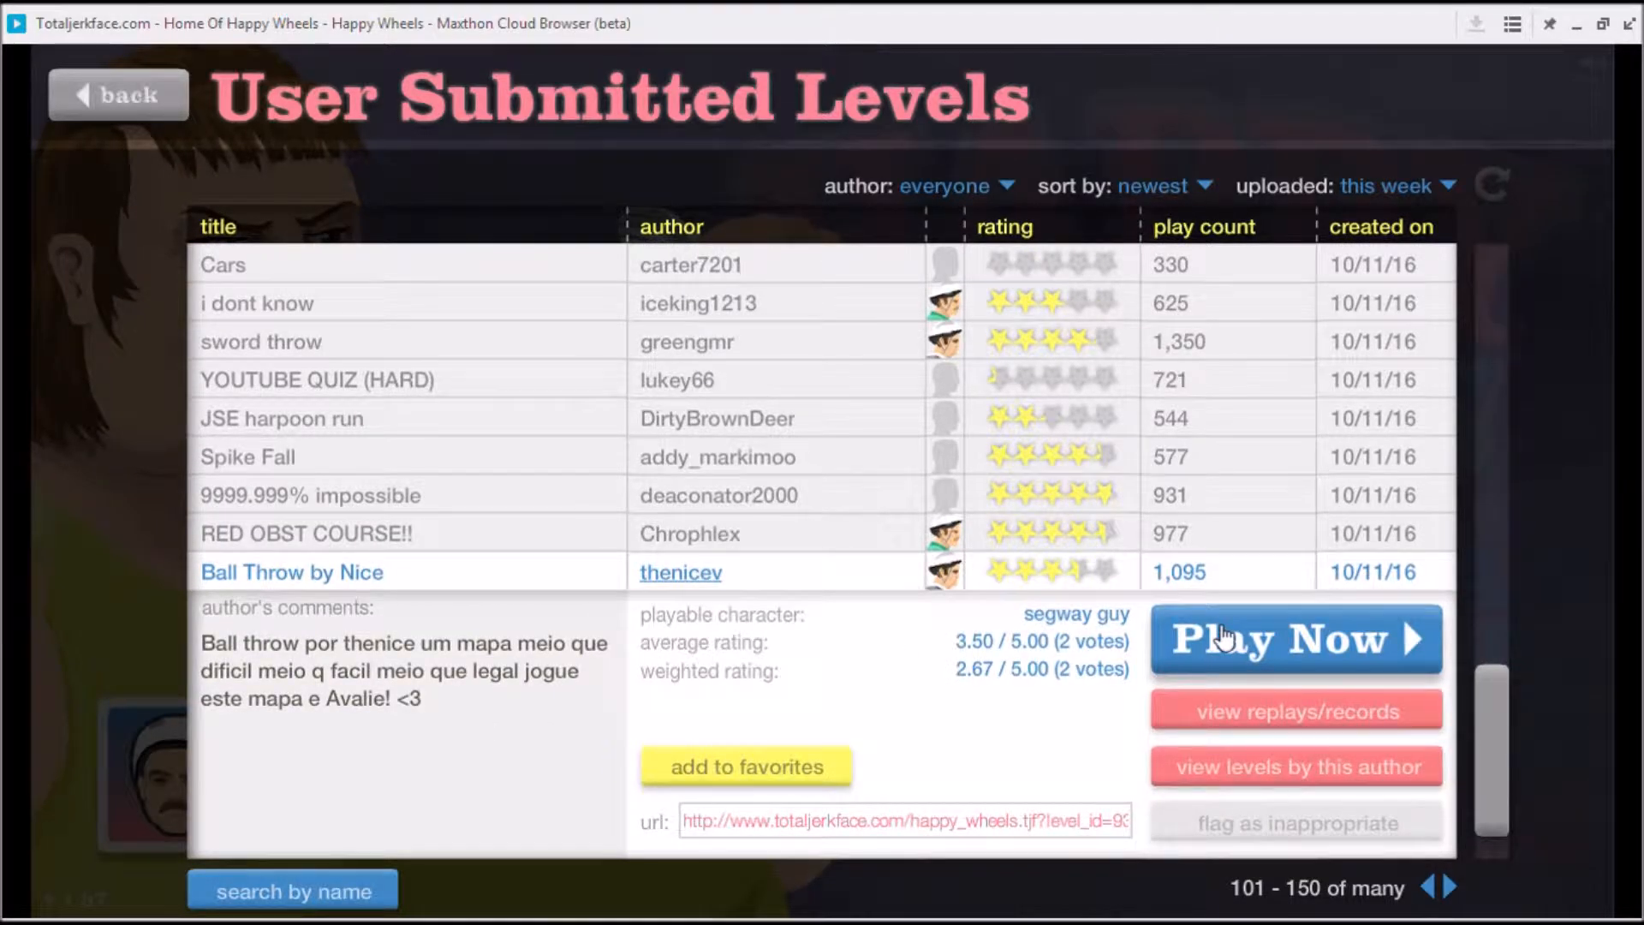
- Start playing the 'Ball Throw' level by Nice
click(1295, 639)
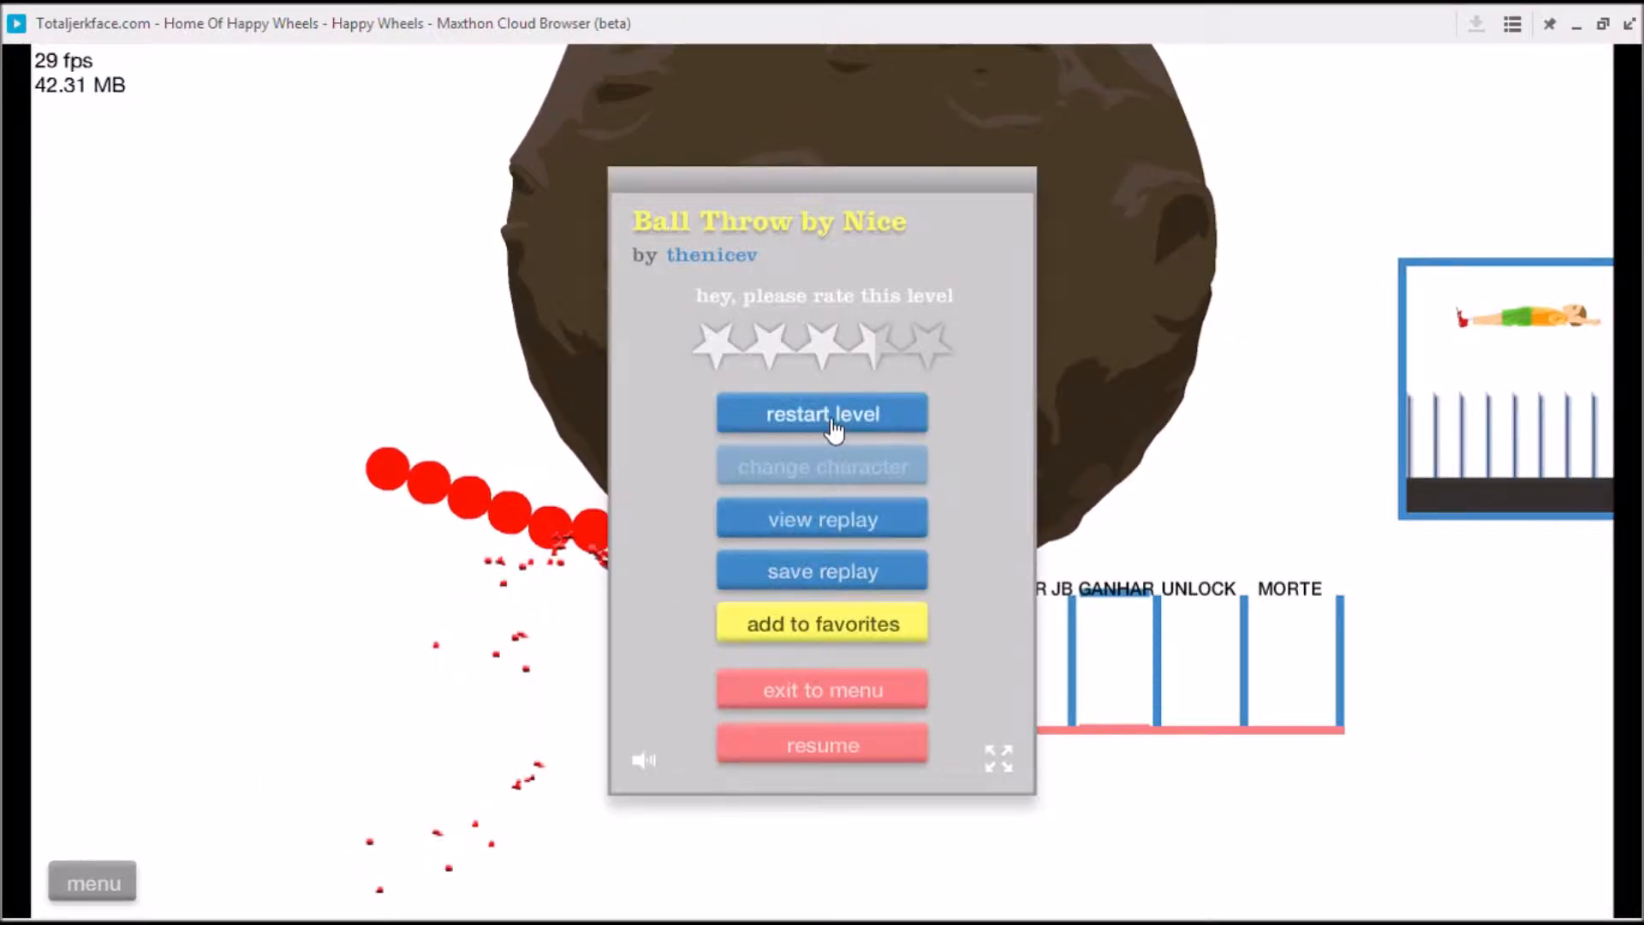
mouse_move(807, 697)
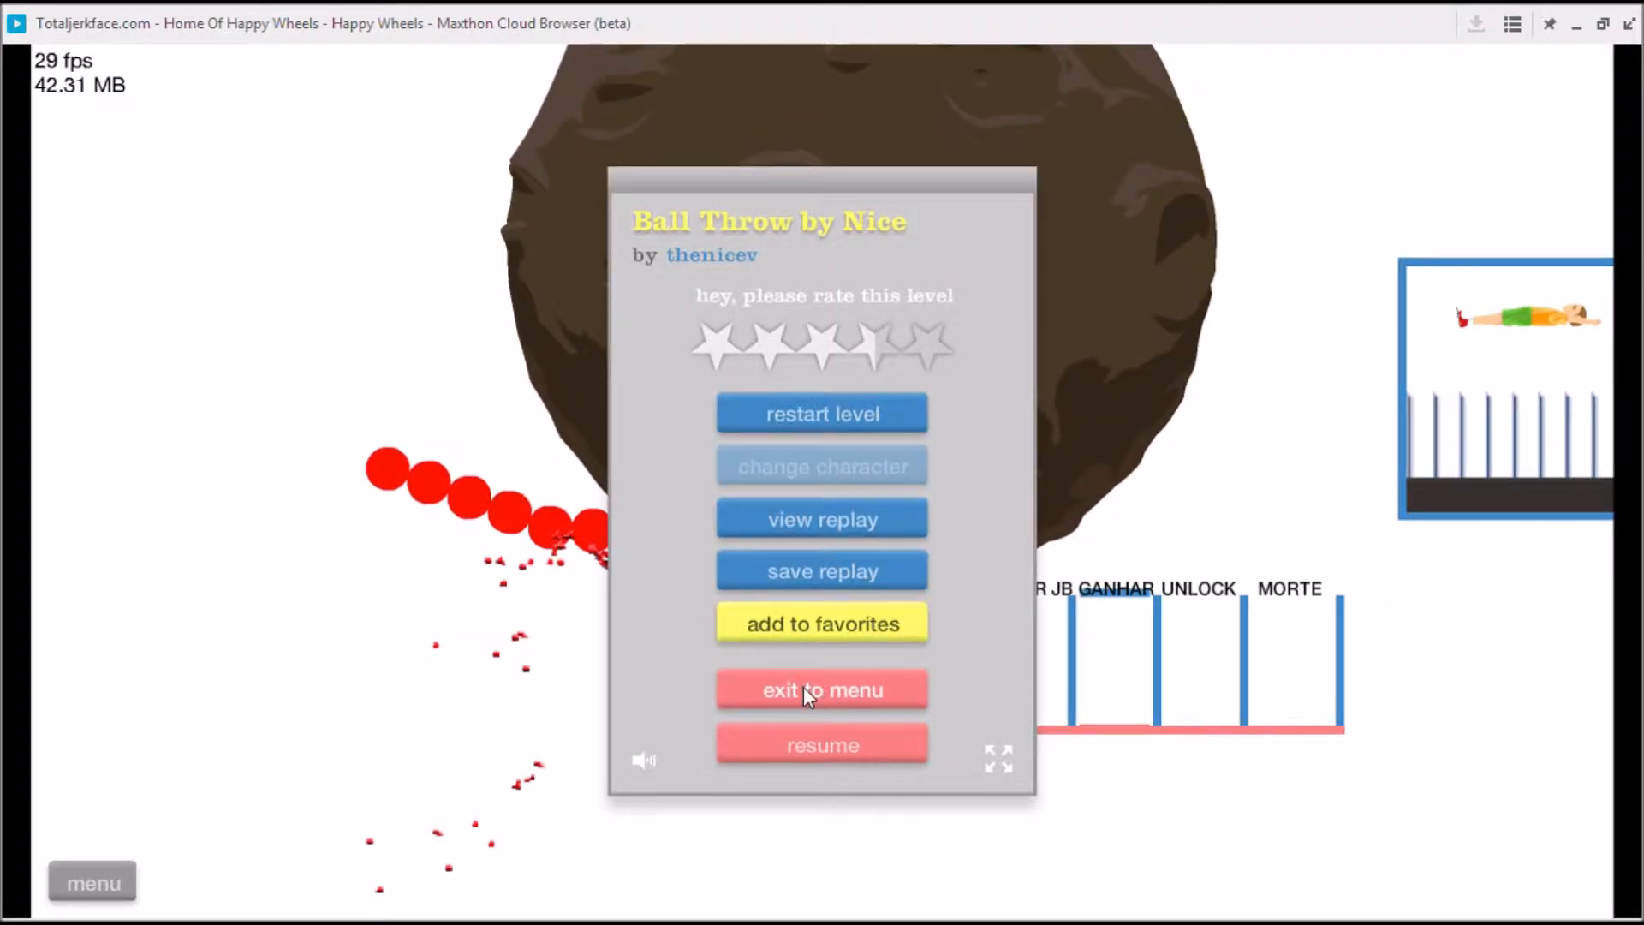
- Exit to the levels list, go to the next page, and open 'ball throw' by specktro xd
click(822, 691)
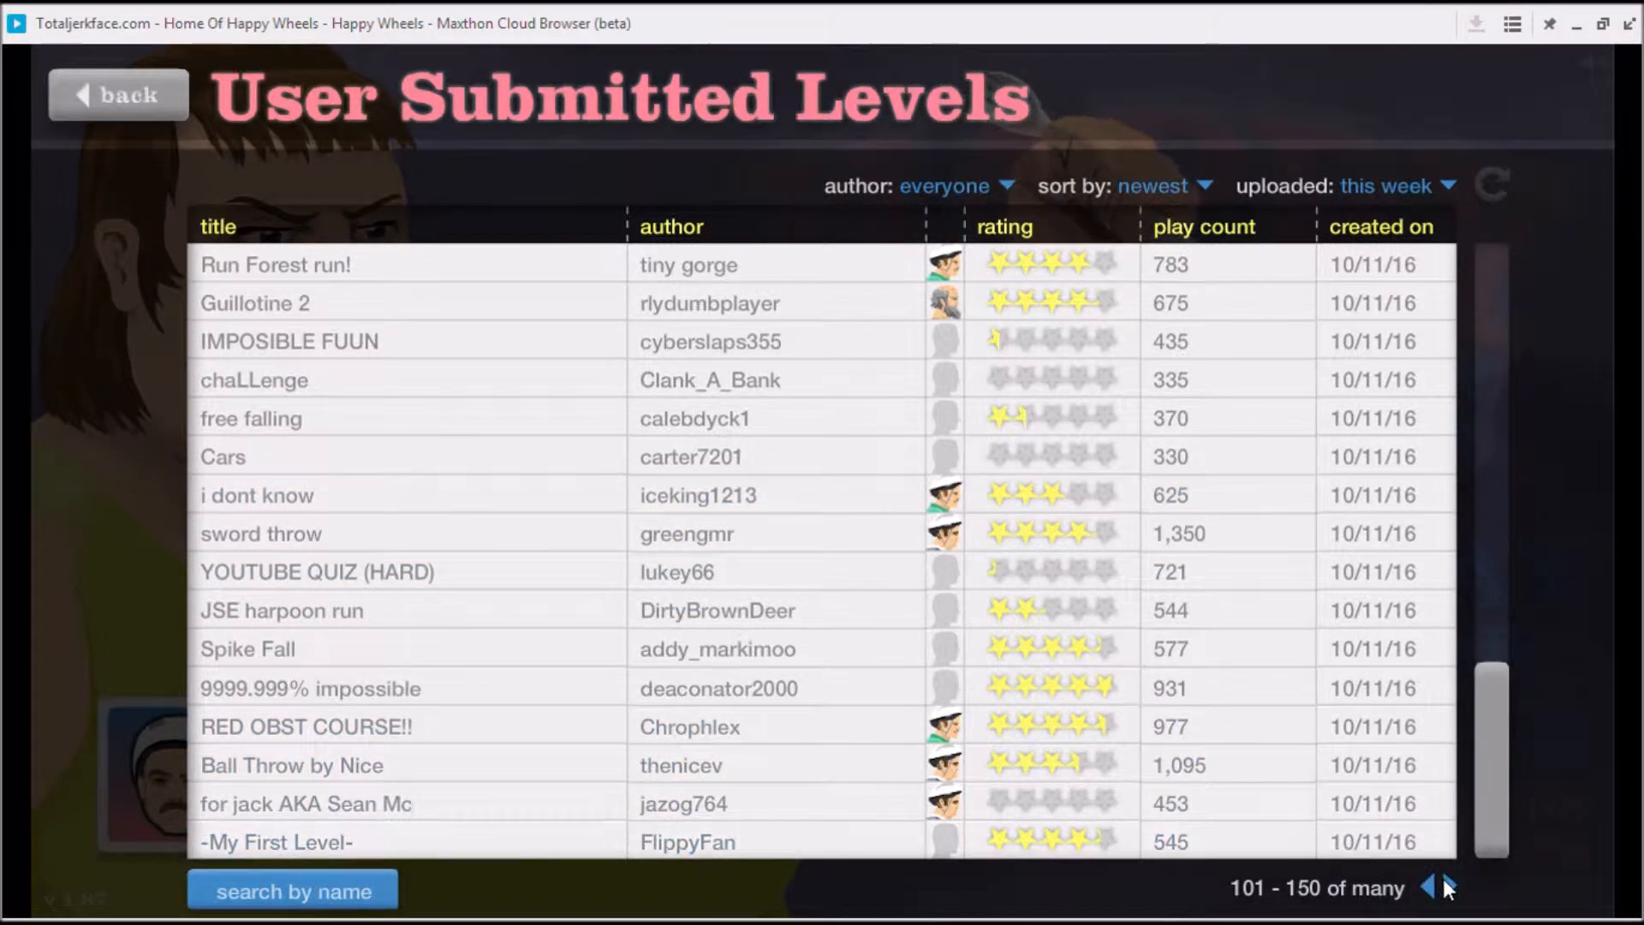
click(1454, 888)
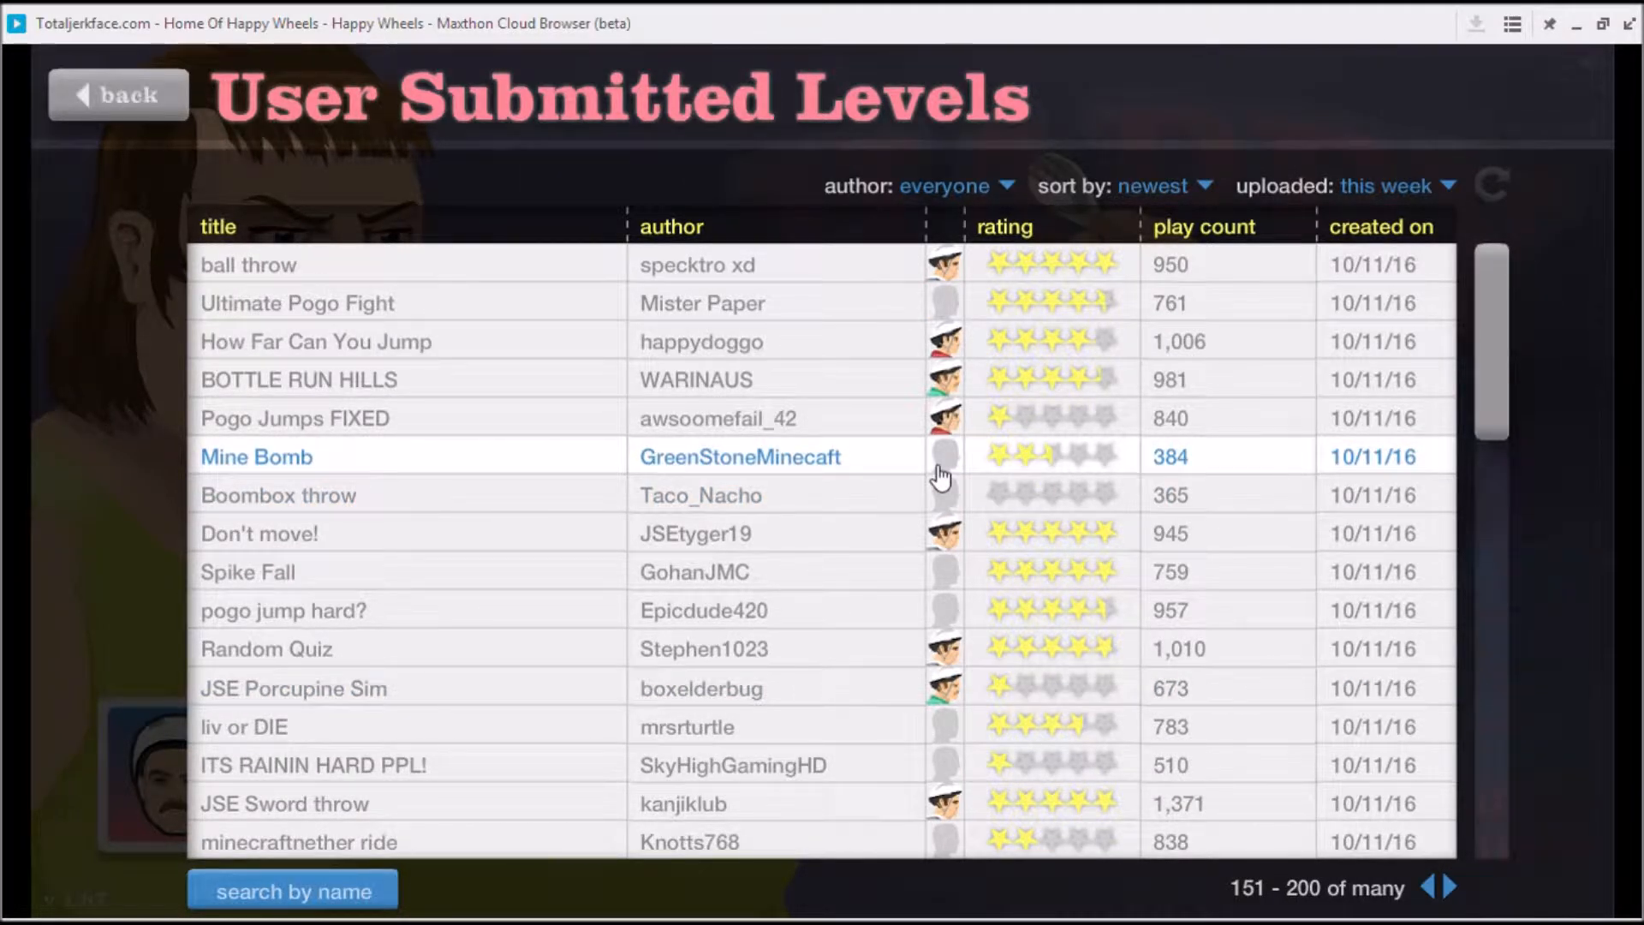
mouse_move(1513, 331)
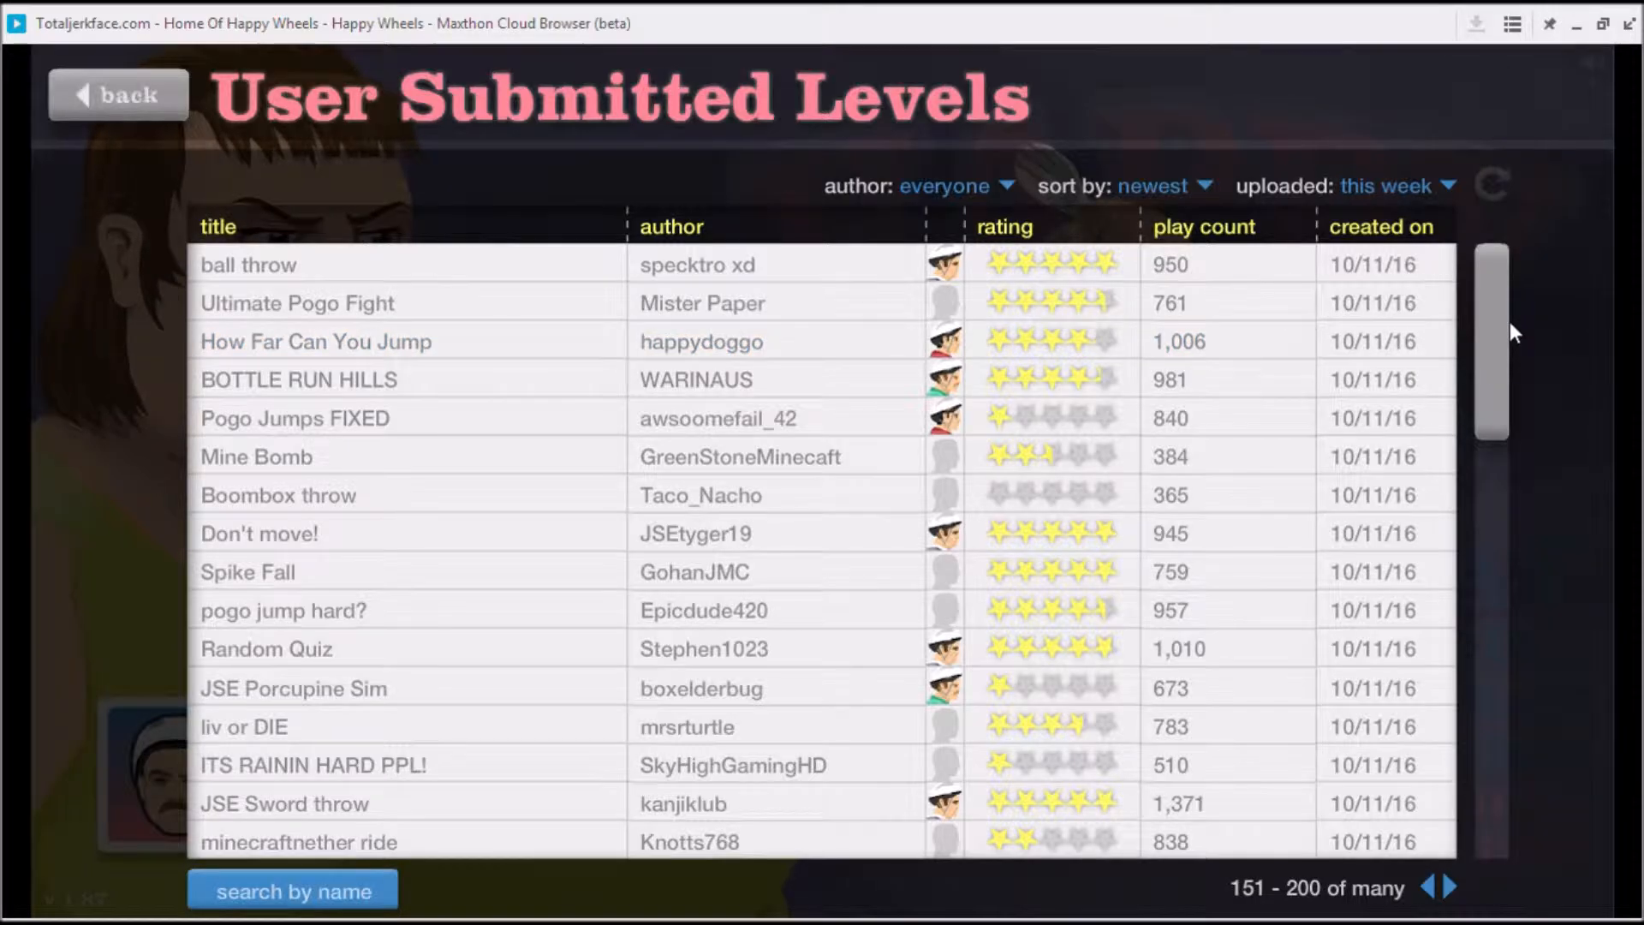
click(248, 265)
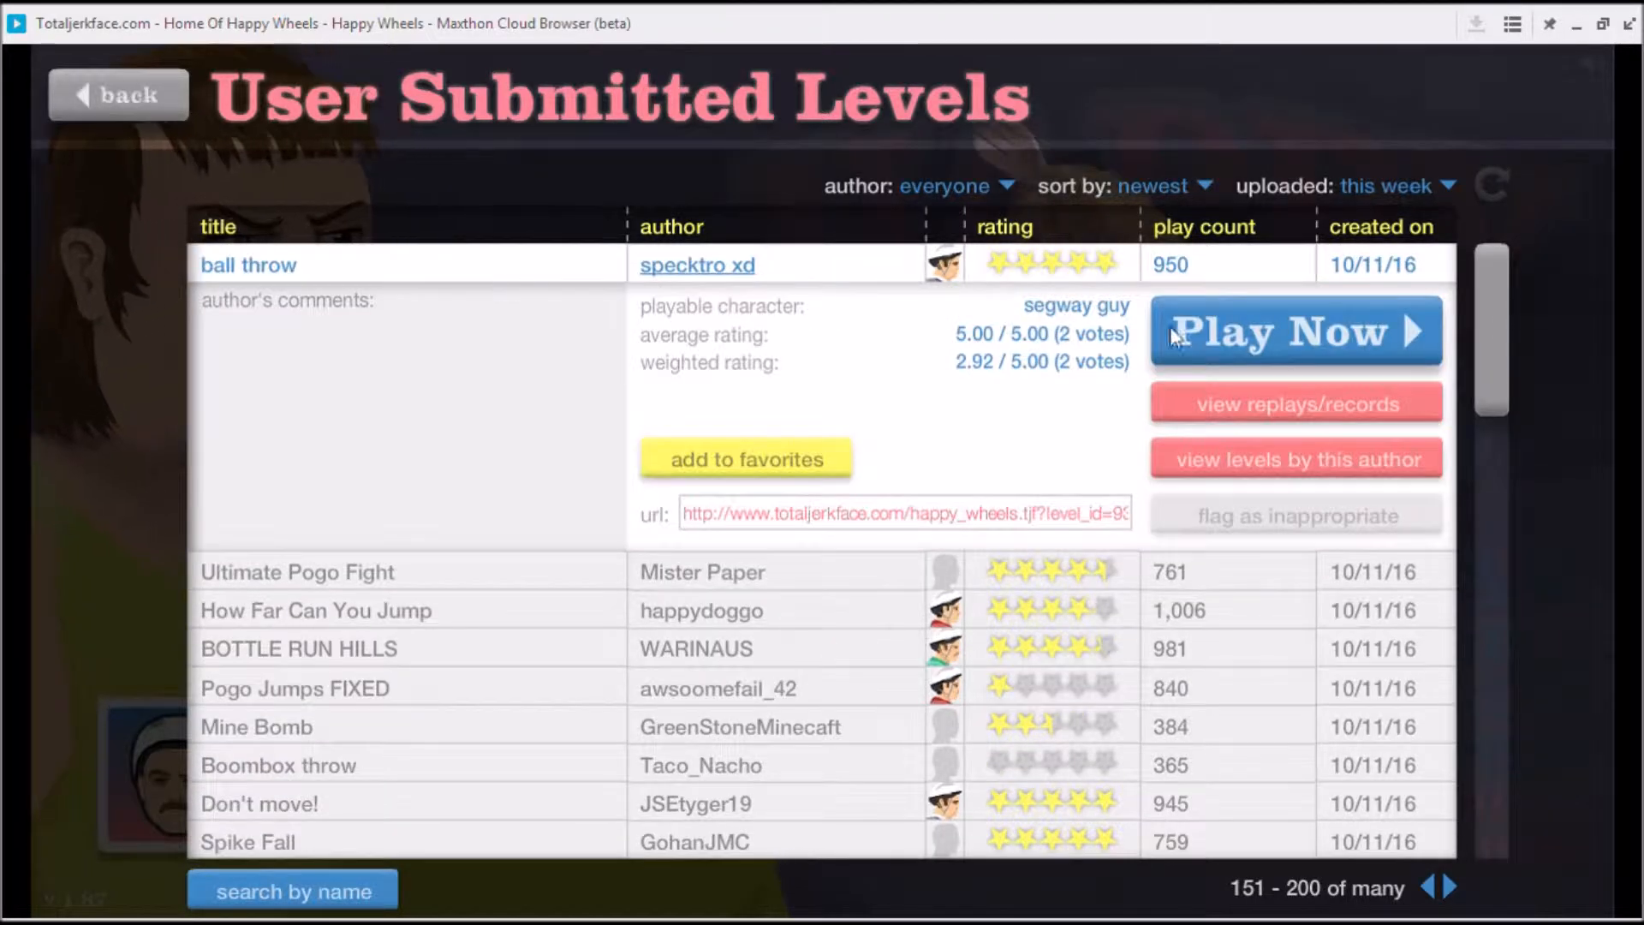
- Play 'ball throw' by specktro xd, then open its pause menu
click(1294, 332)
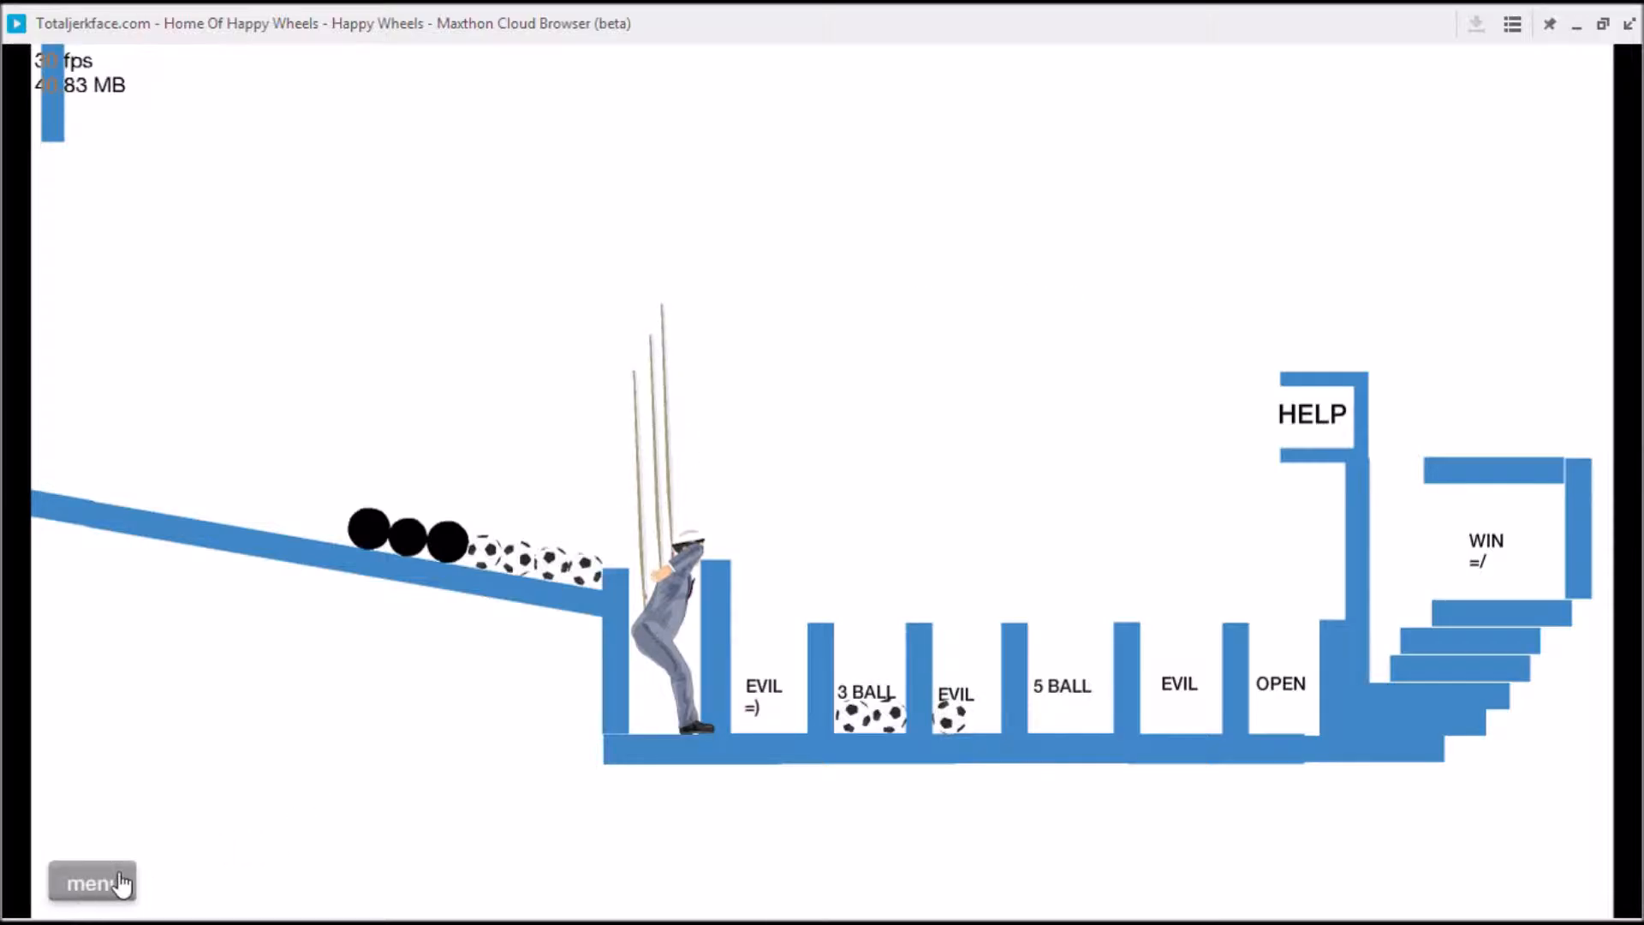
click(93, 881)
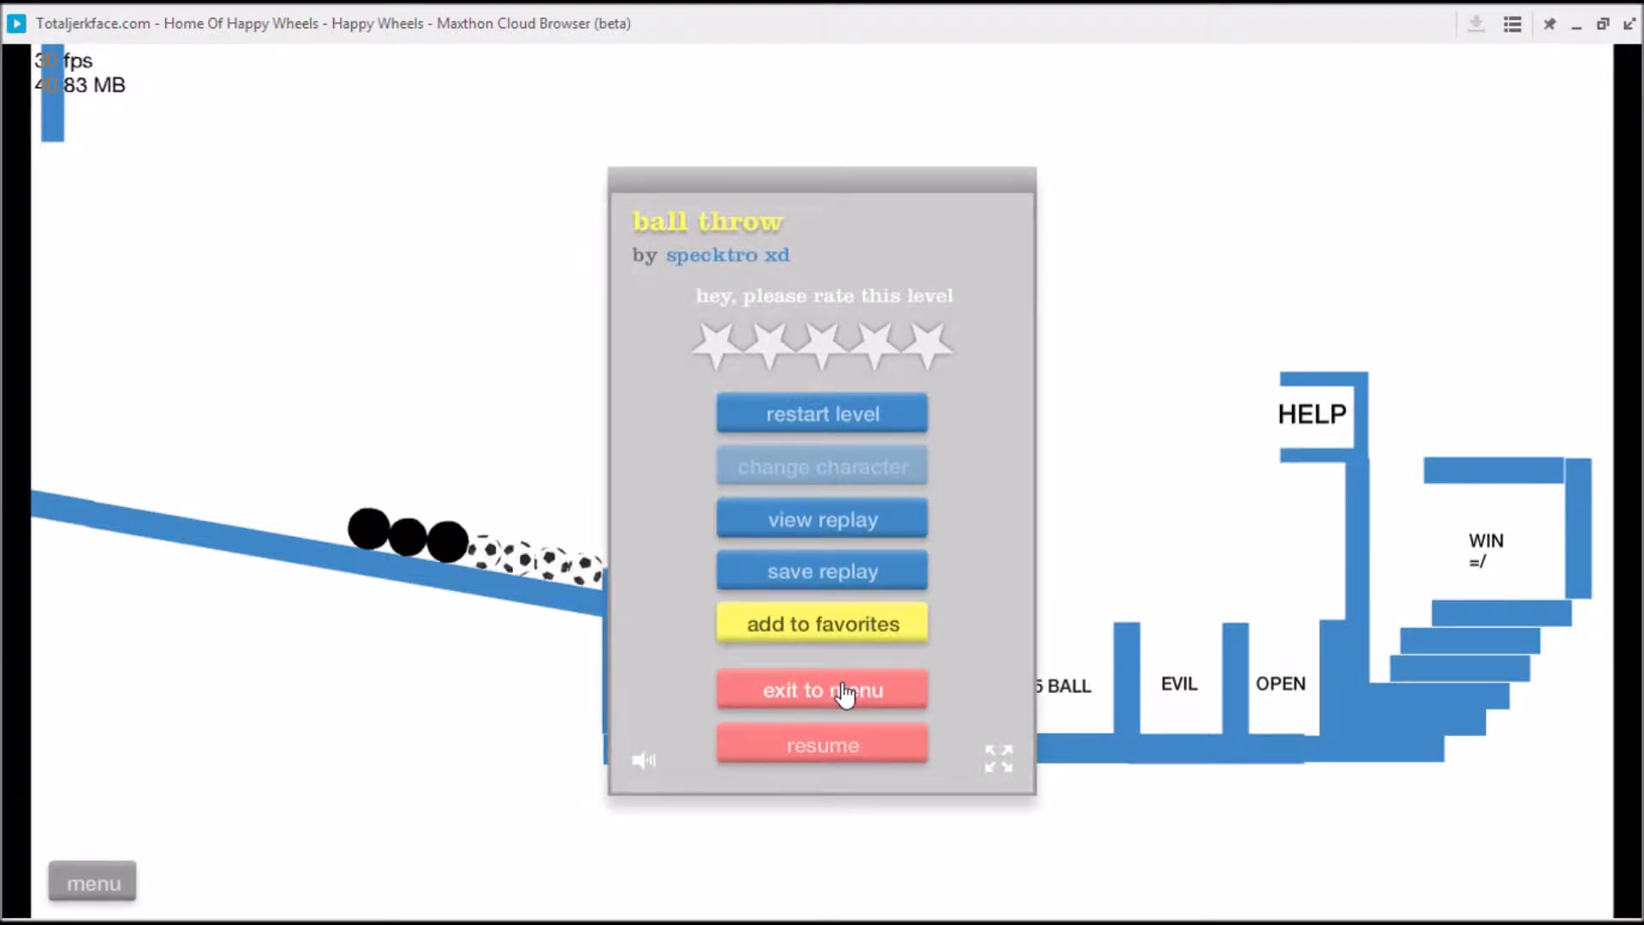
- Exit the level and open details of 'JSE Sword throw' by kanjiklub
click(823, 691)
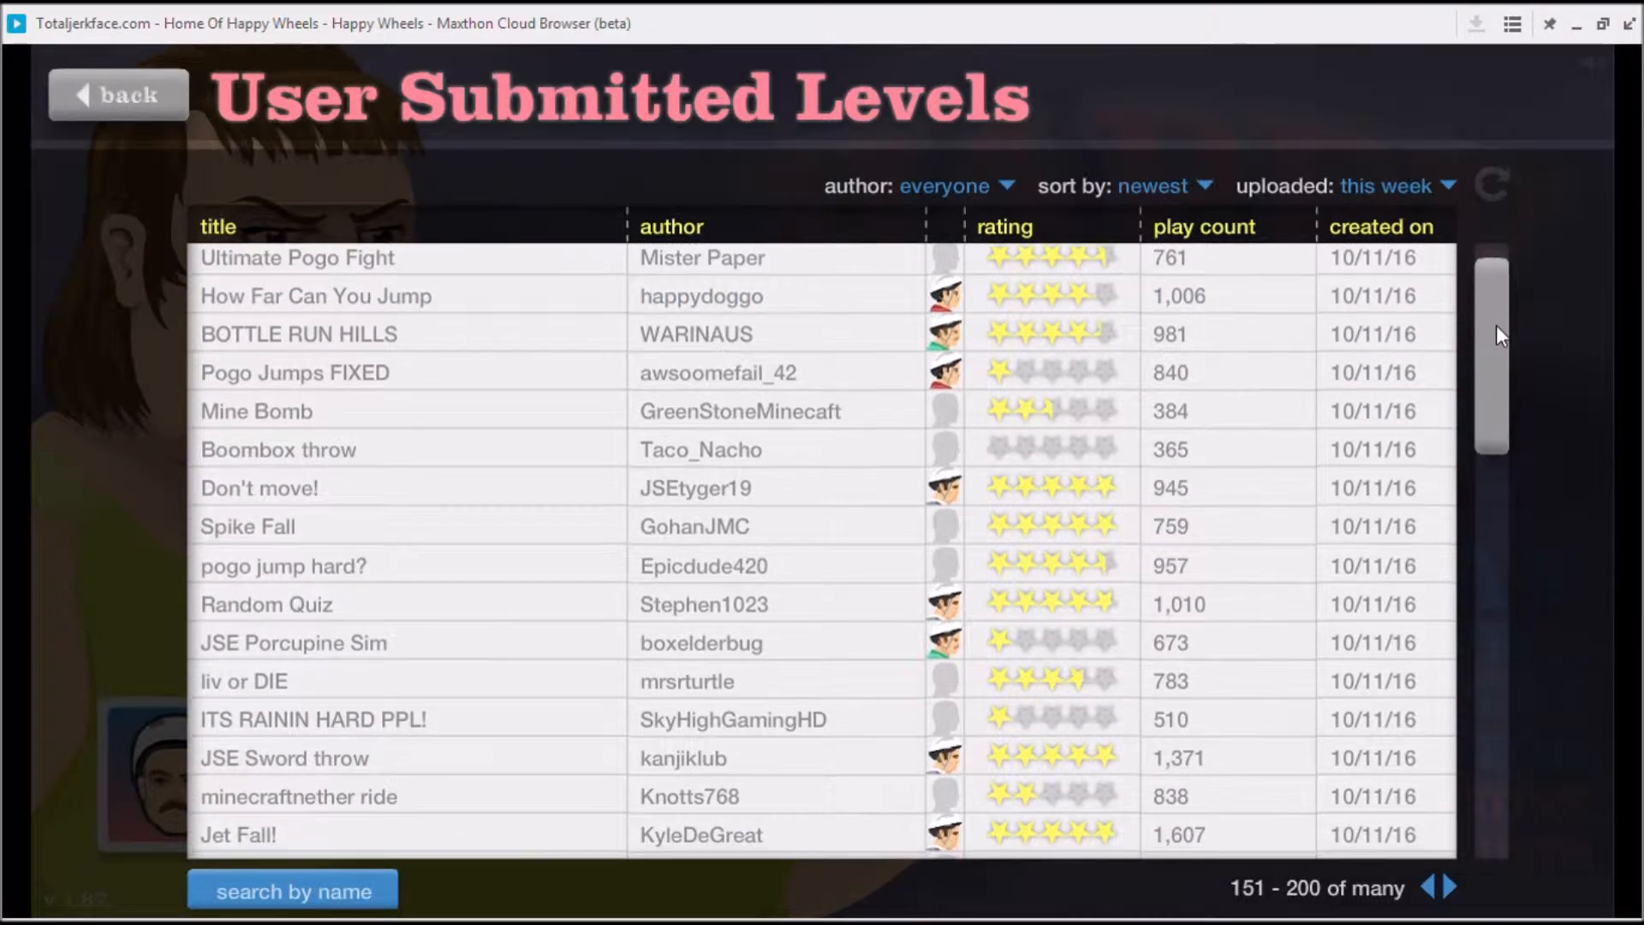
scroll(down, 3)
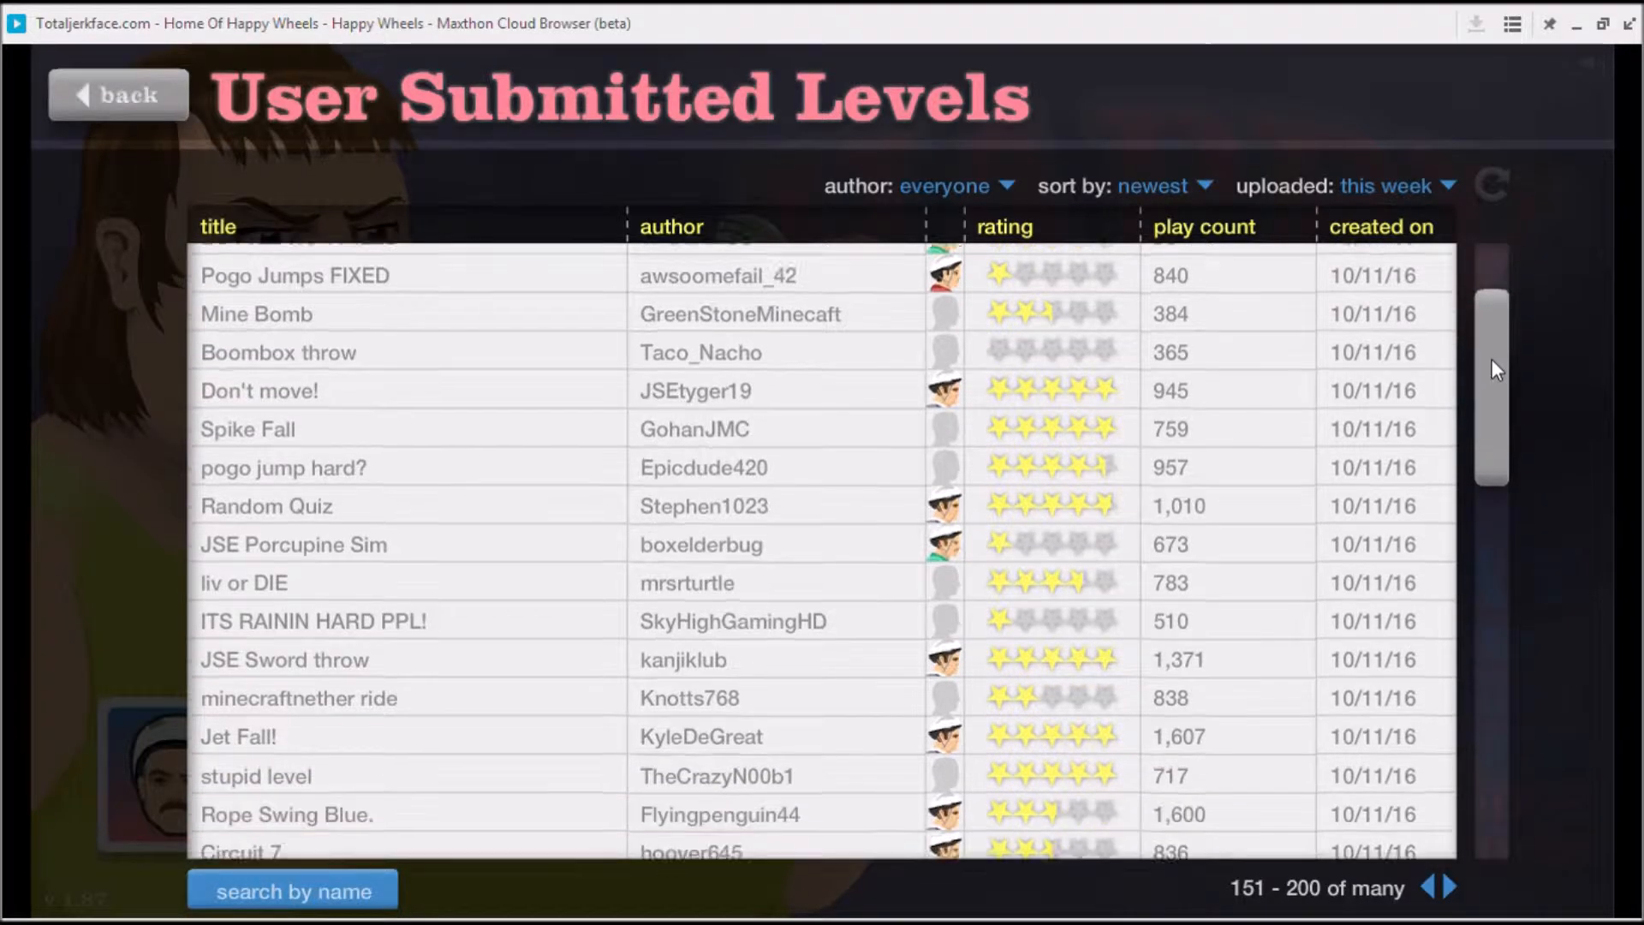
scroll(down, 3)
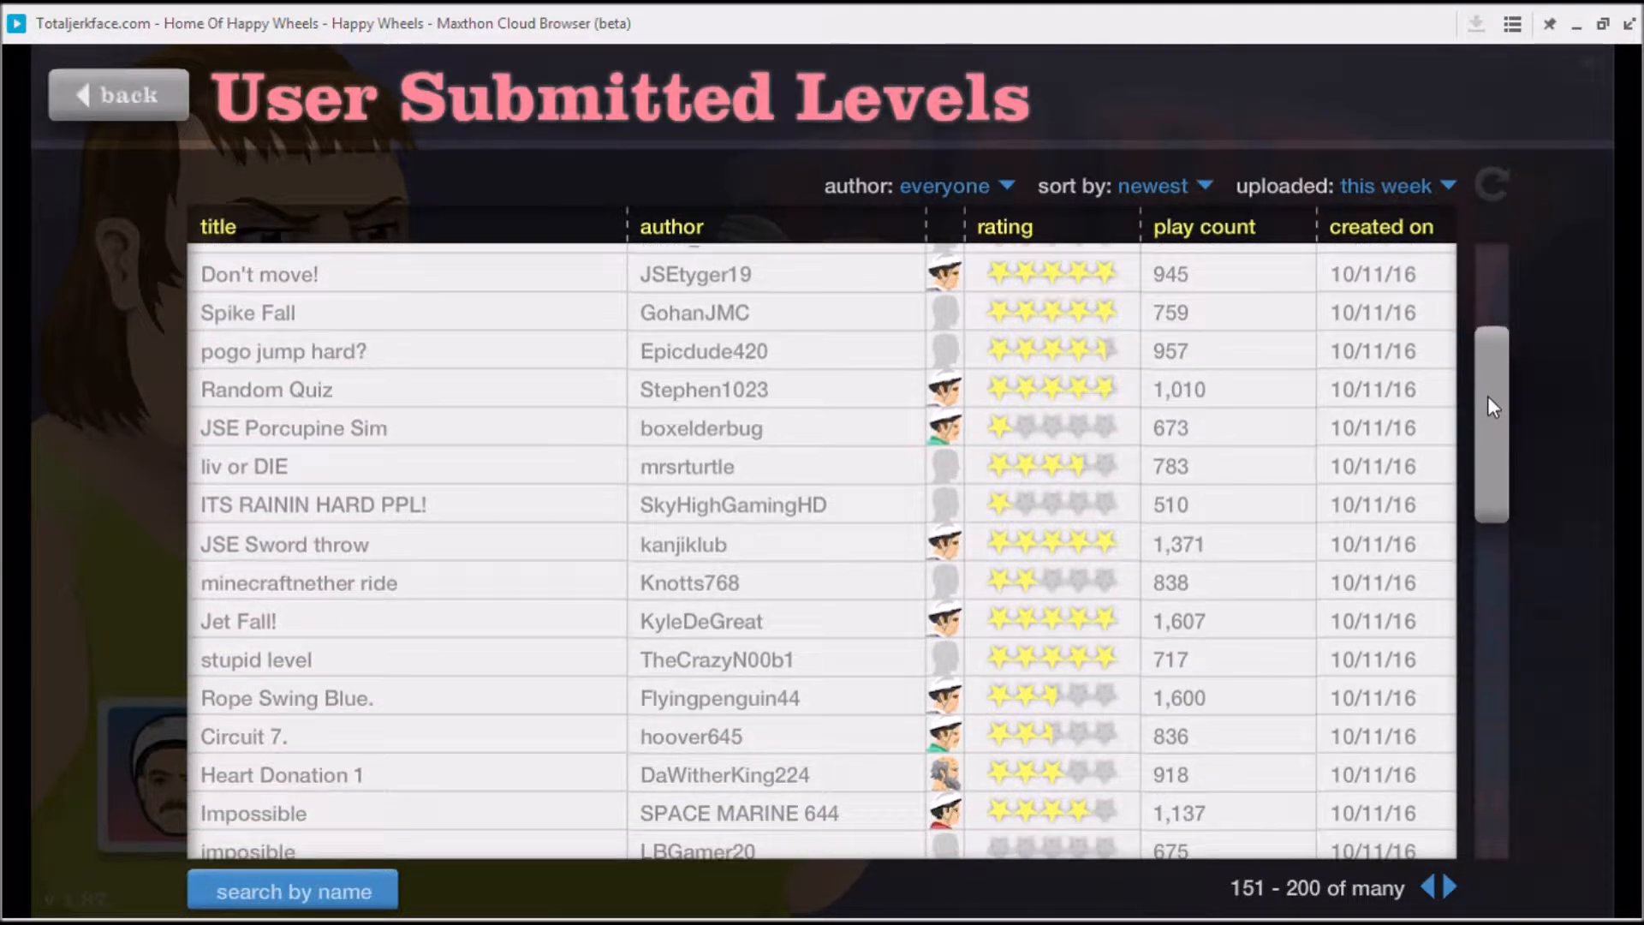
scroll(down, 3)
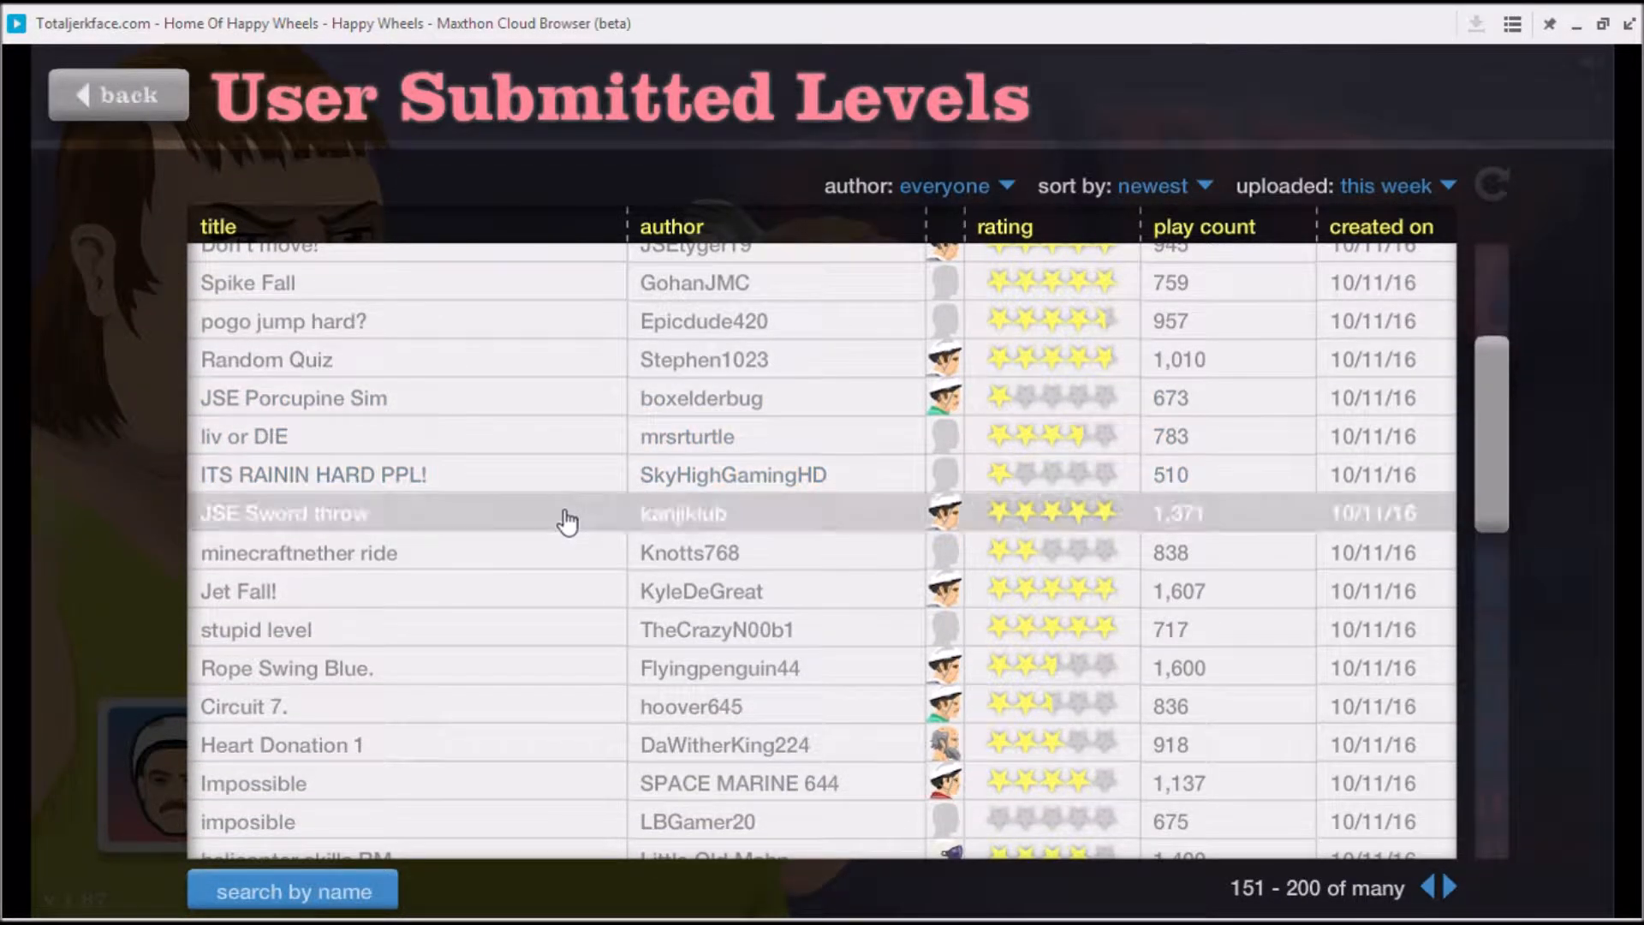
click(283, 513)
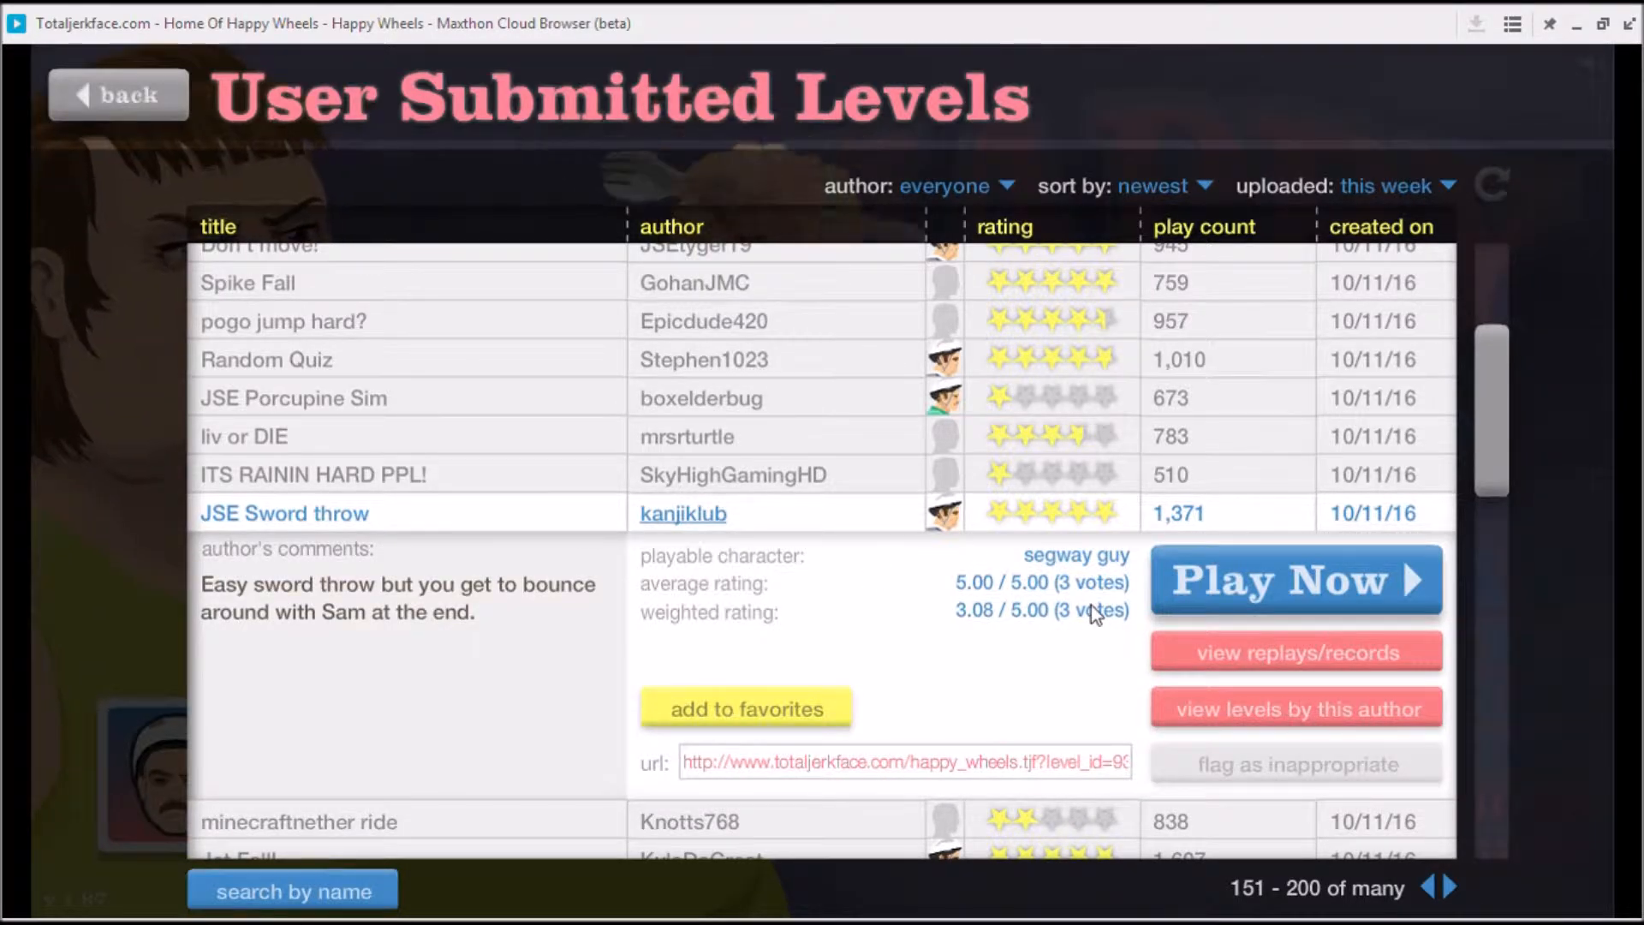
mouse_move(1304, 606)
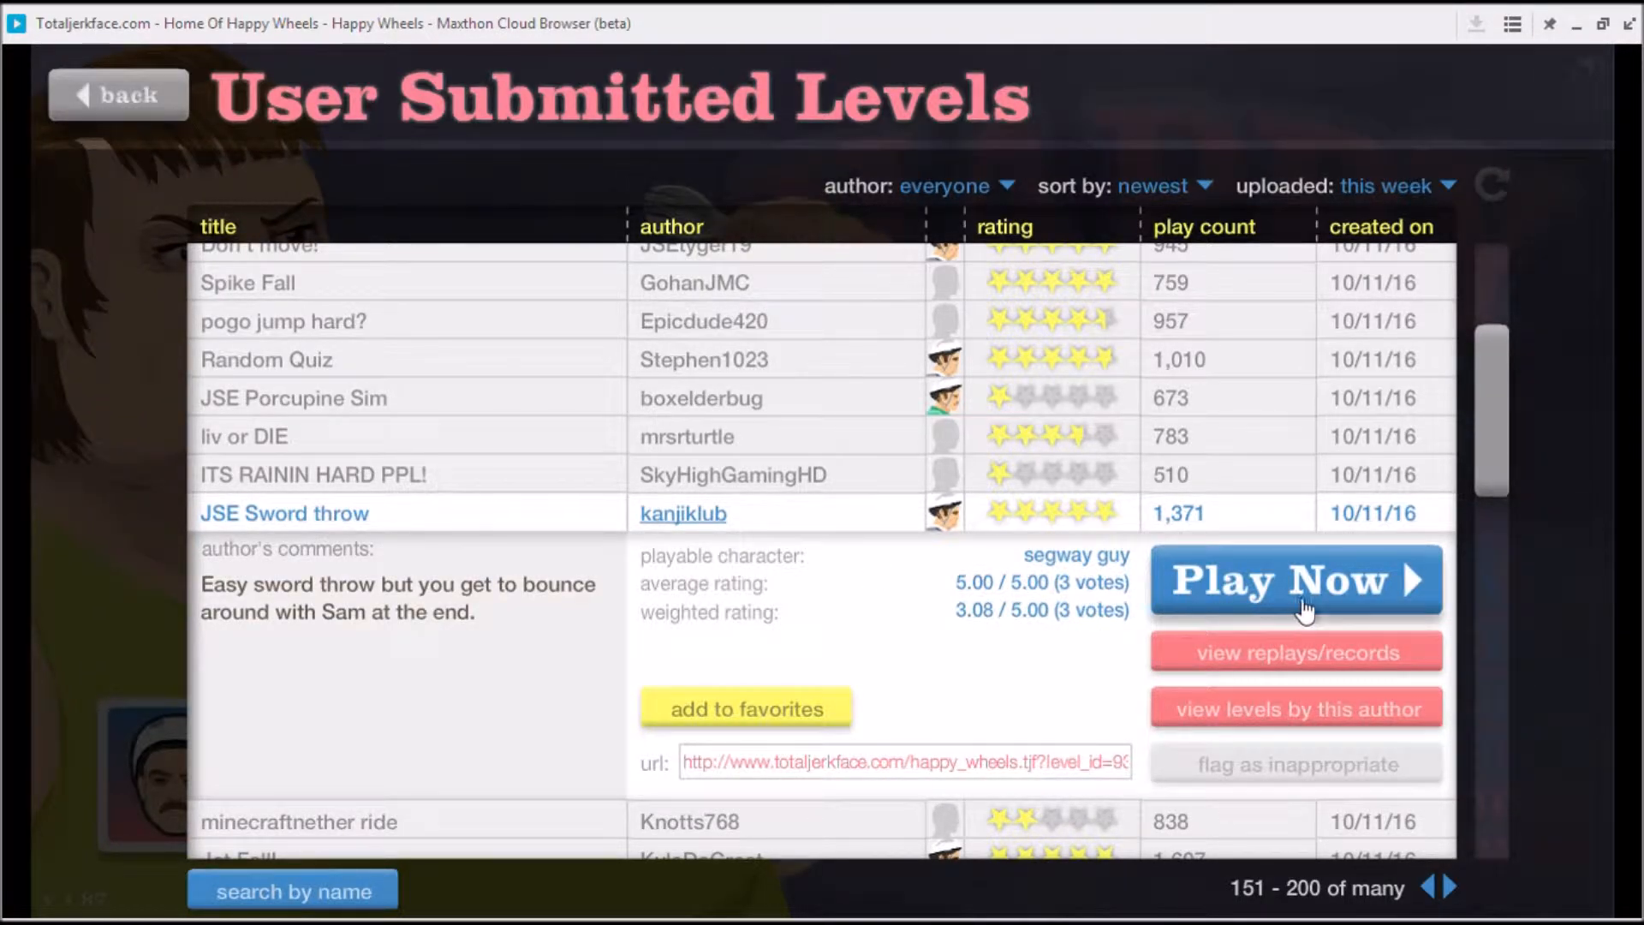
- Play 'JSE Sword throw', then open its pause menu
click(1295, 580)
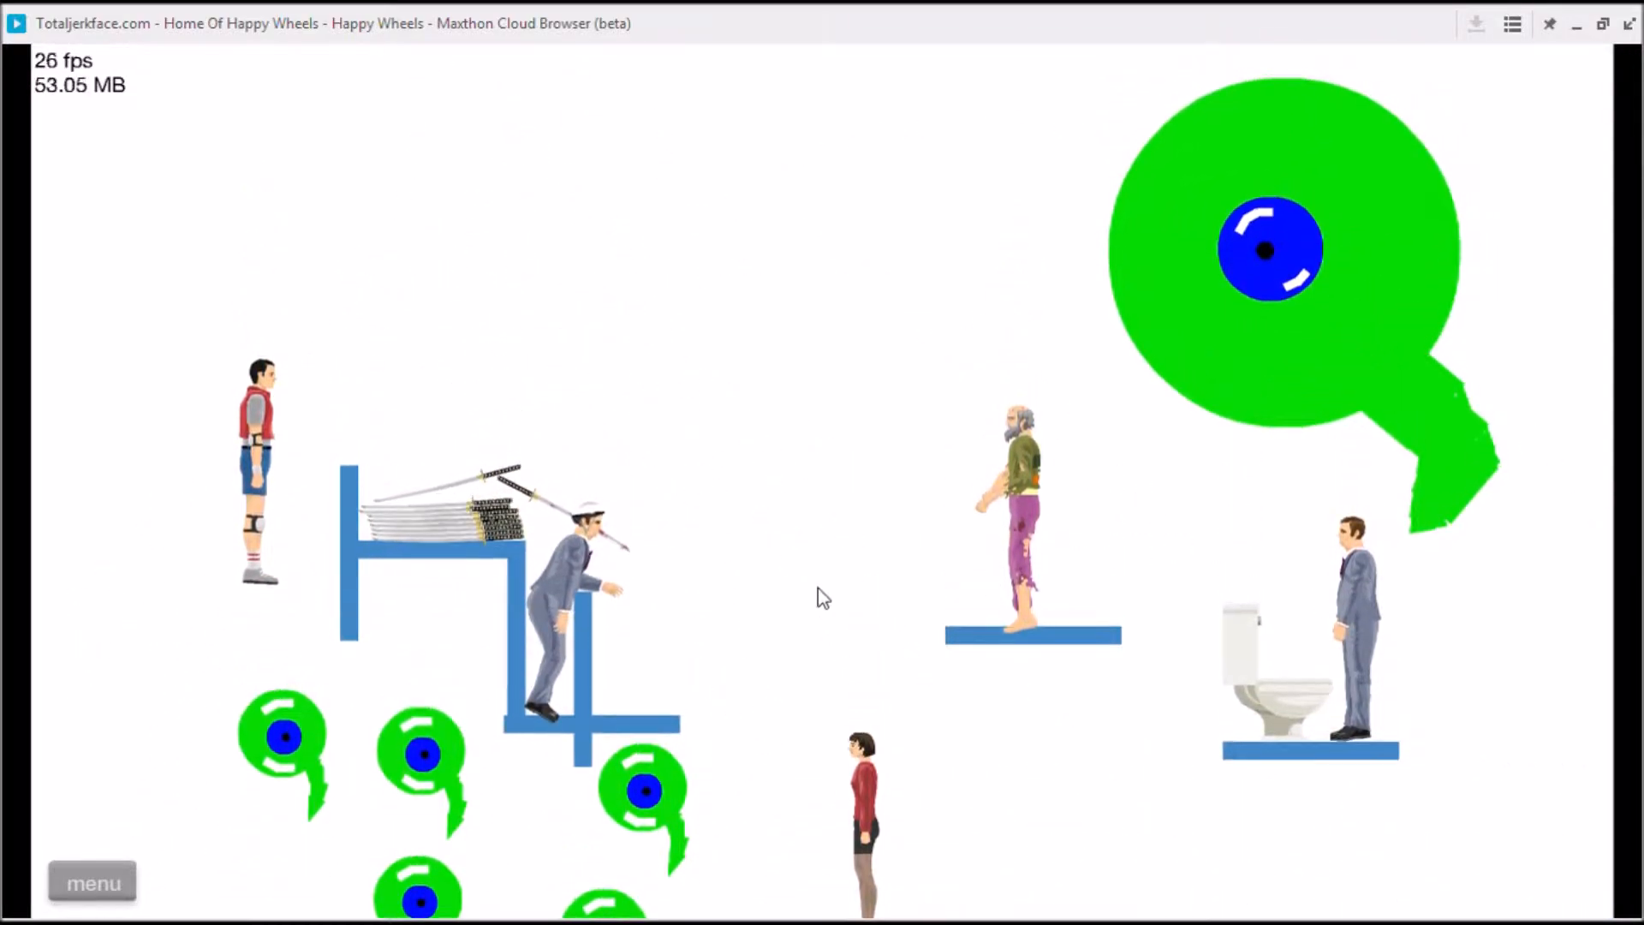
mouse_move(99, 882)
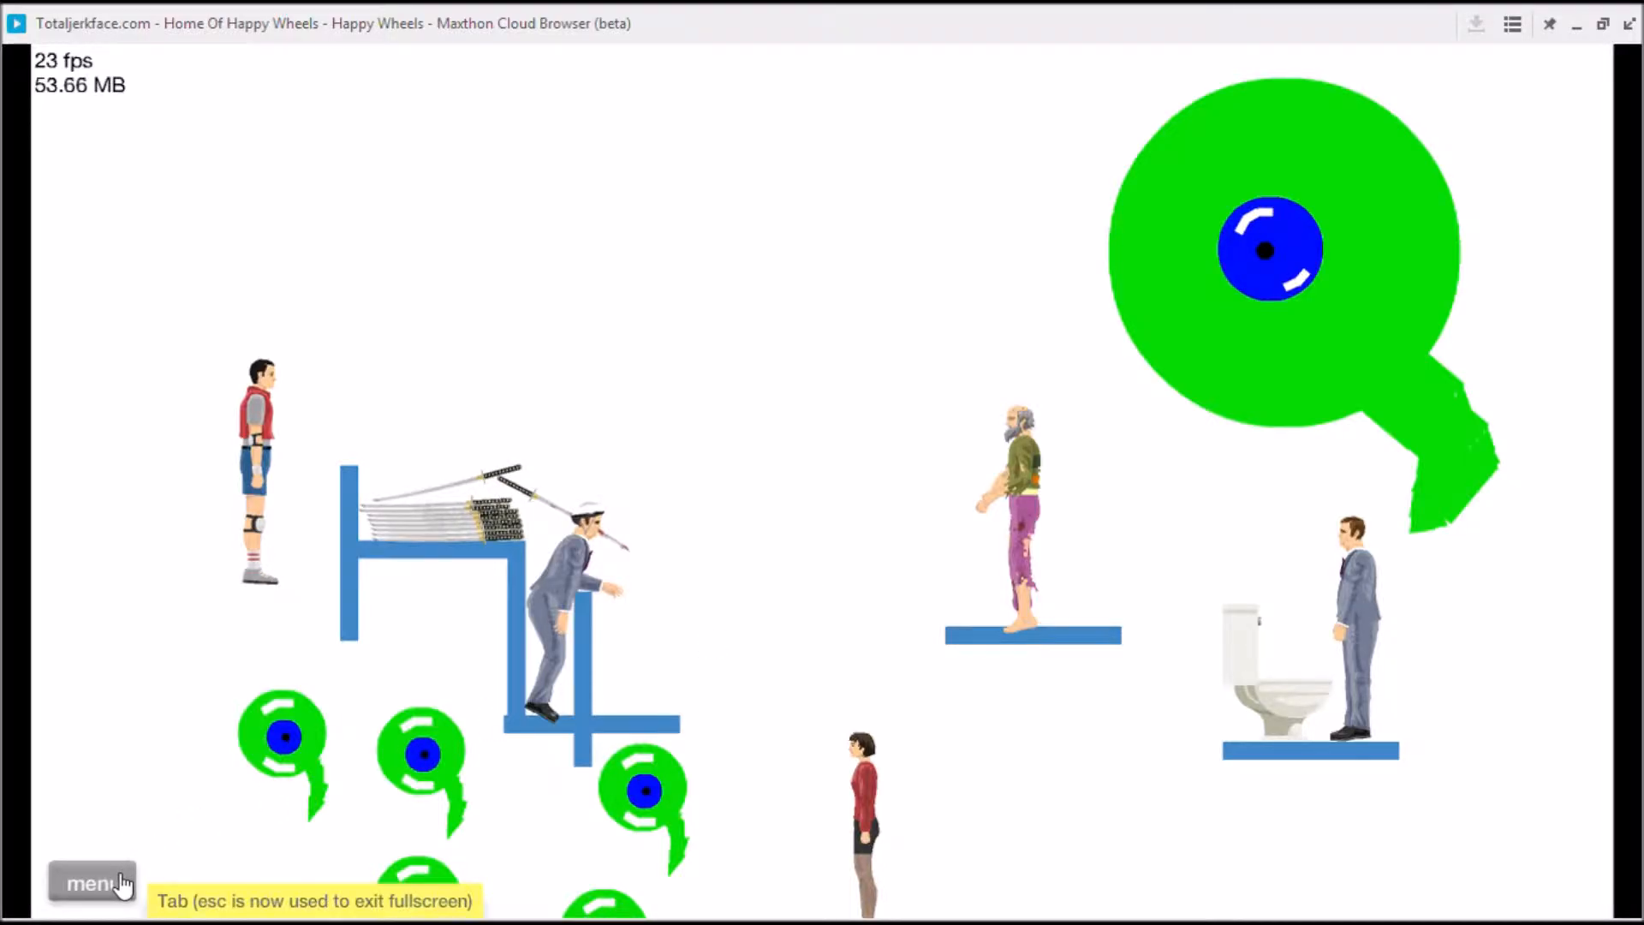
click(92, 882)
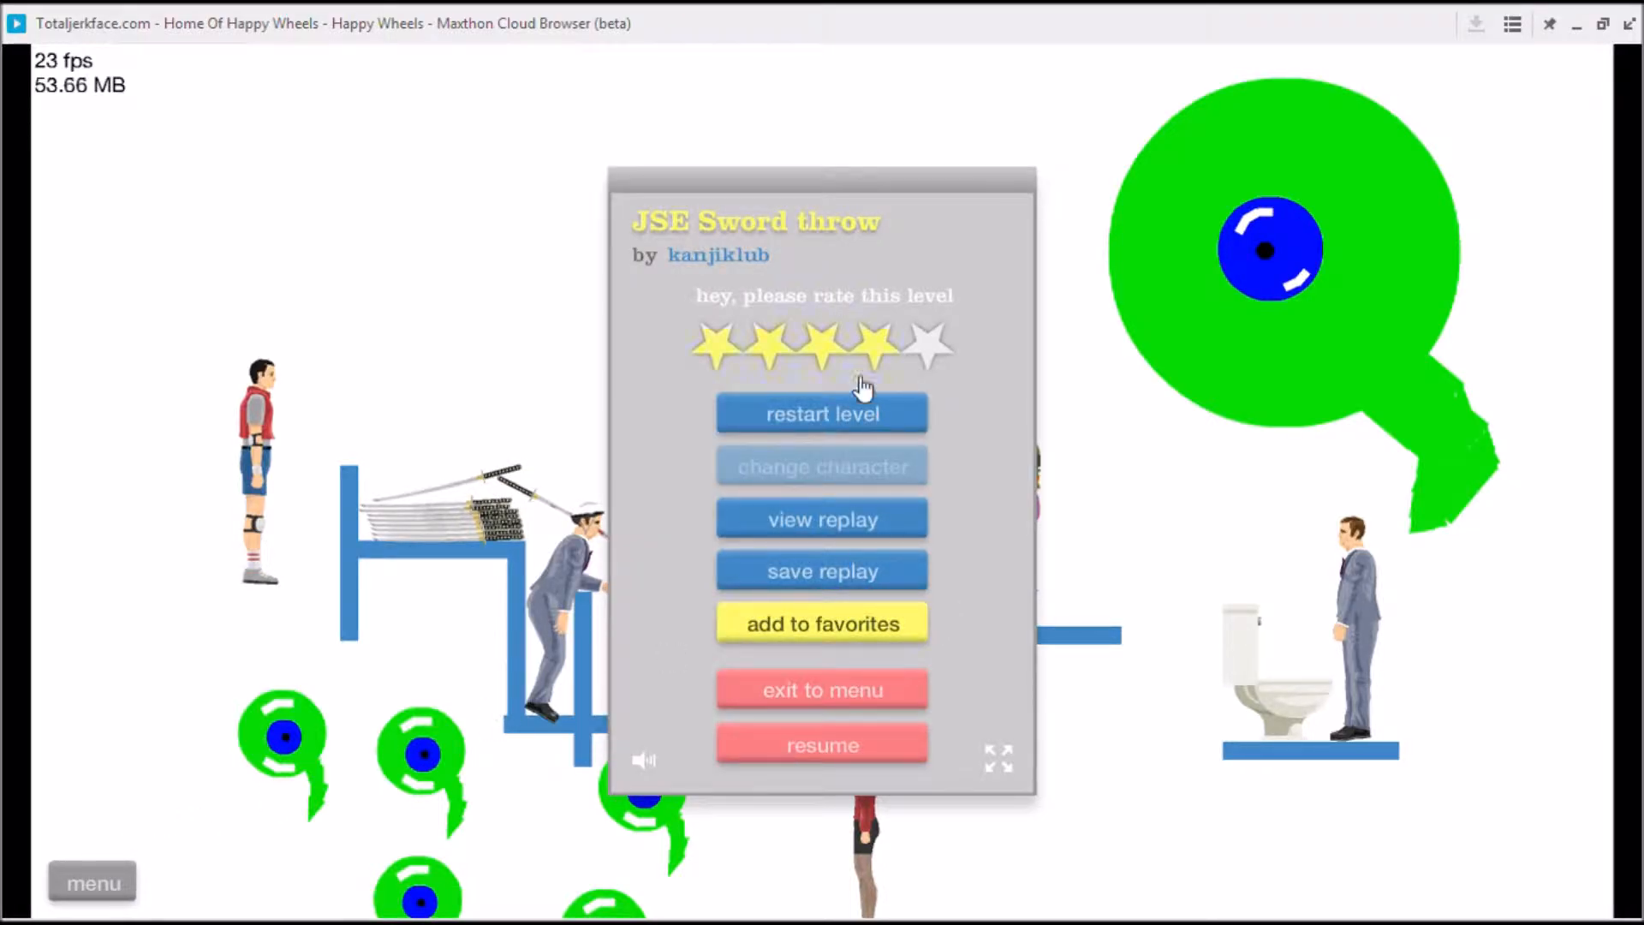
mouse_move(862, 420)
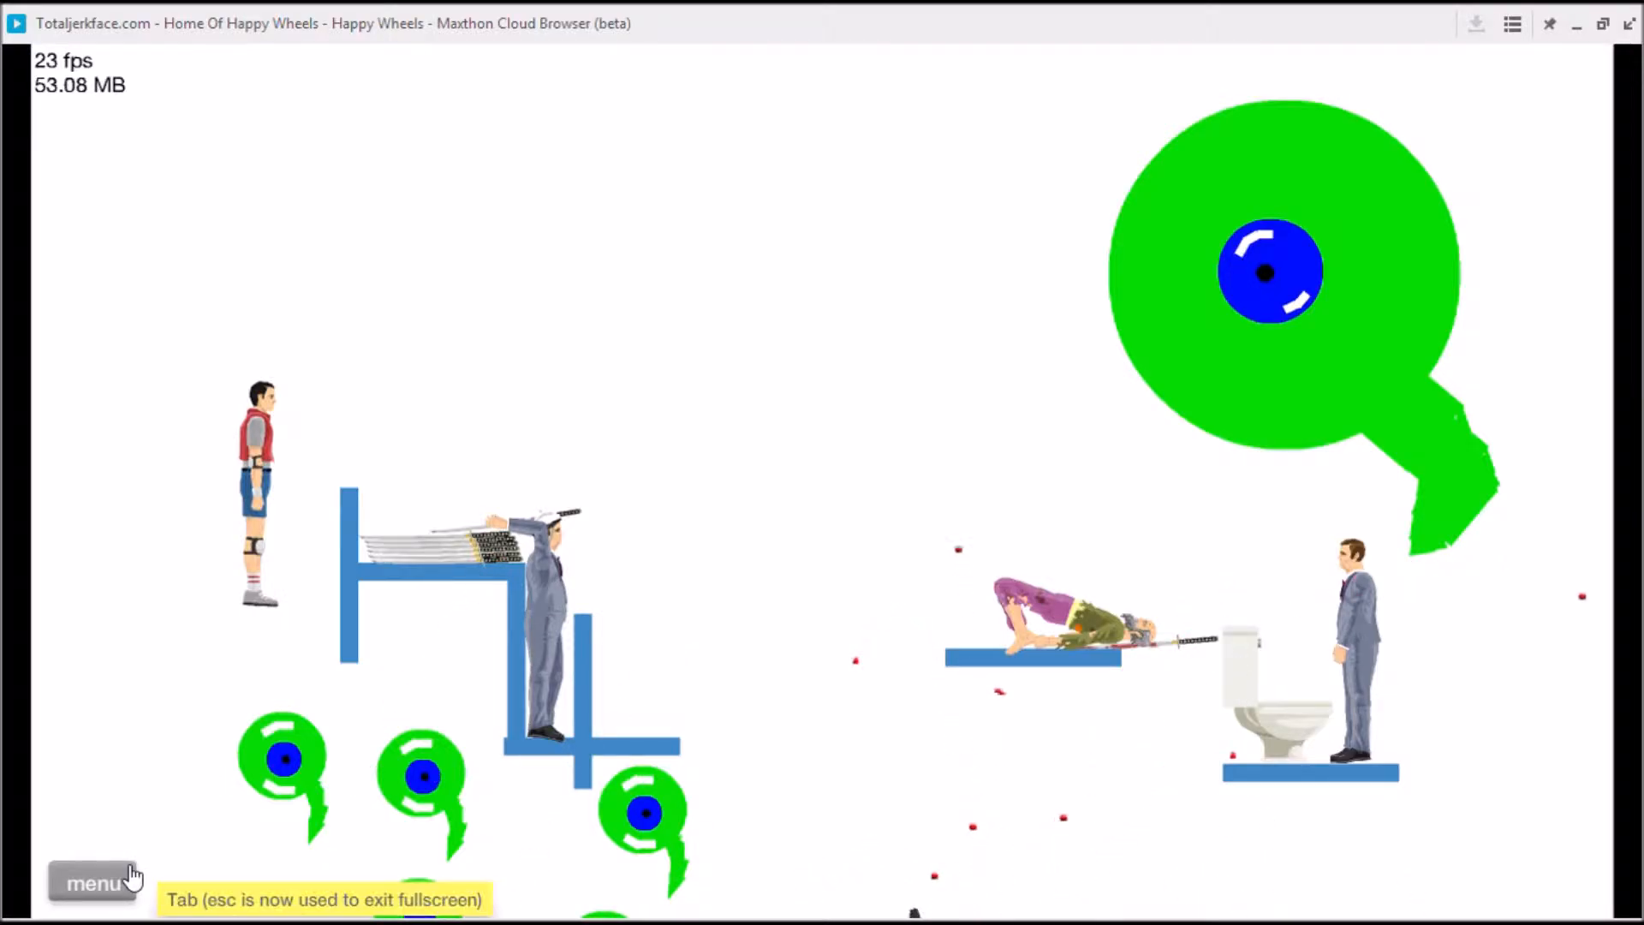
- Resume JSE Sword throw, throw swords at the old man, then open the pause menu again
click(93, 881)
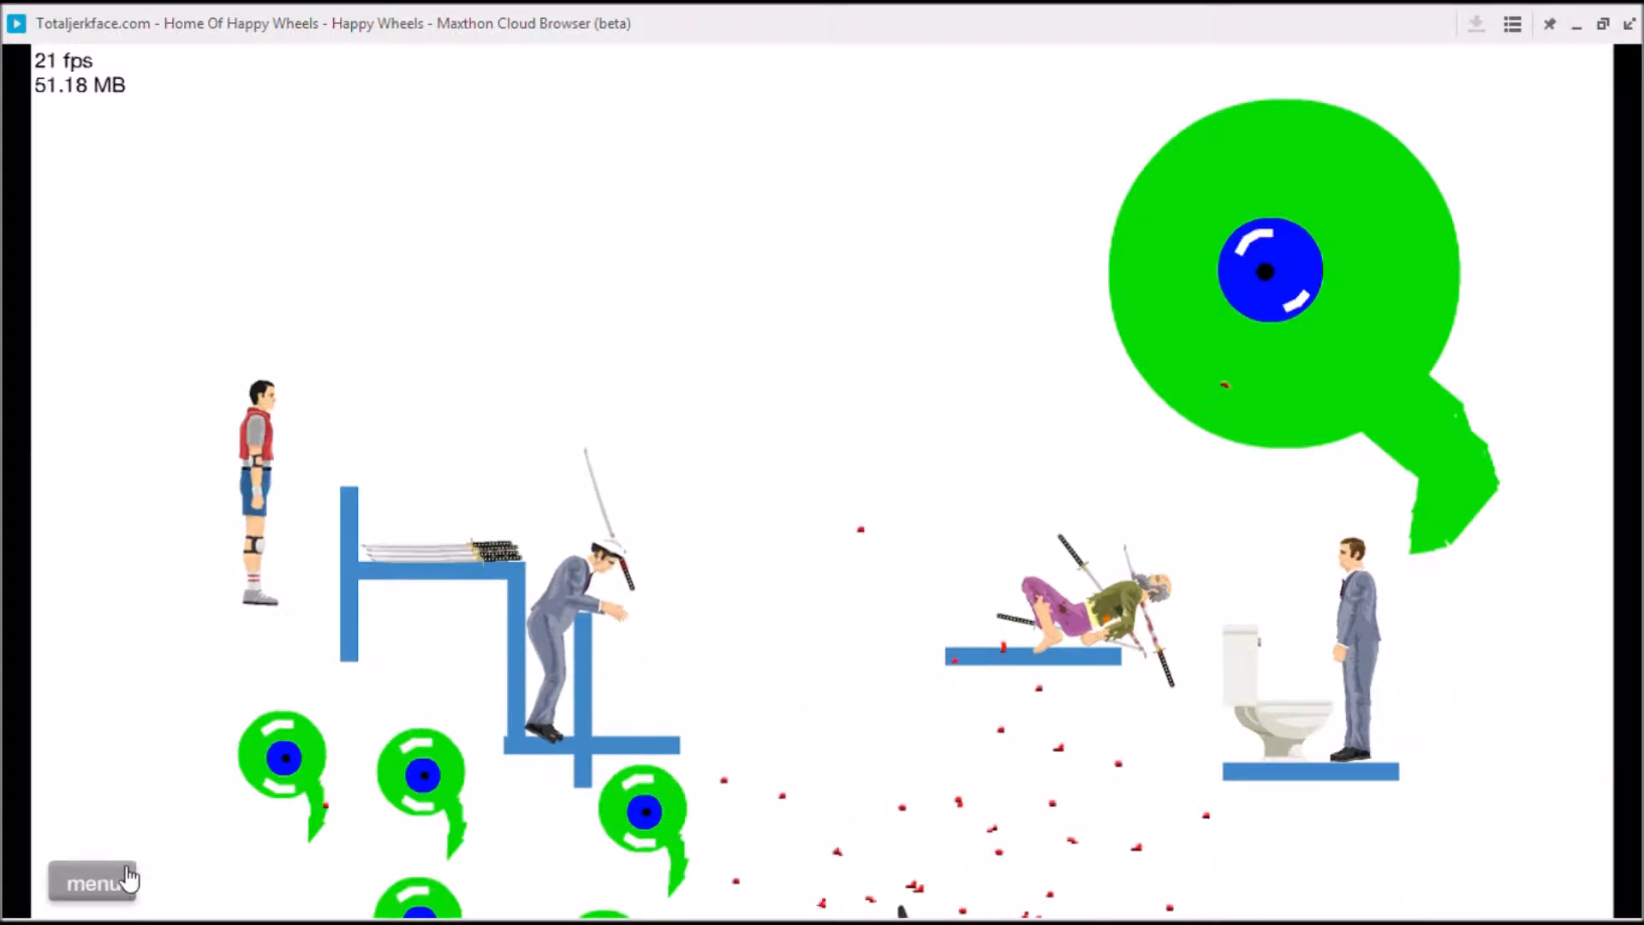
click(92, 881)
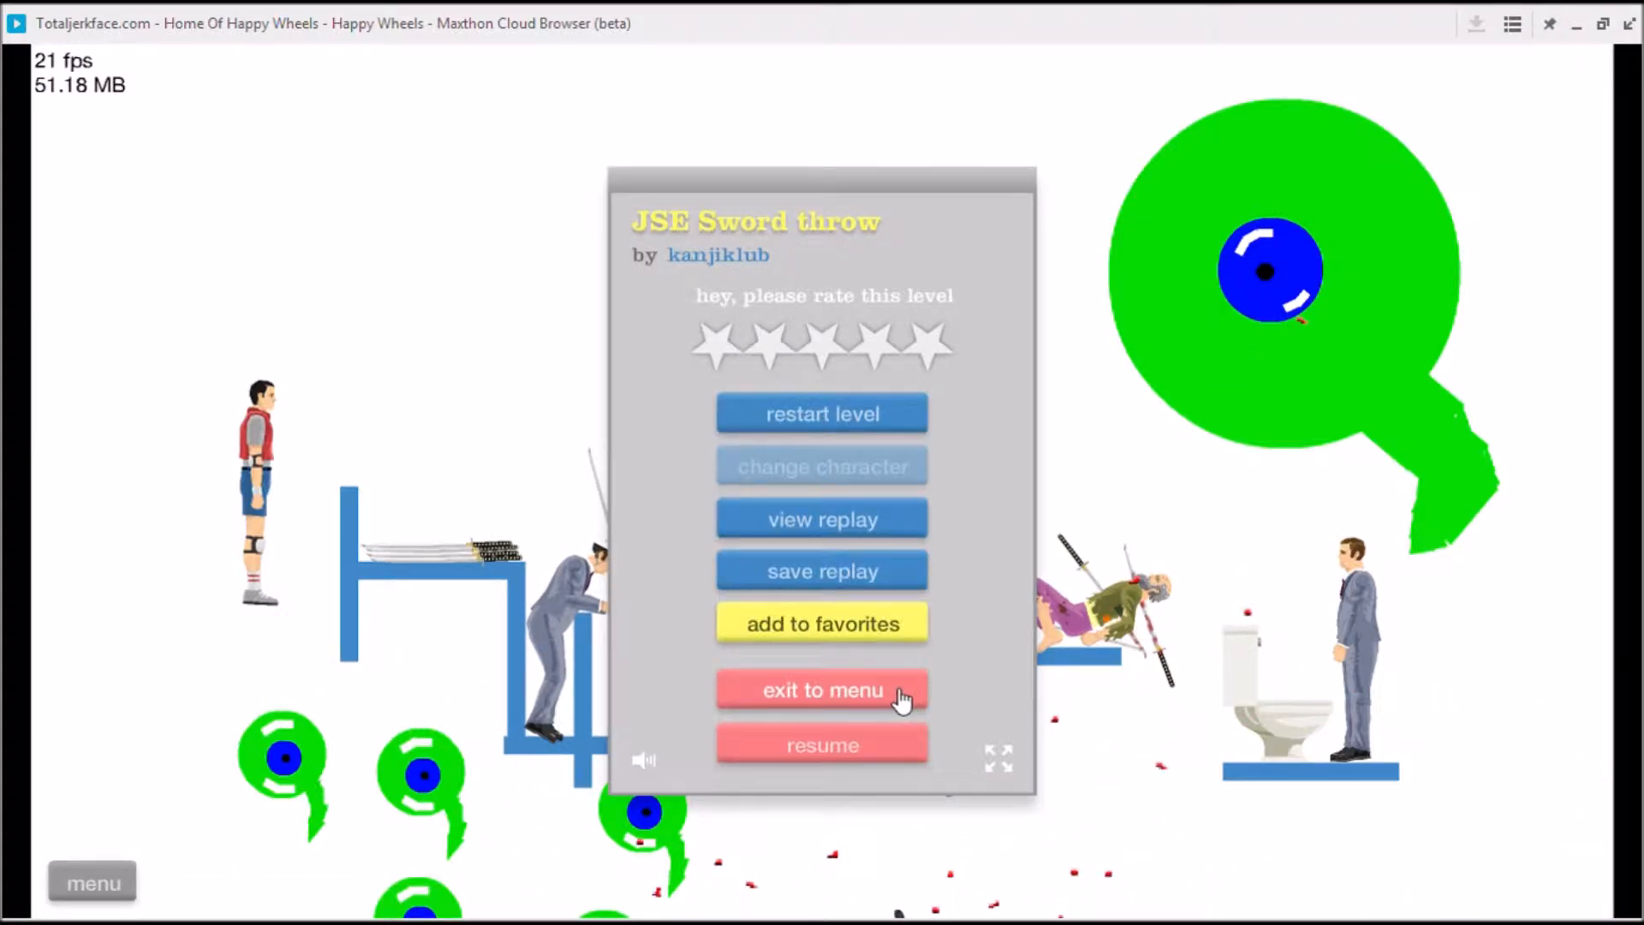
- Exit the level and open details of 'helicopter skills RM' by Little Old Mahn
click(821, 690)
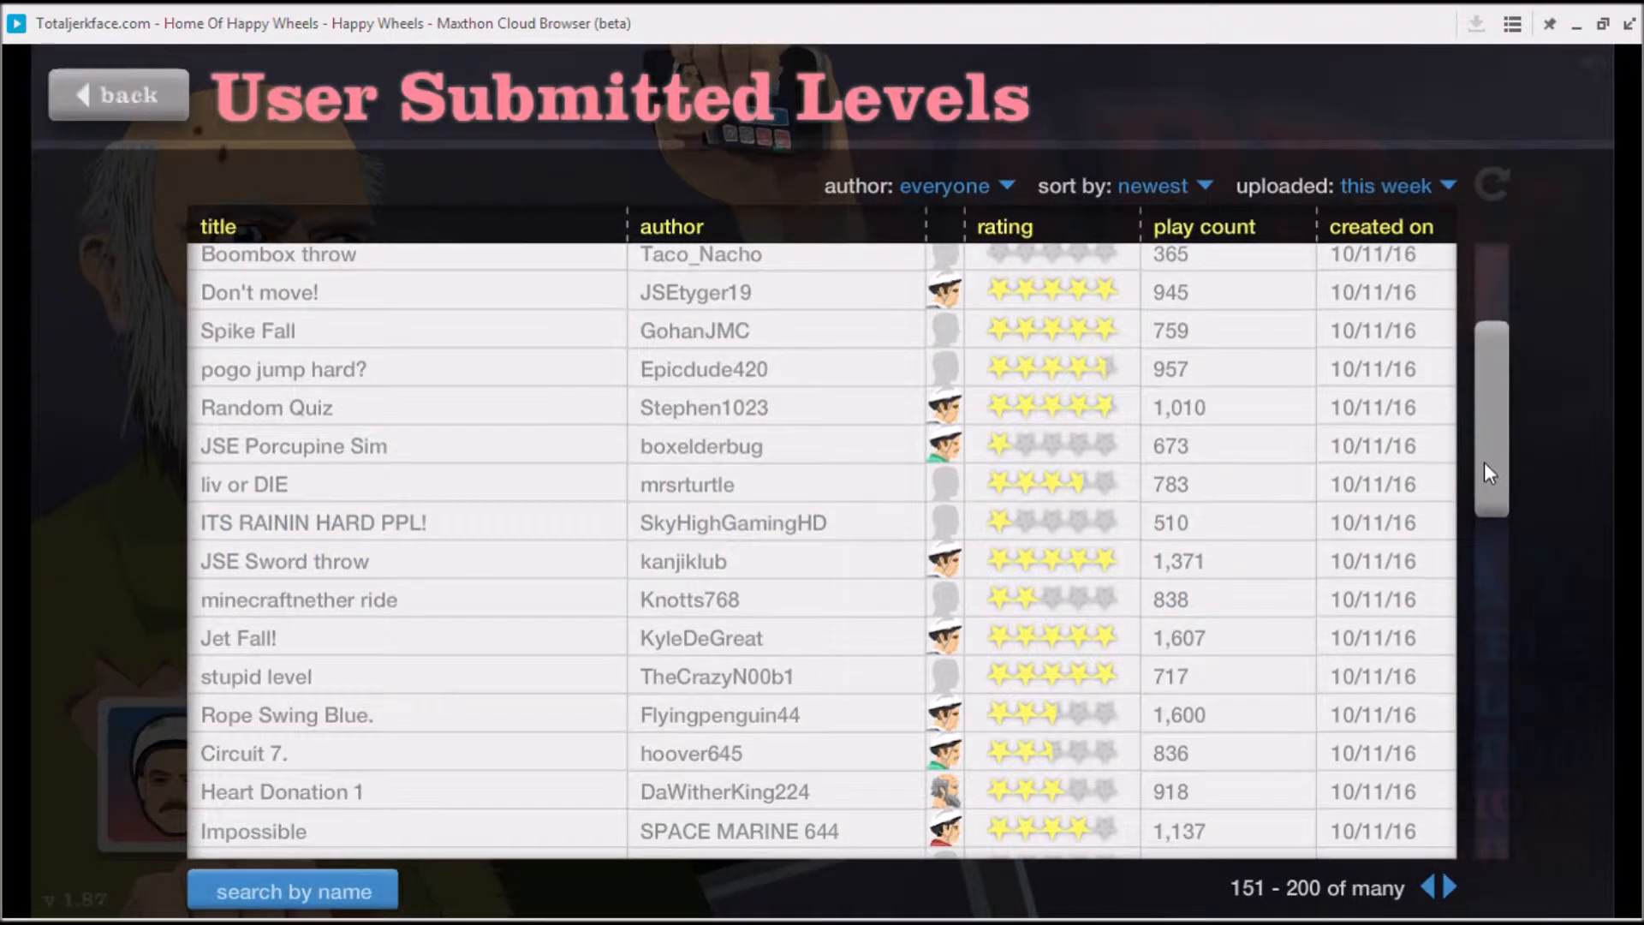
scroll(down, 3)
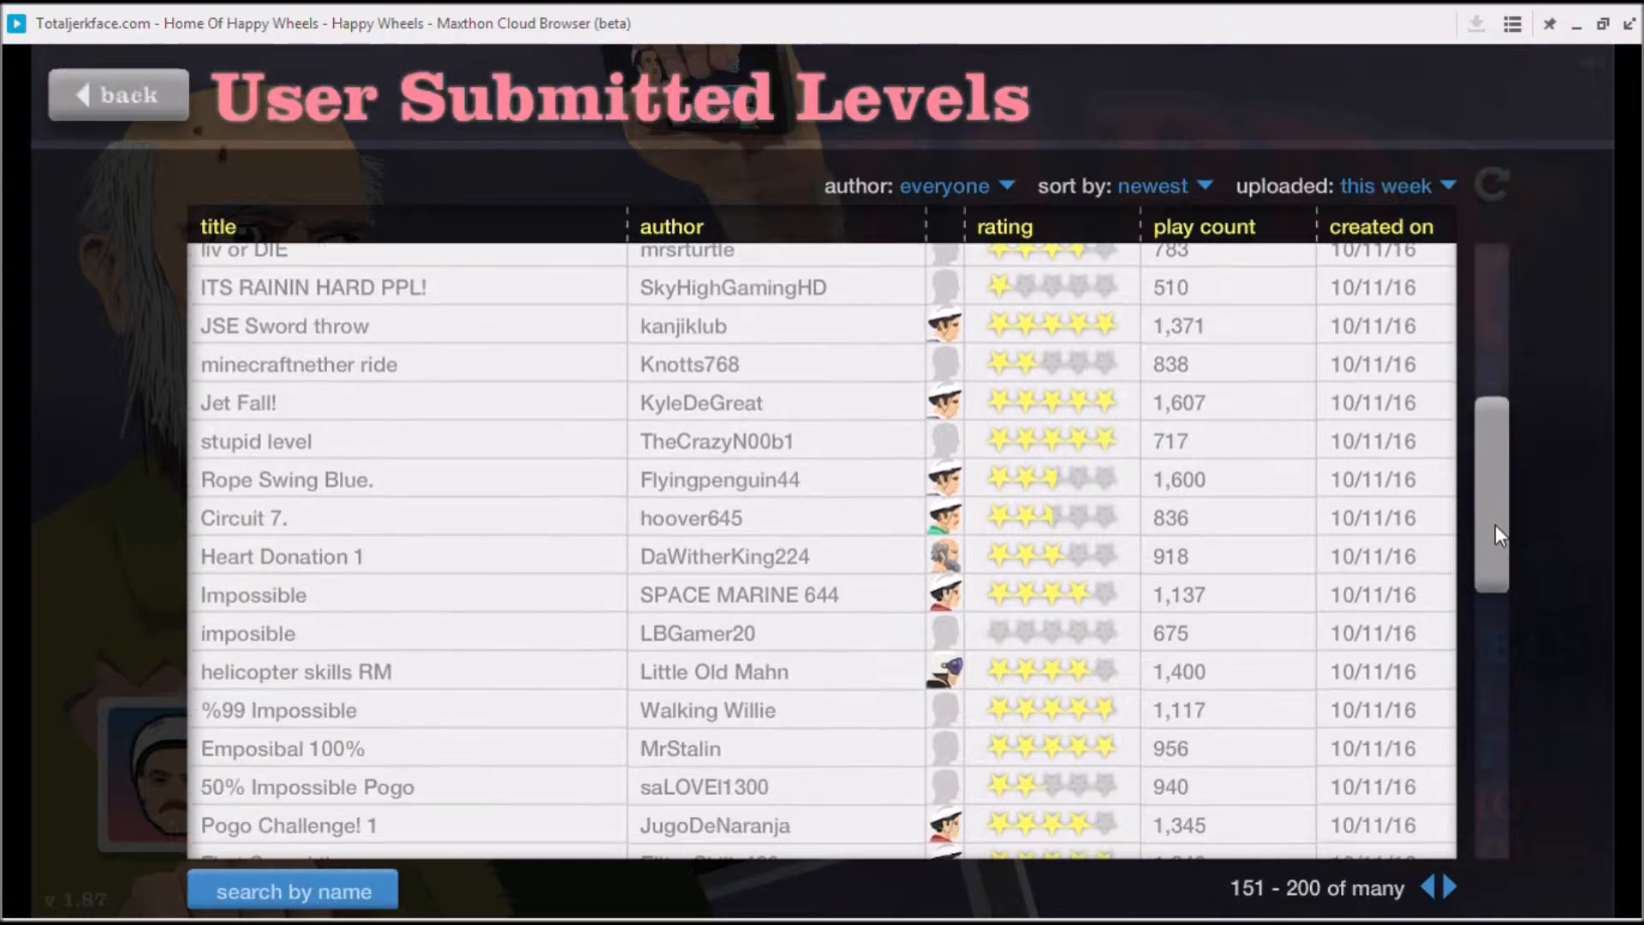
scroll(down, 3)
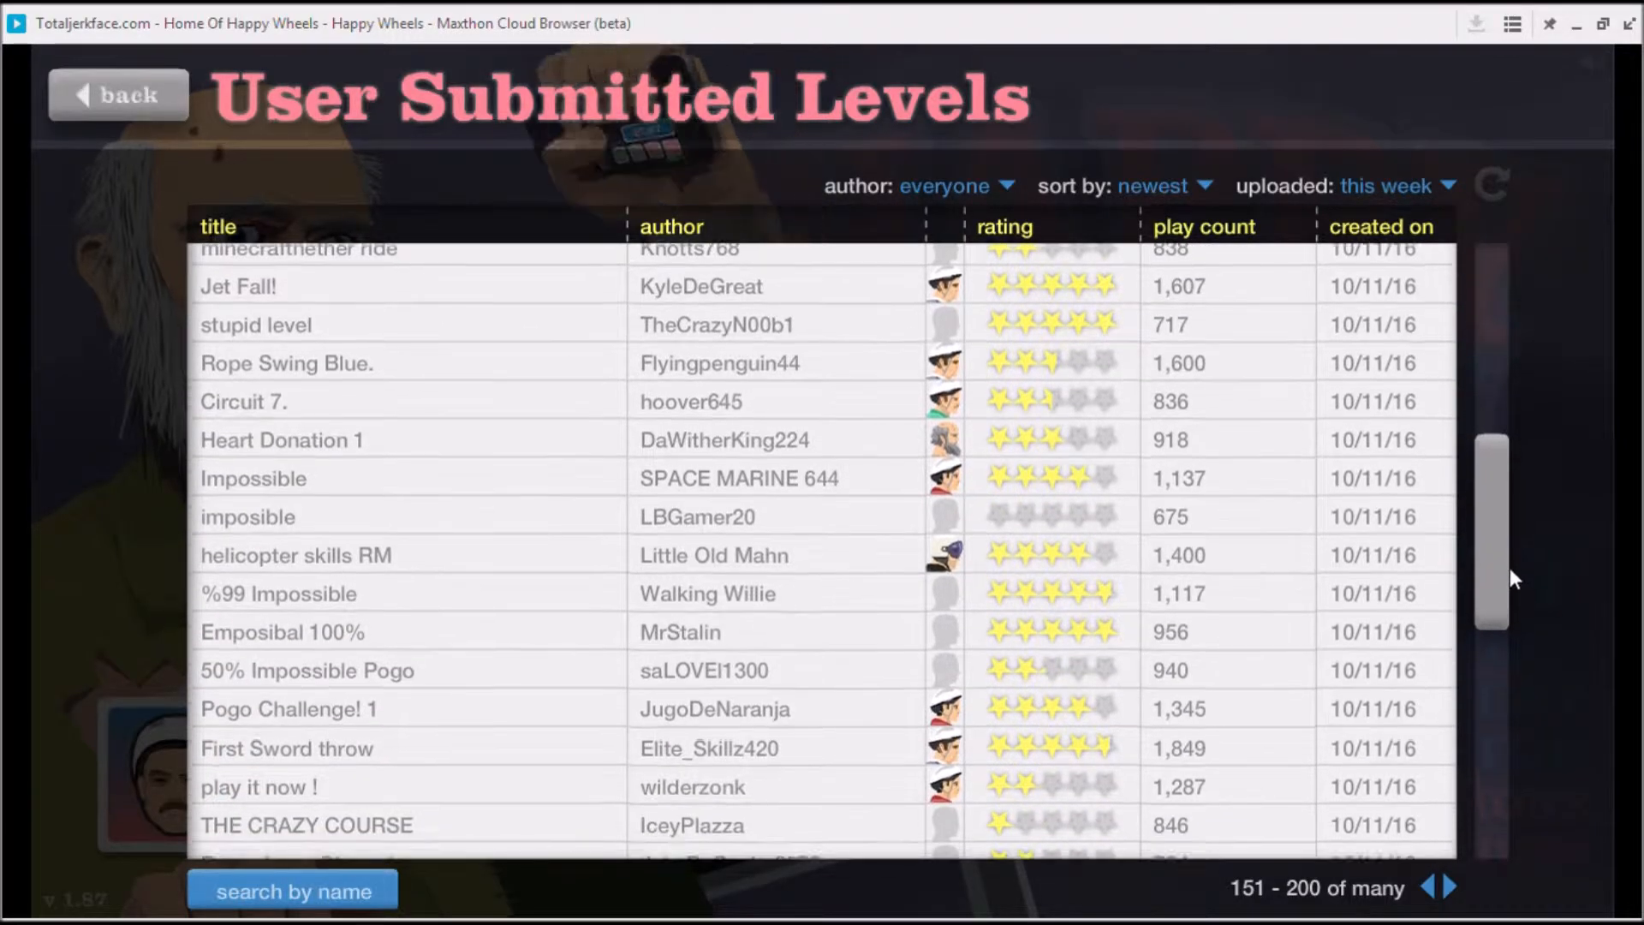
scroll(down, 3)
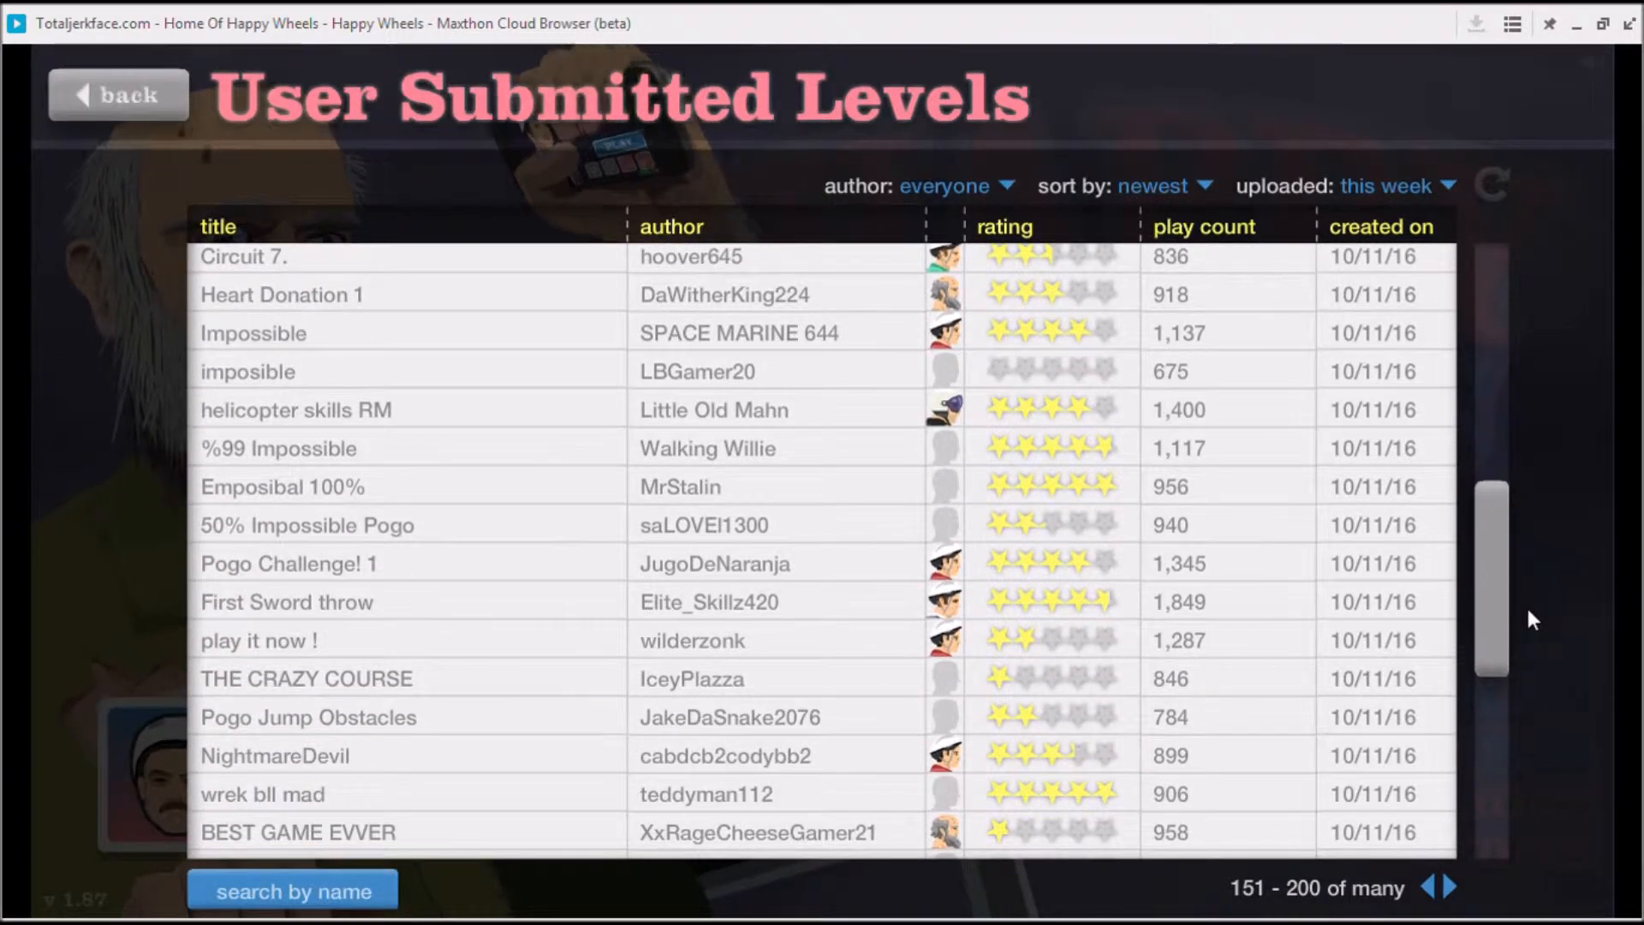
click(298, 409)
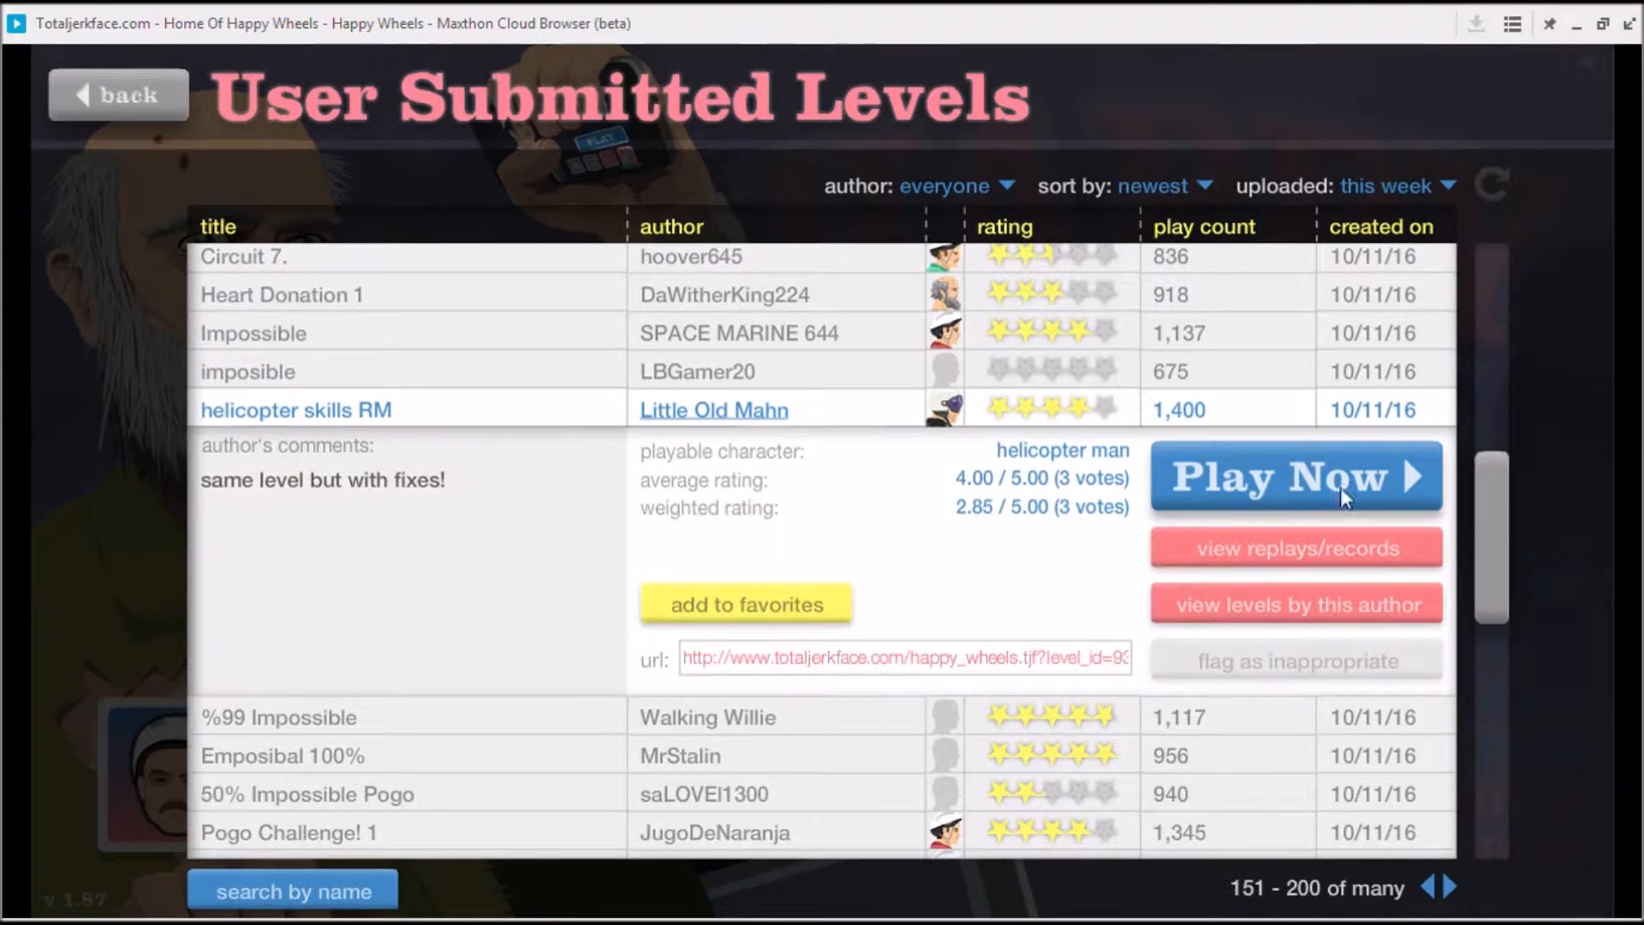
- Play 'helicopter skills RM', then open its pause menu
click(1295, 475)
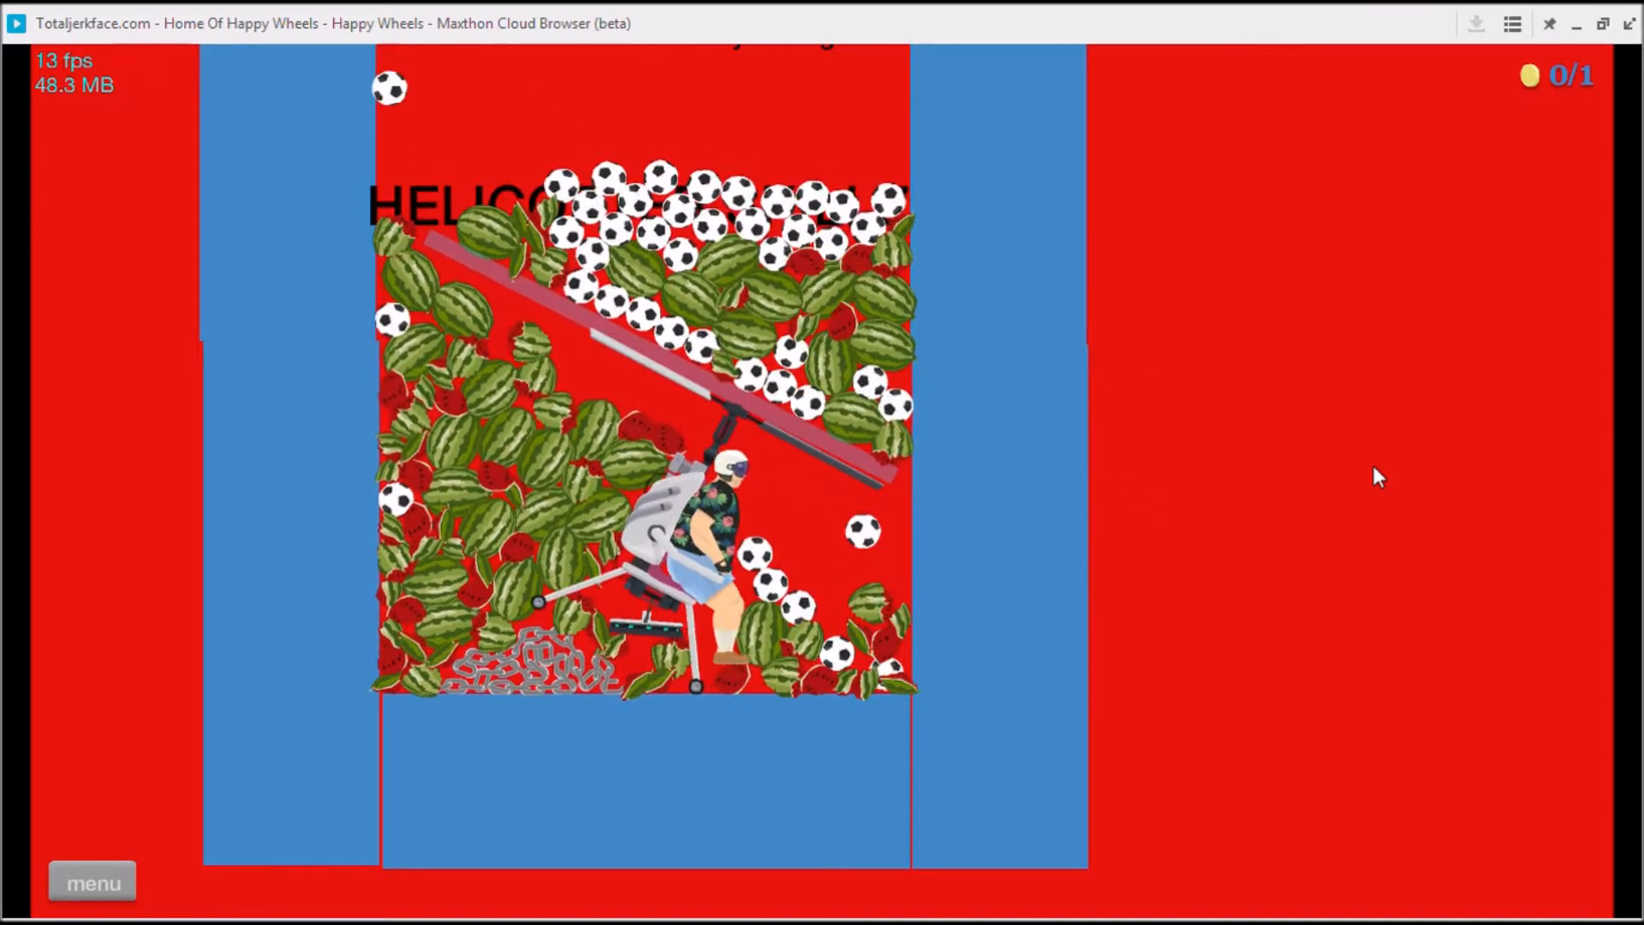
mouse_move(92, 883)
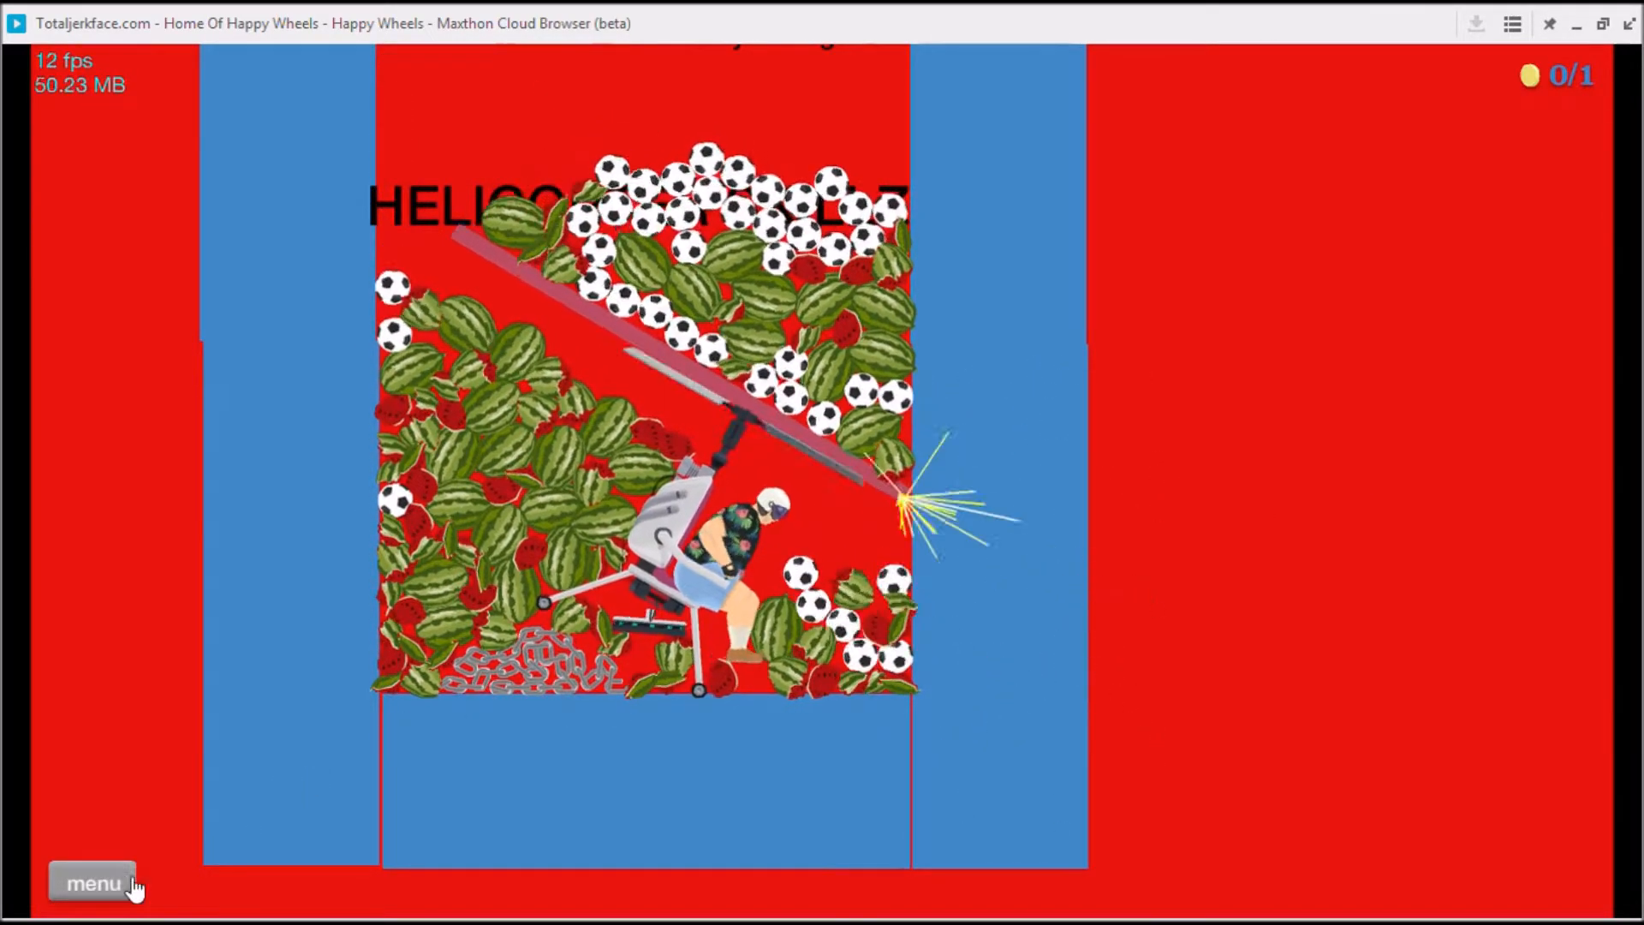
click(92, 882)
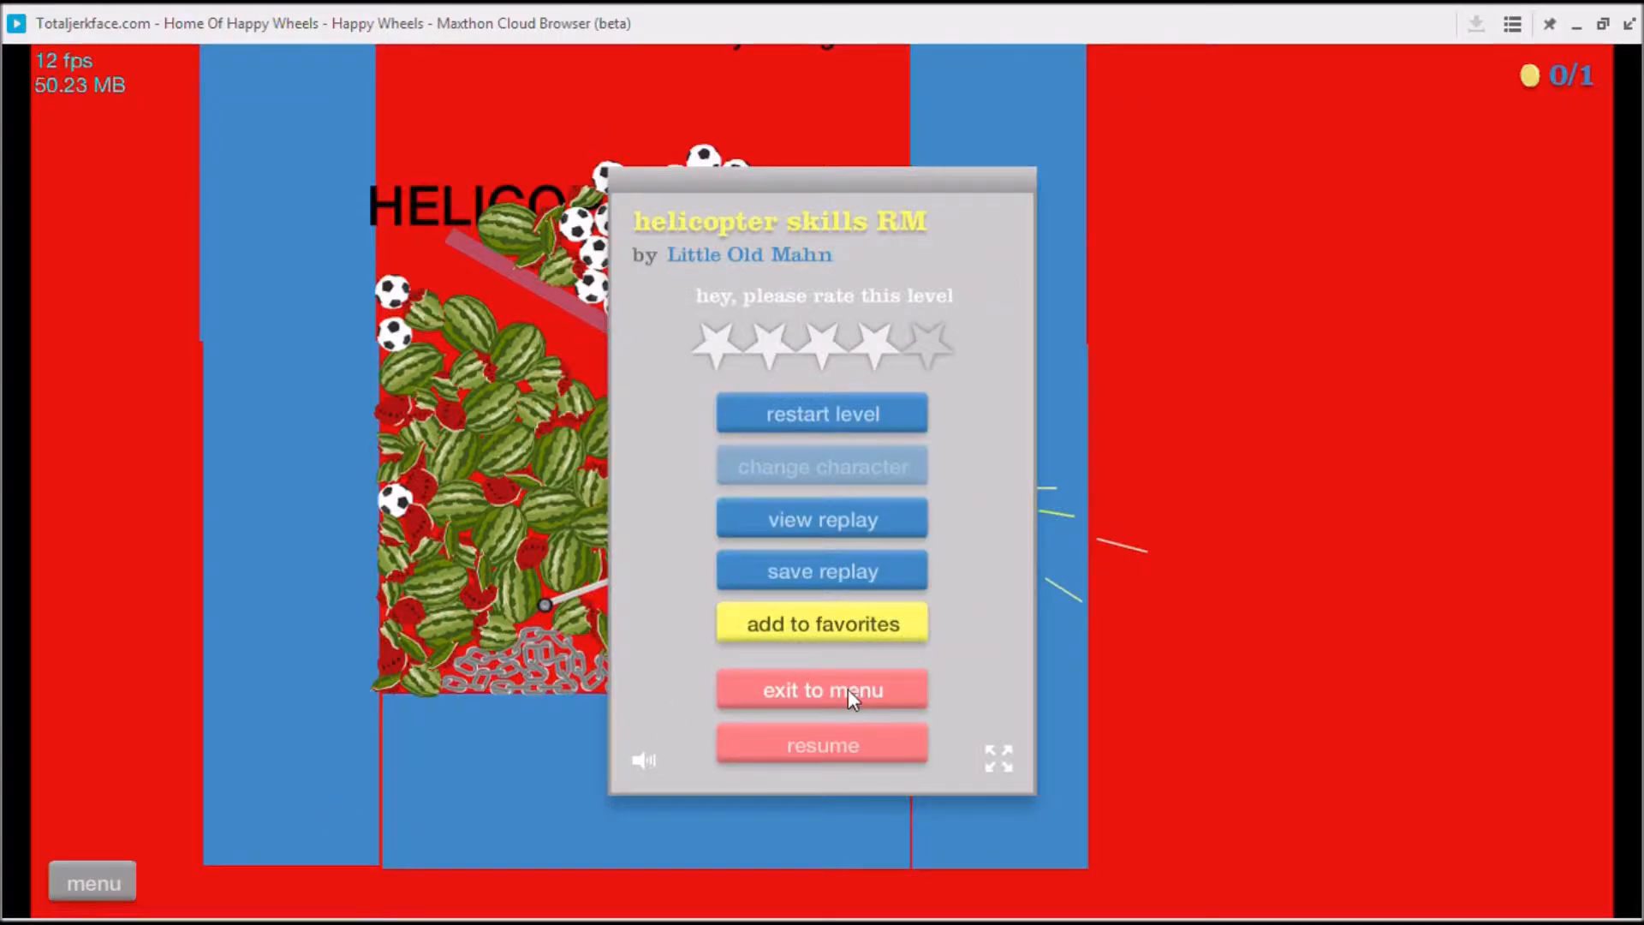
- Exit the level and open details of 'BEST GAME EVVER' by XxRageCheeseGamer21
click(822, 690)
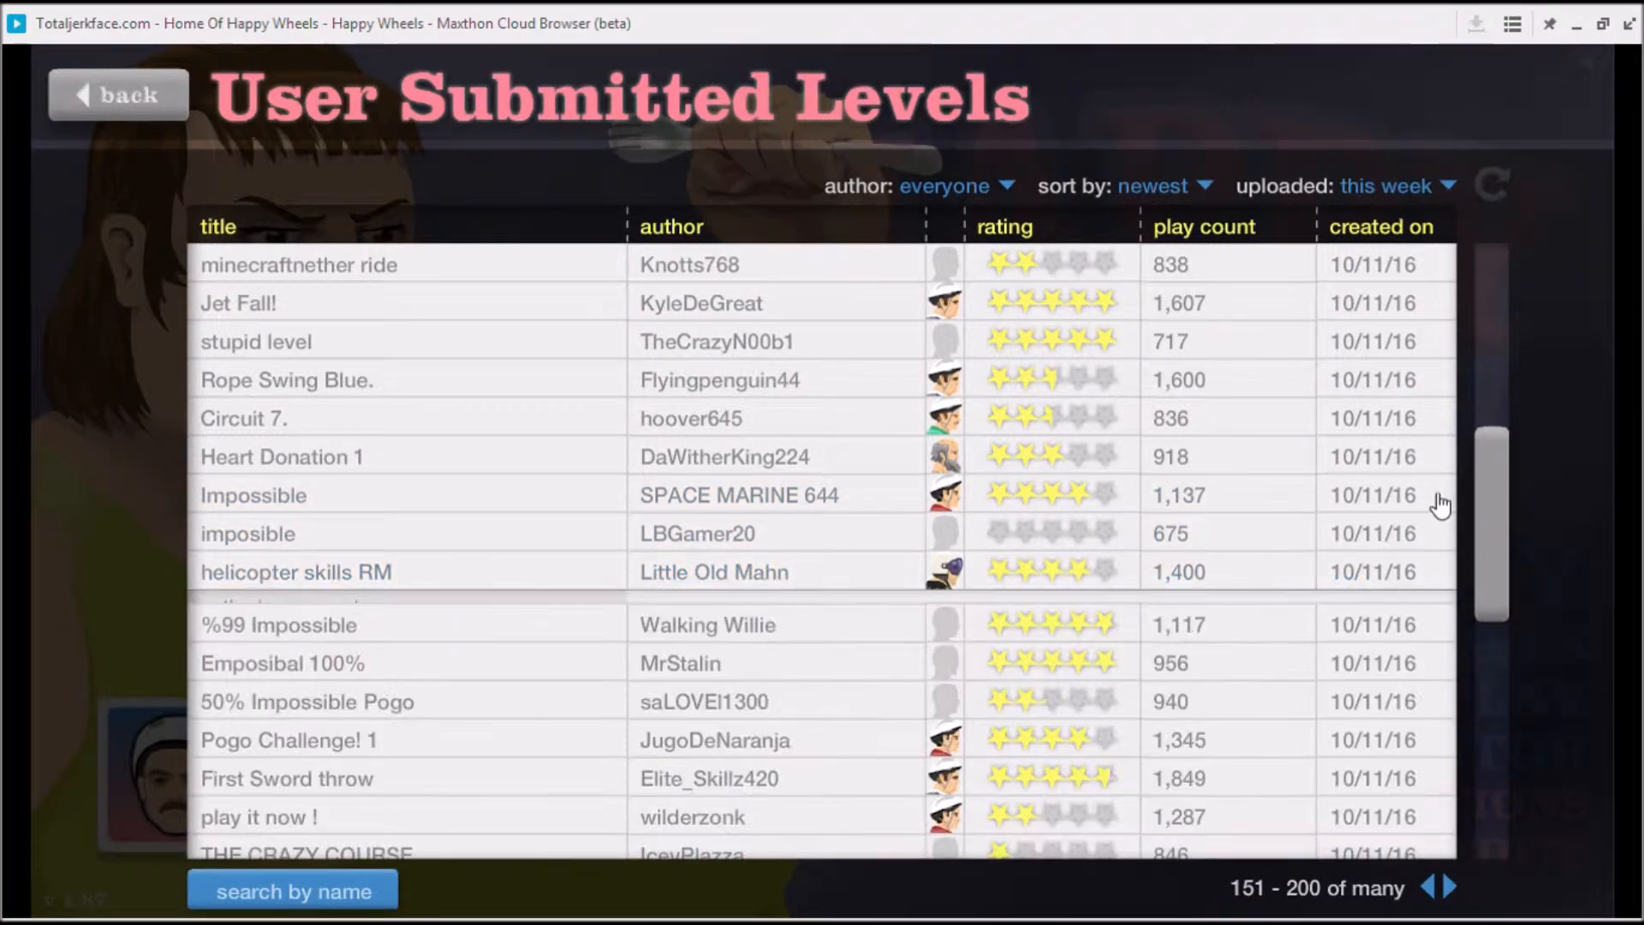
scroll(down, 3)
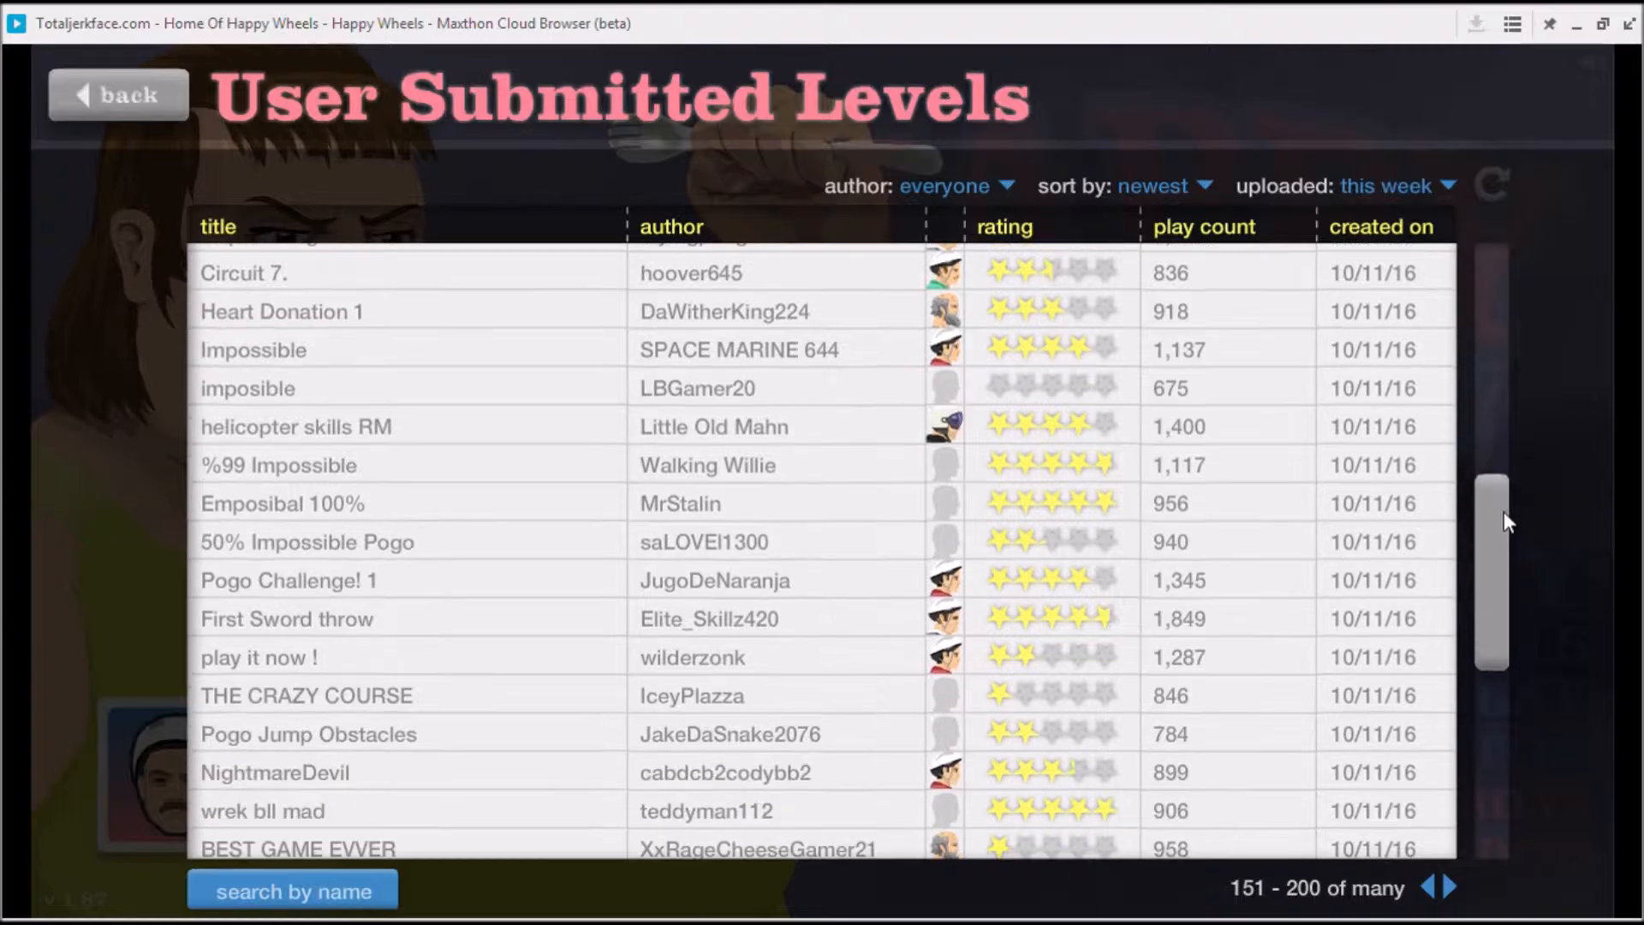
scroll(down, 3)
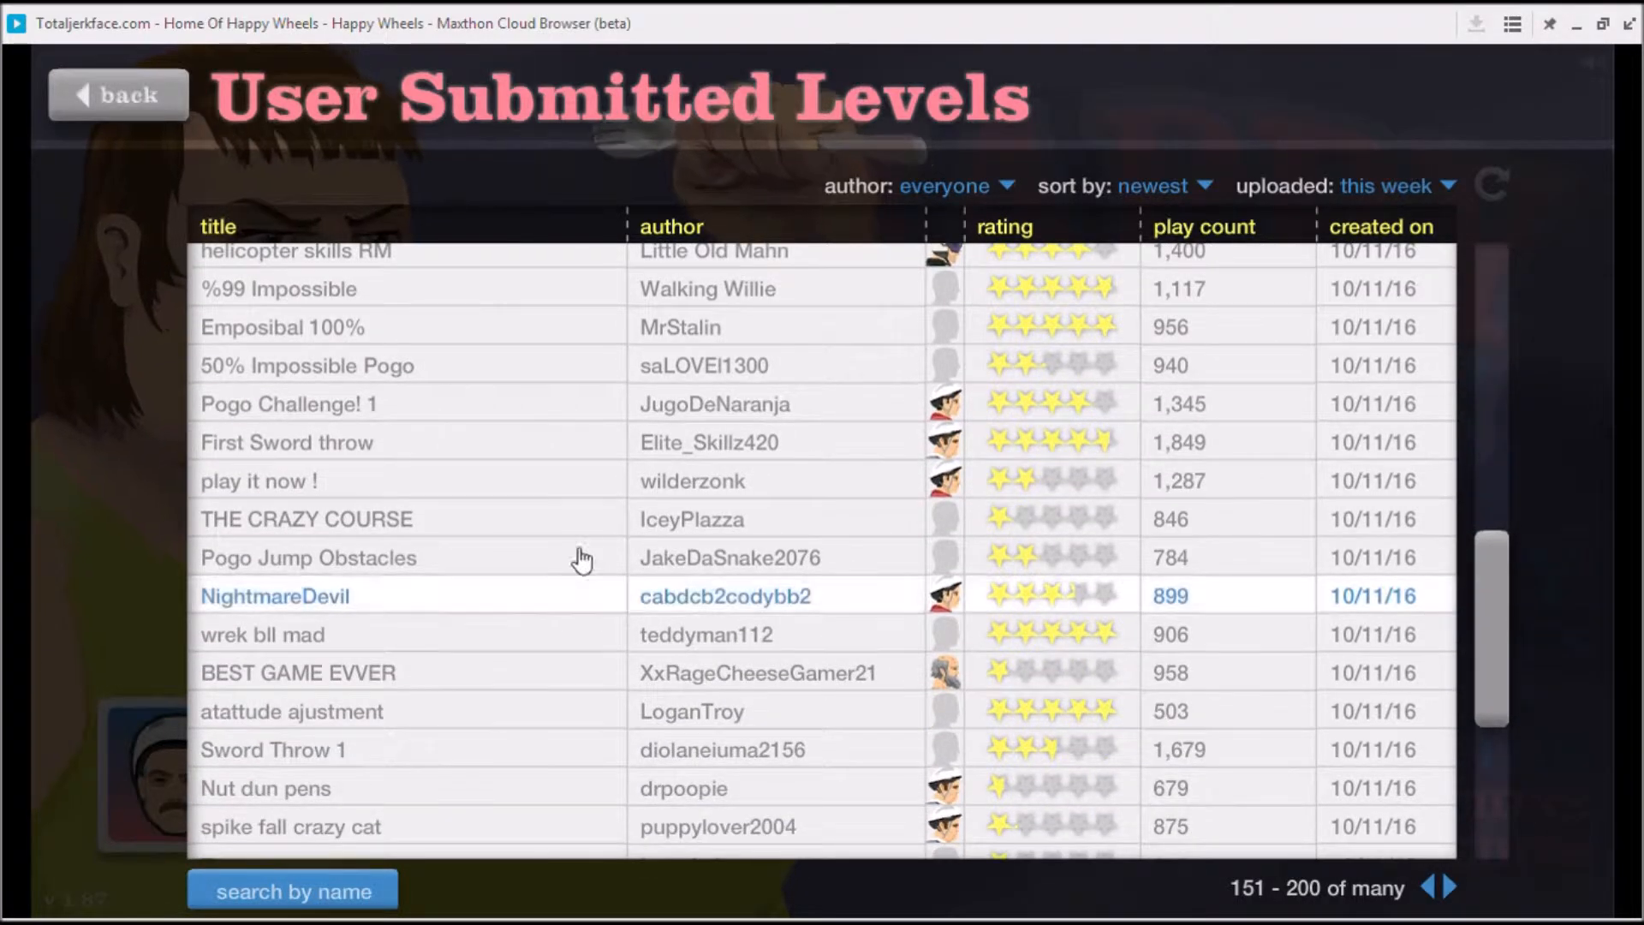
click(298, 672)
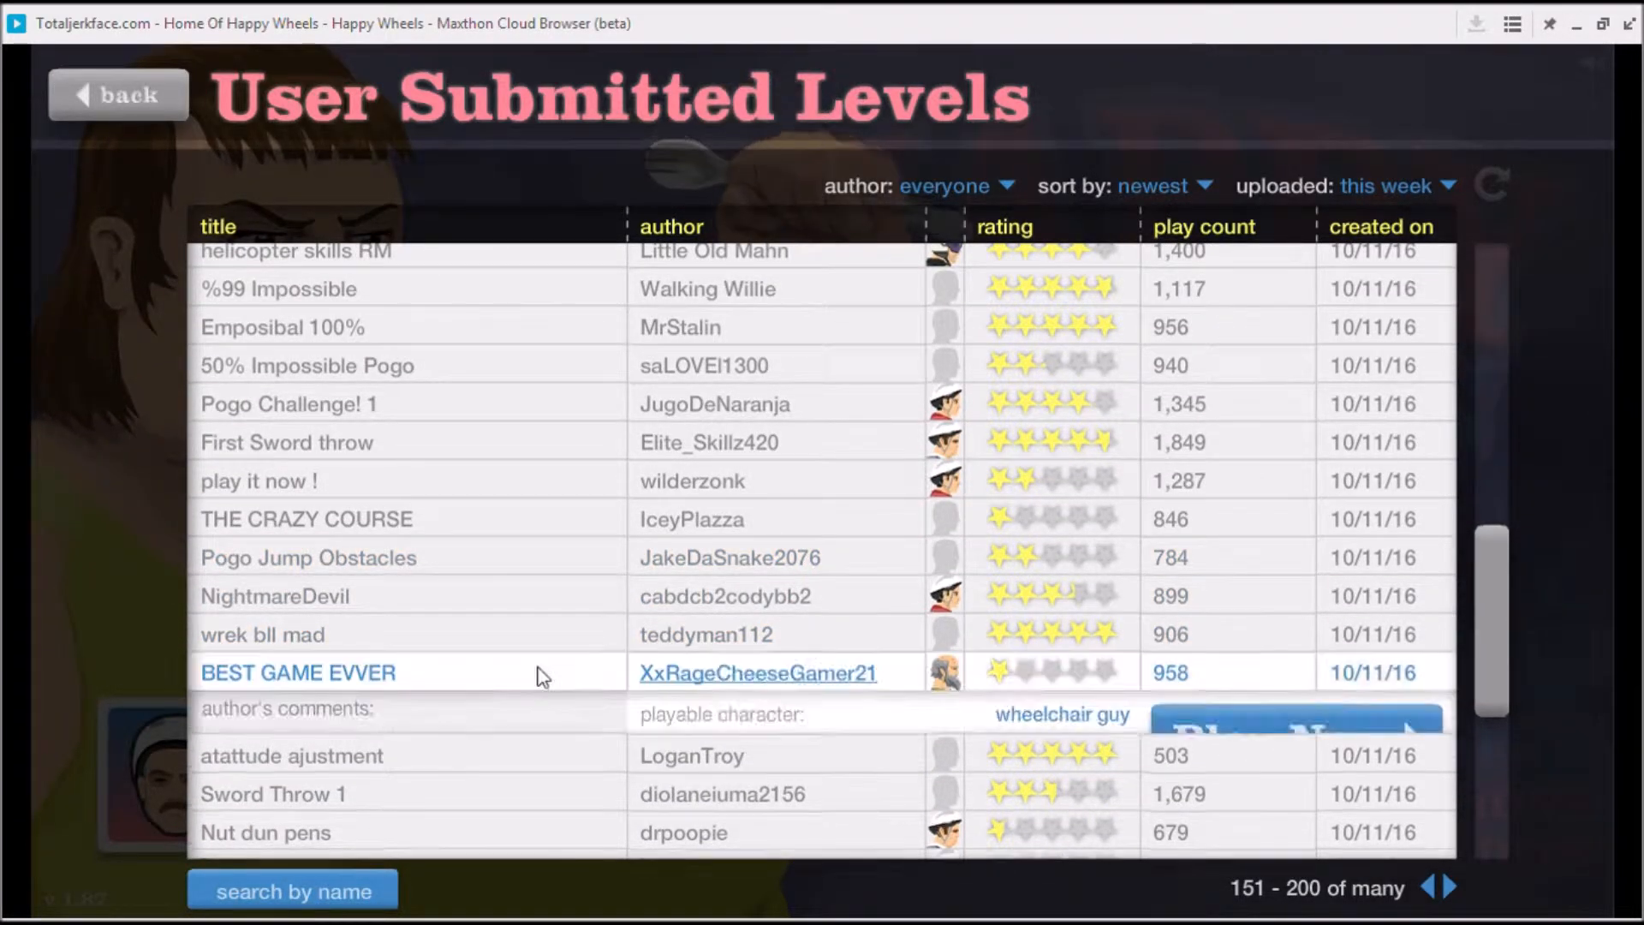
- Play BEST GAME EVVER, then exit to the user levels list
click(1298, 722)
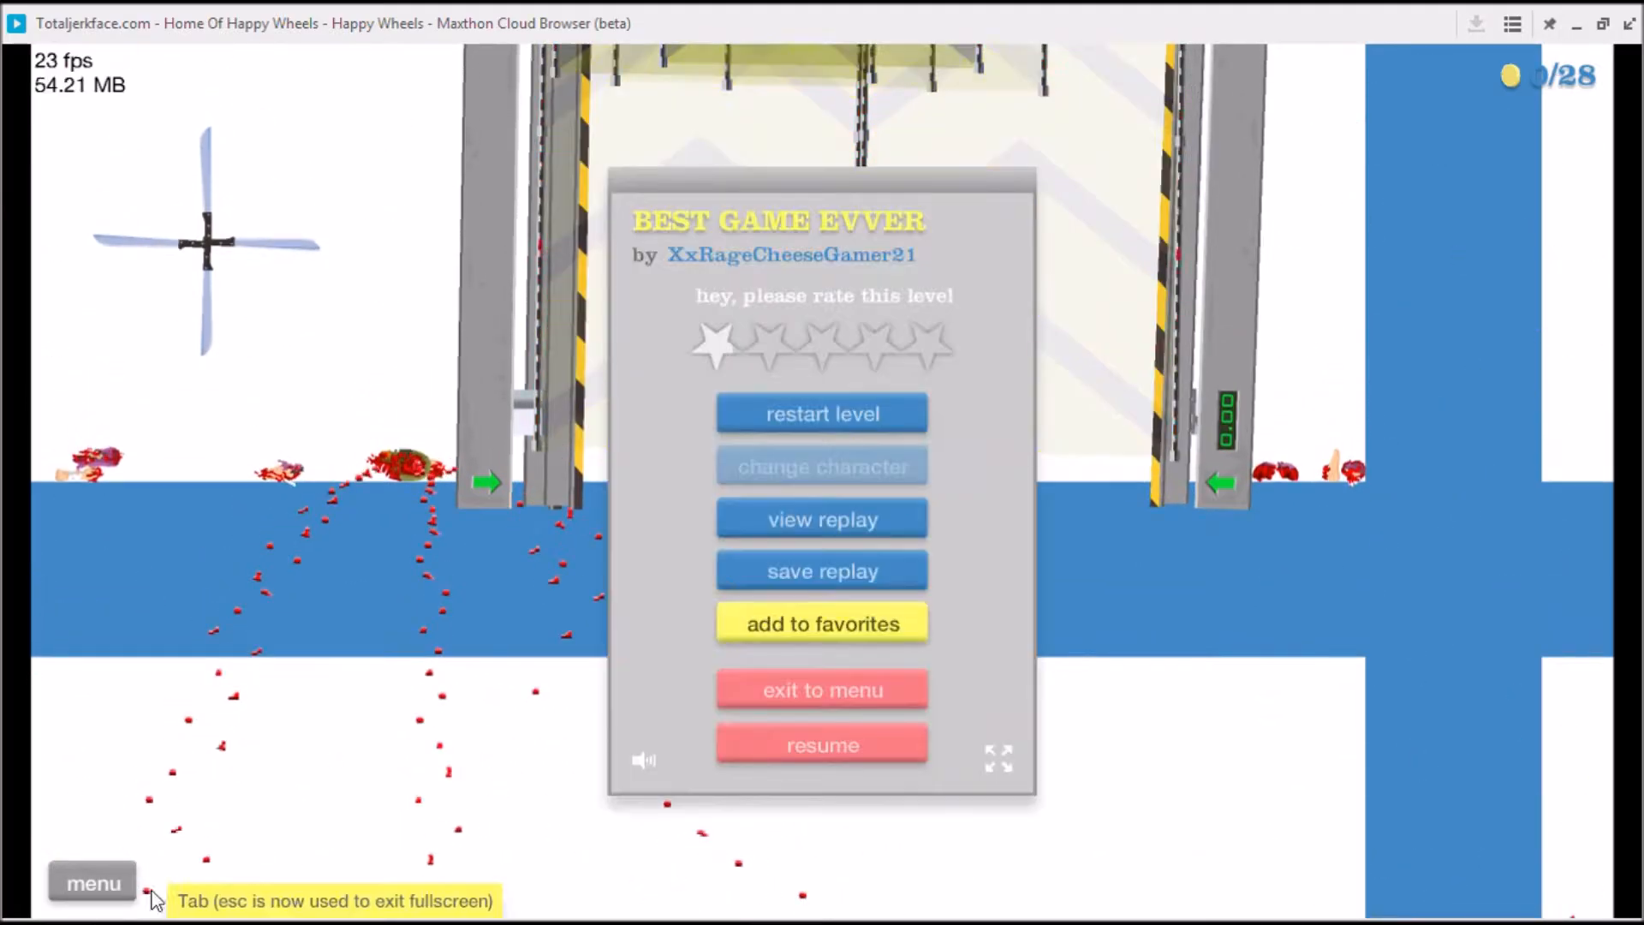
click(822, 690)
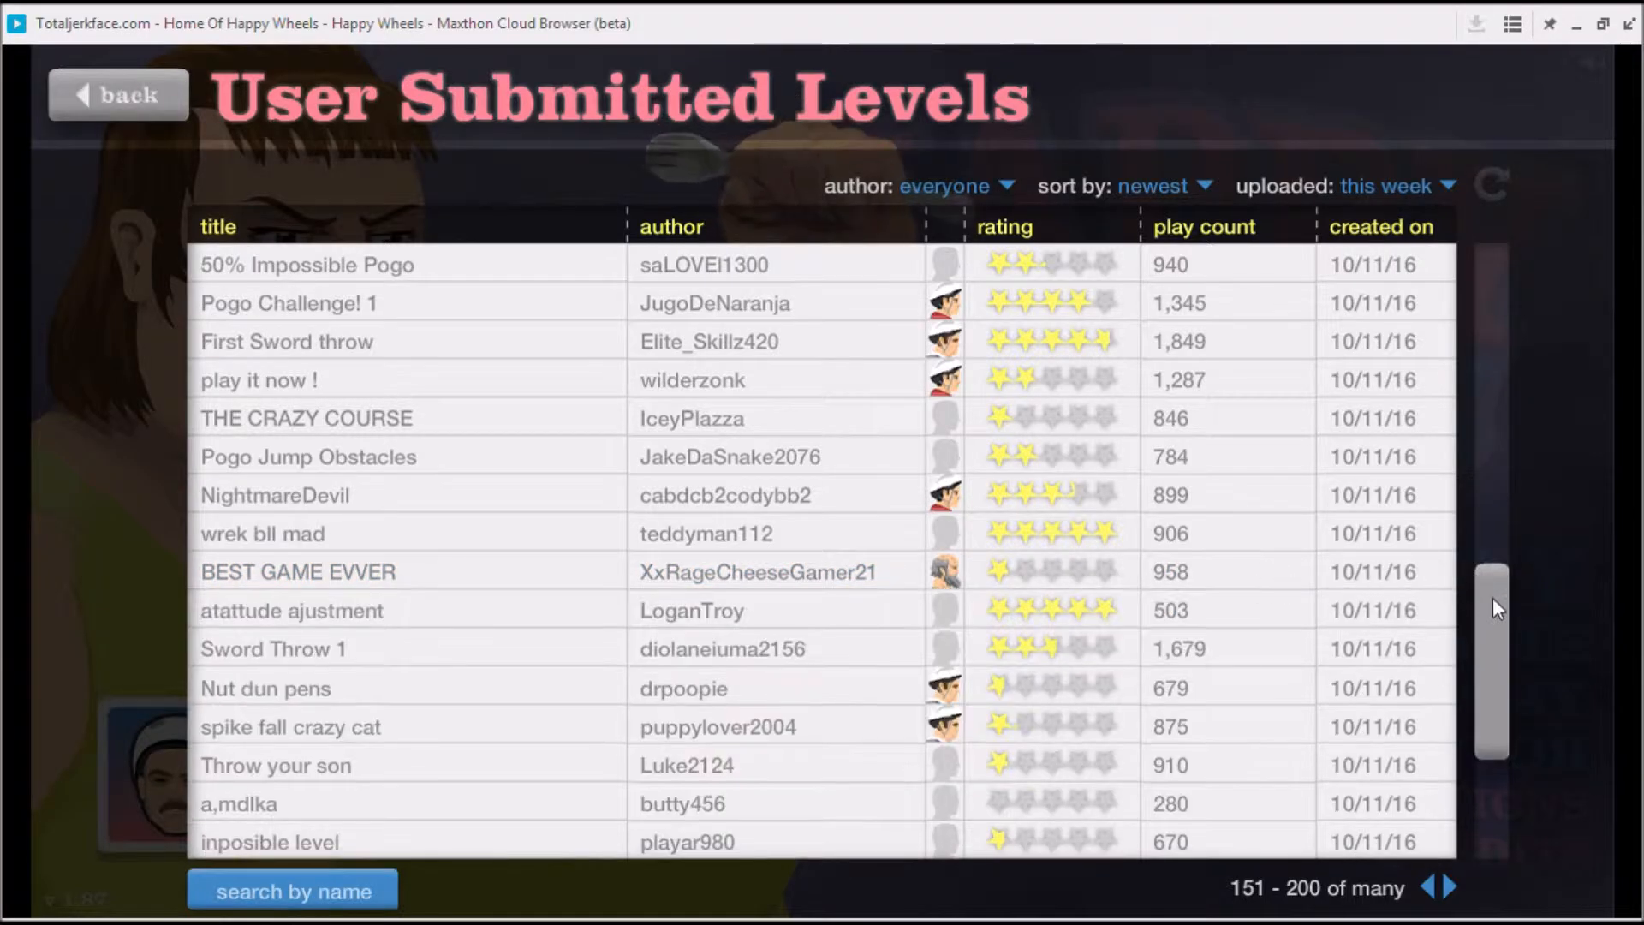
- Play Luke2124's Throw your son with a chosen character, then exit to the menu
scroll(down, 3)
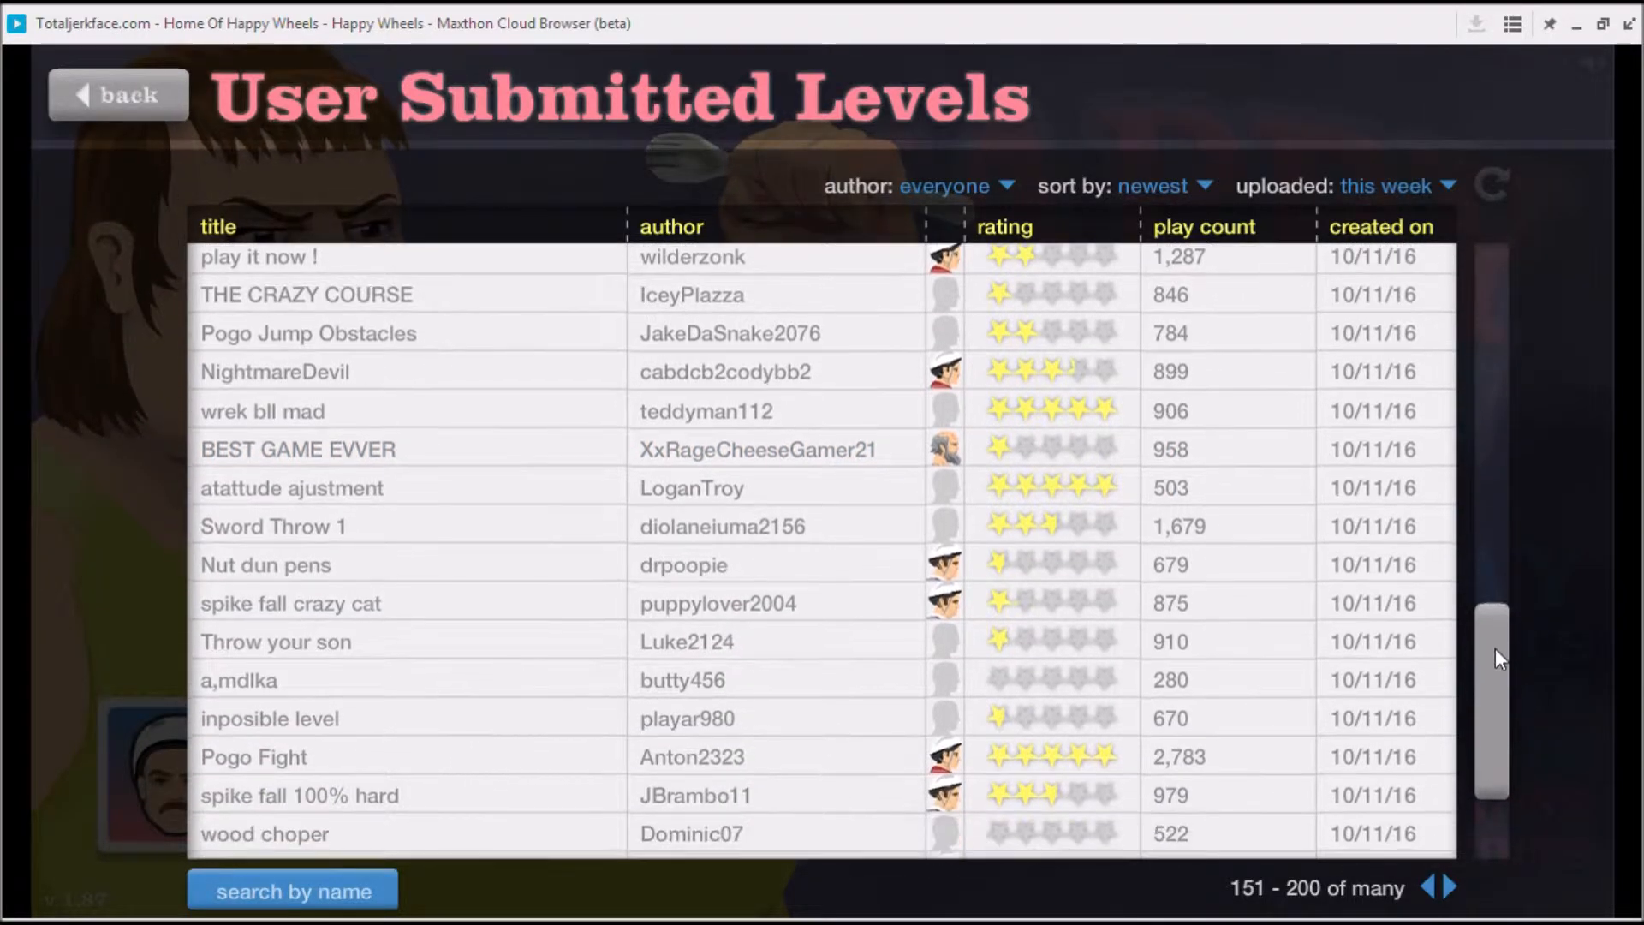
scroll(down, 3)
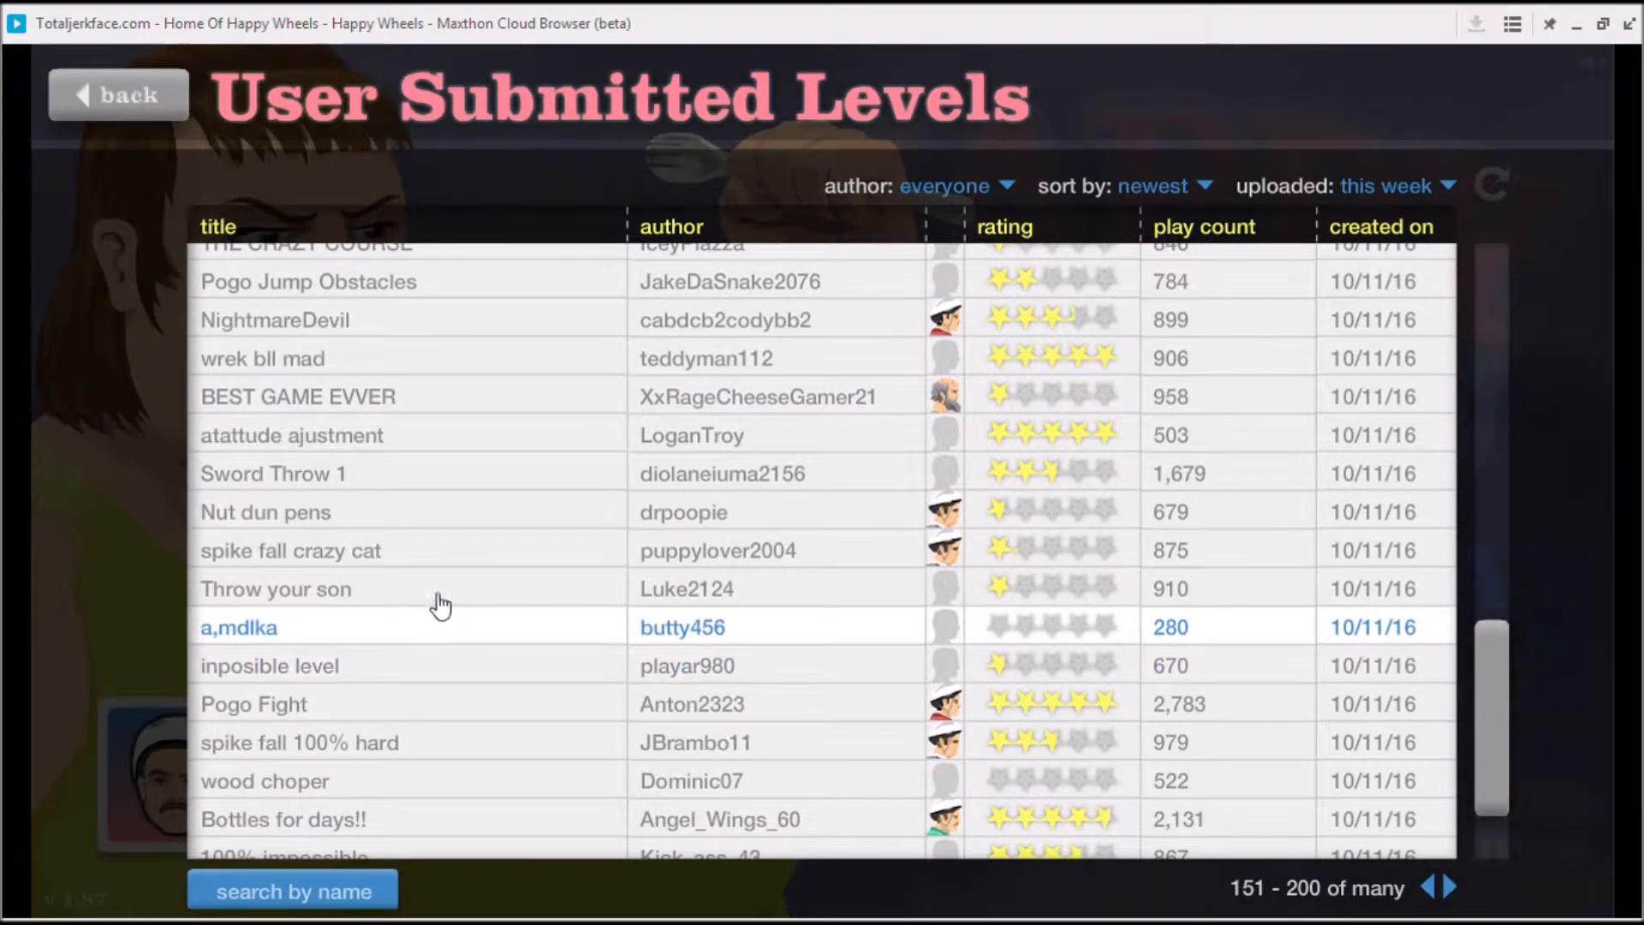
click(276, 589)
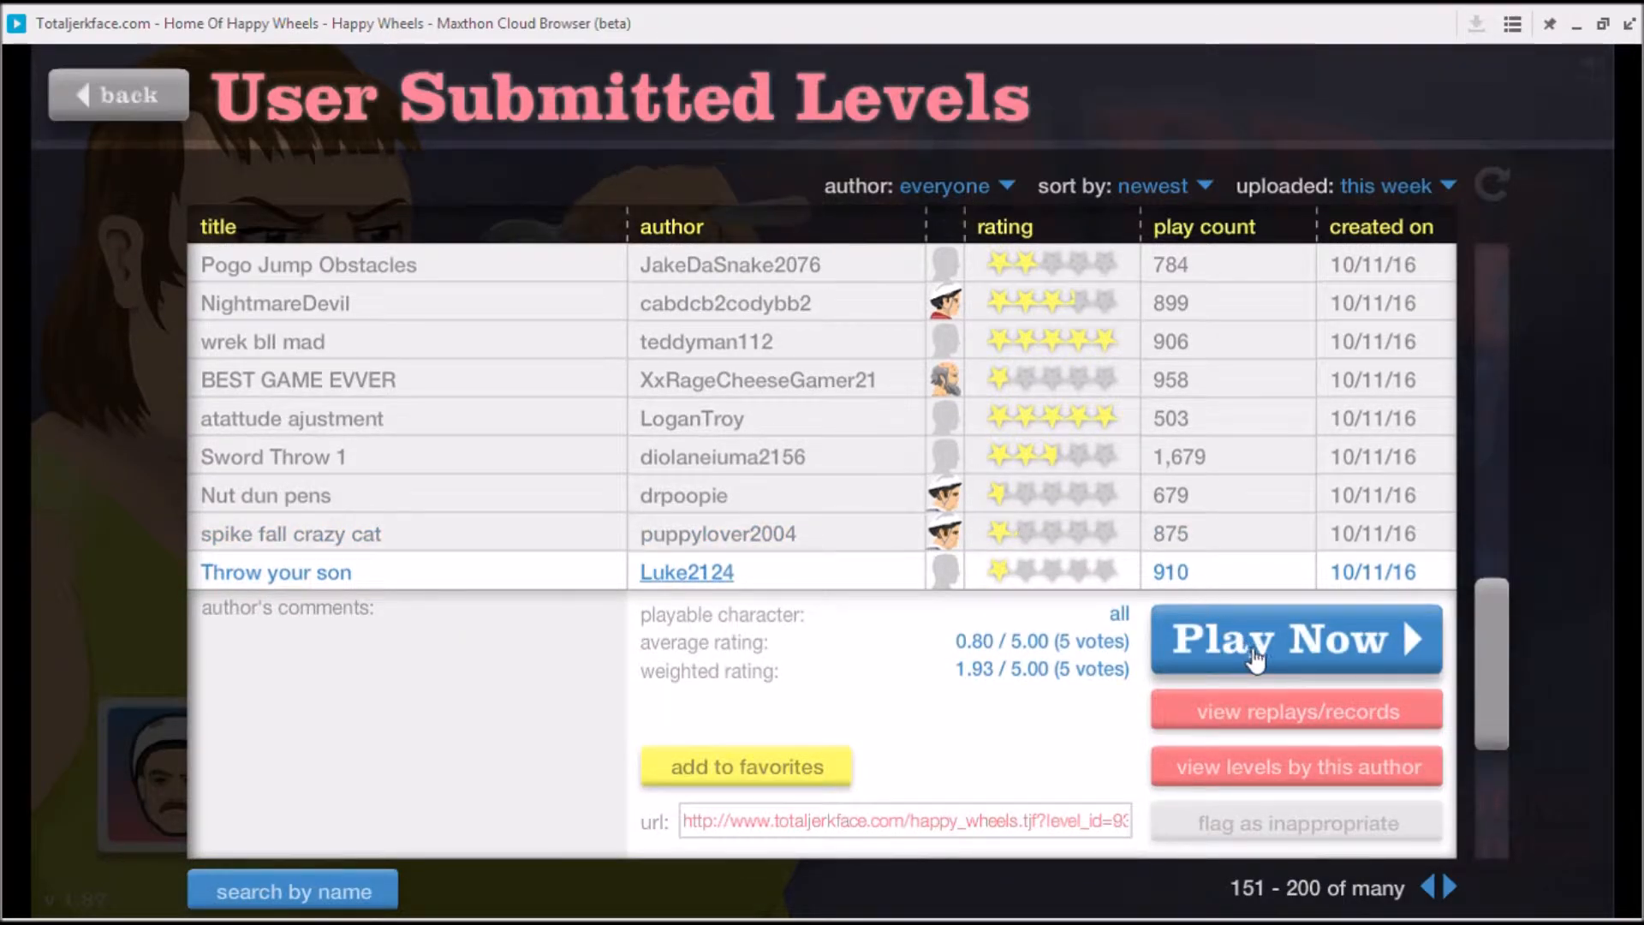
click(1295, 638)
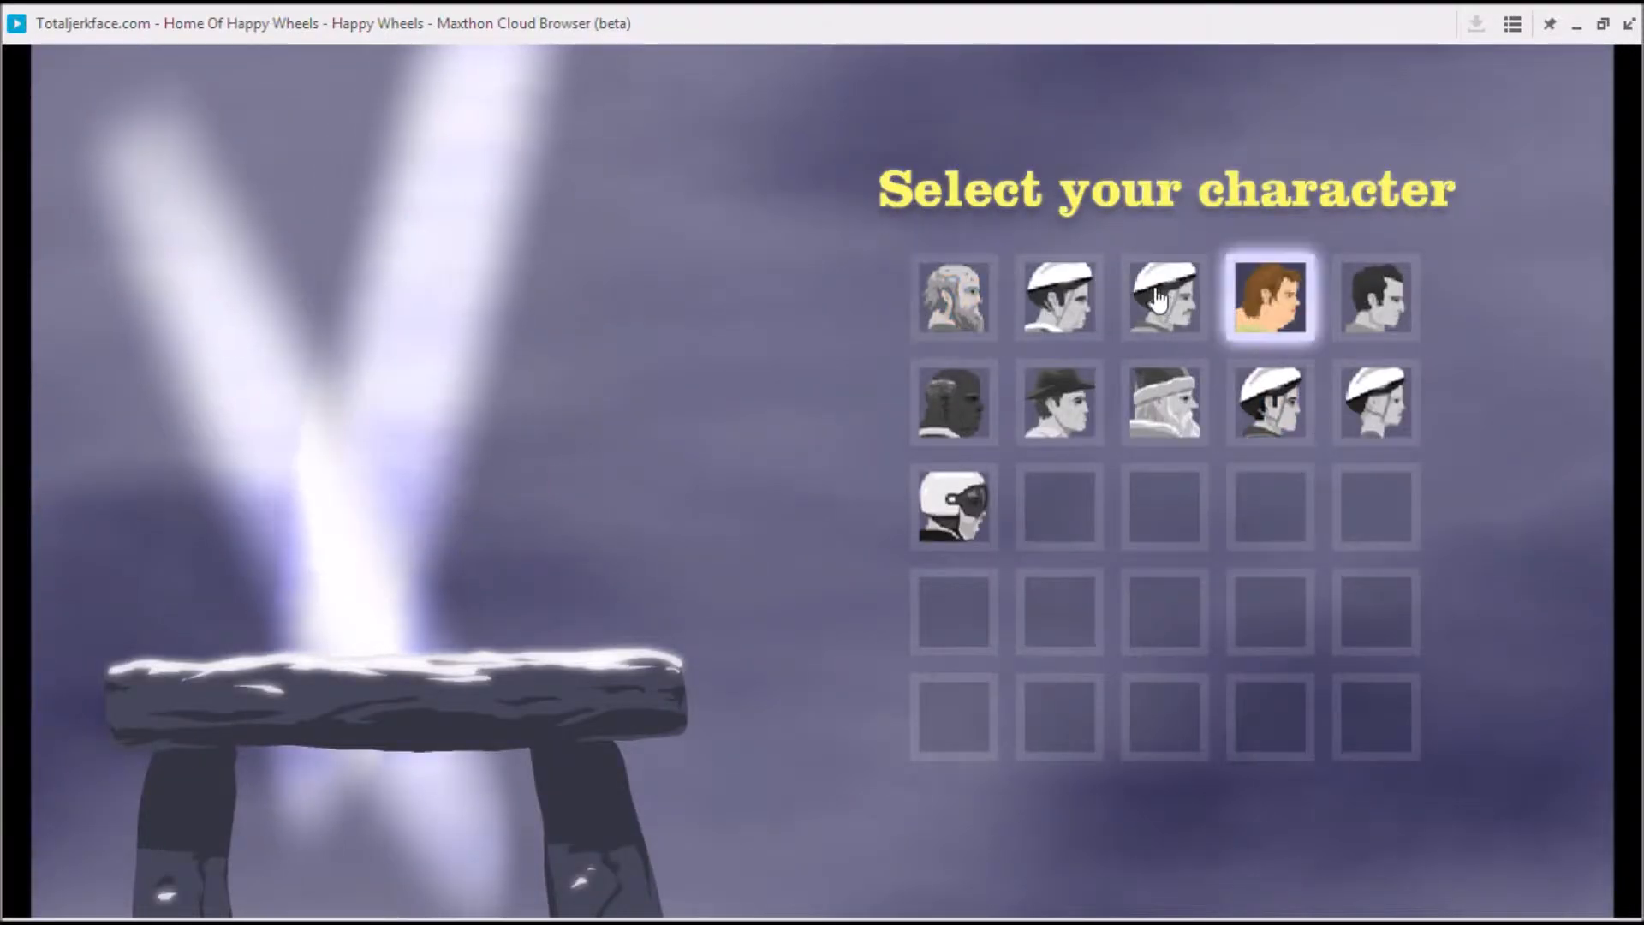
click(1270, 297)
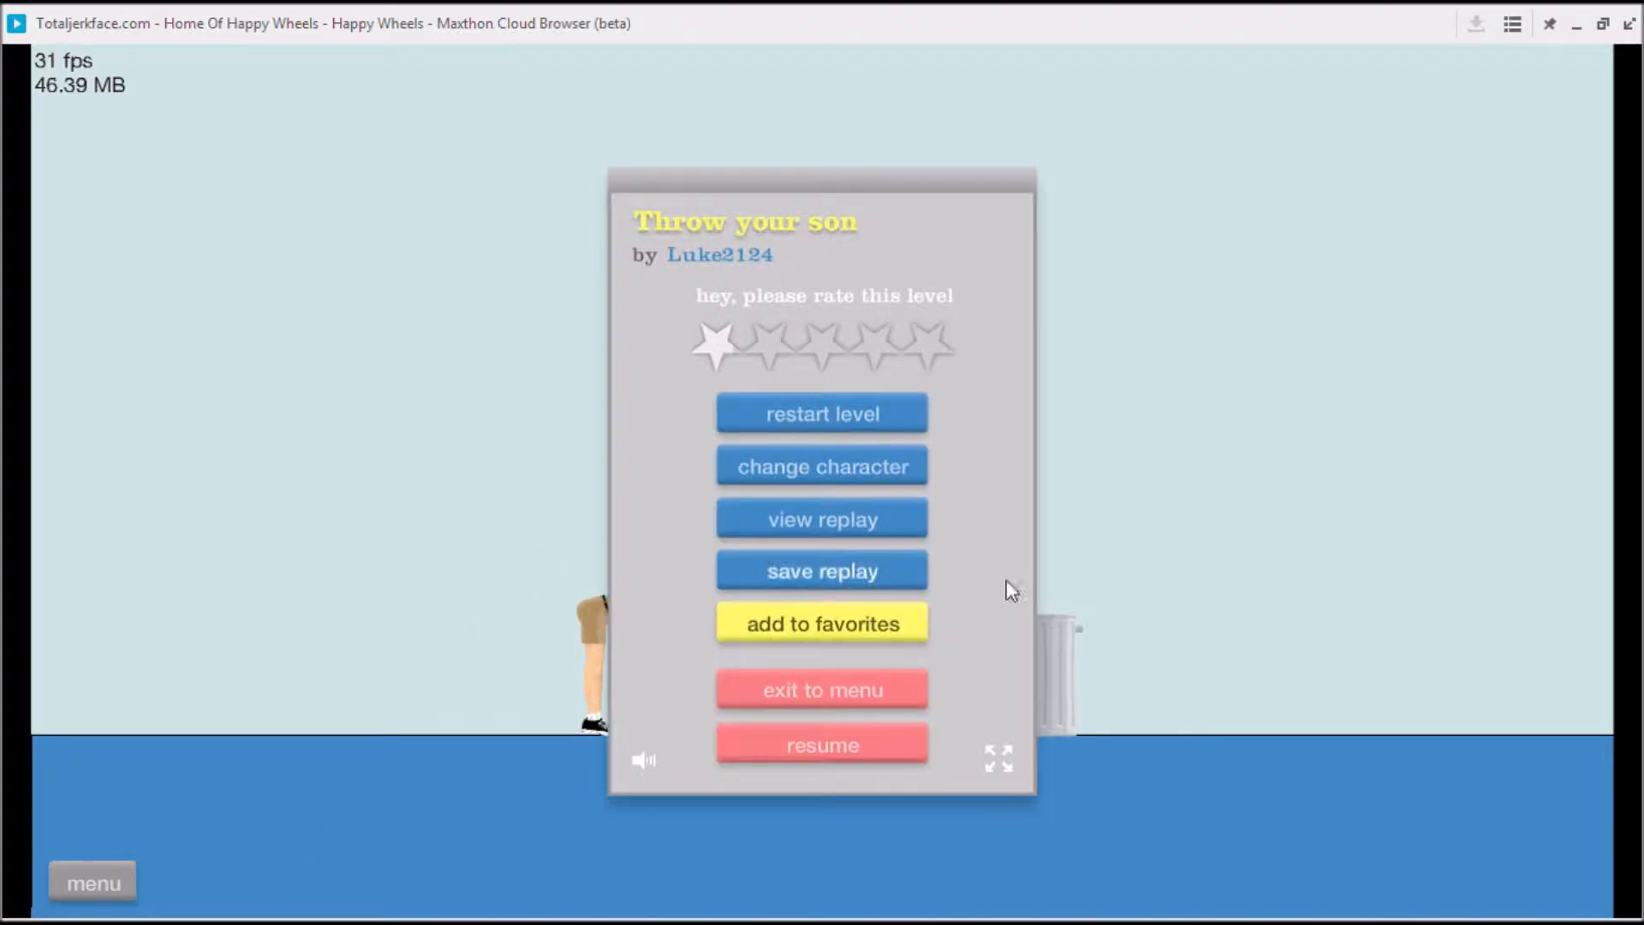
click(822, 690)
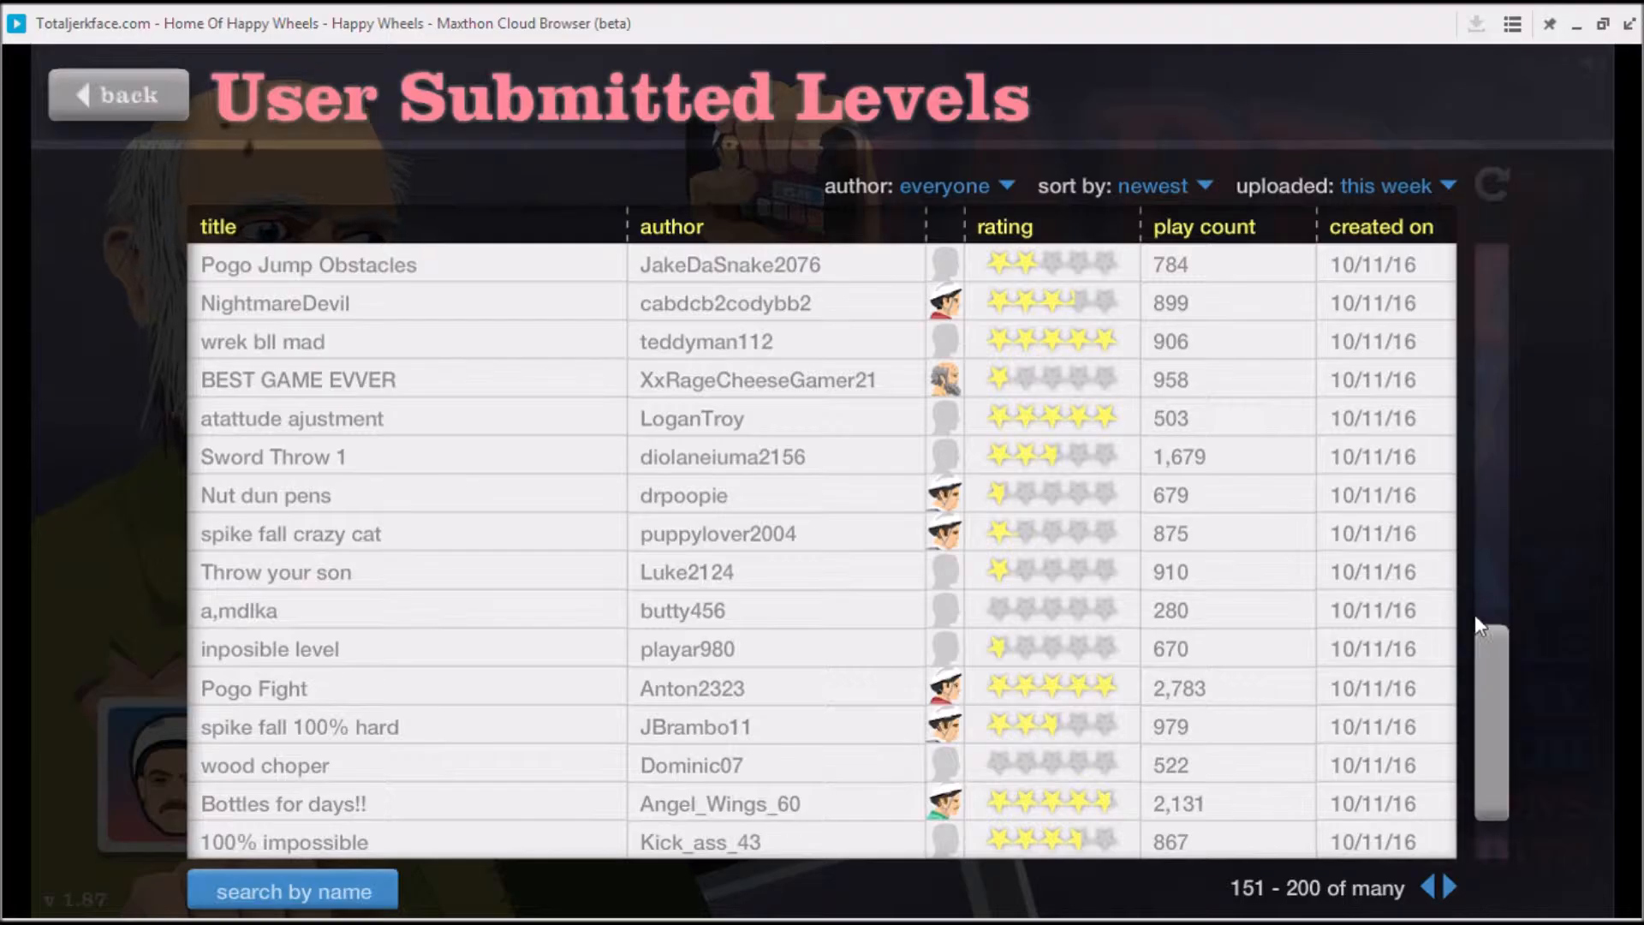
- Finish Royal_Kush's EXTREME SPIKE FALL!! in 5.50 seconds and exit from the victory screen
scroll(down, 3)
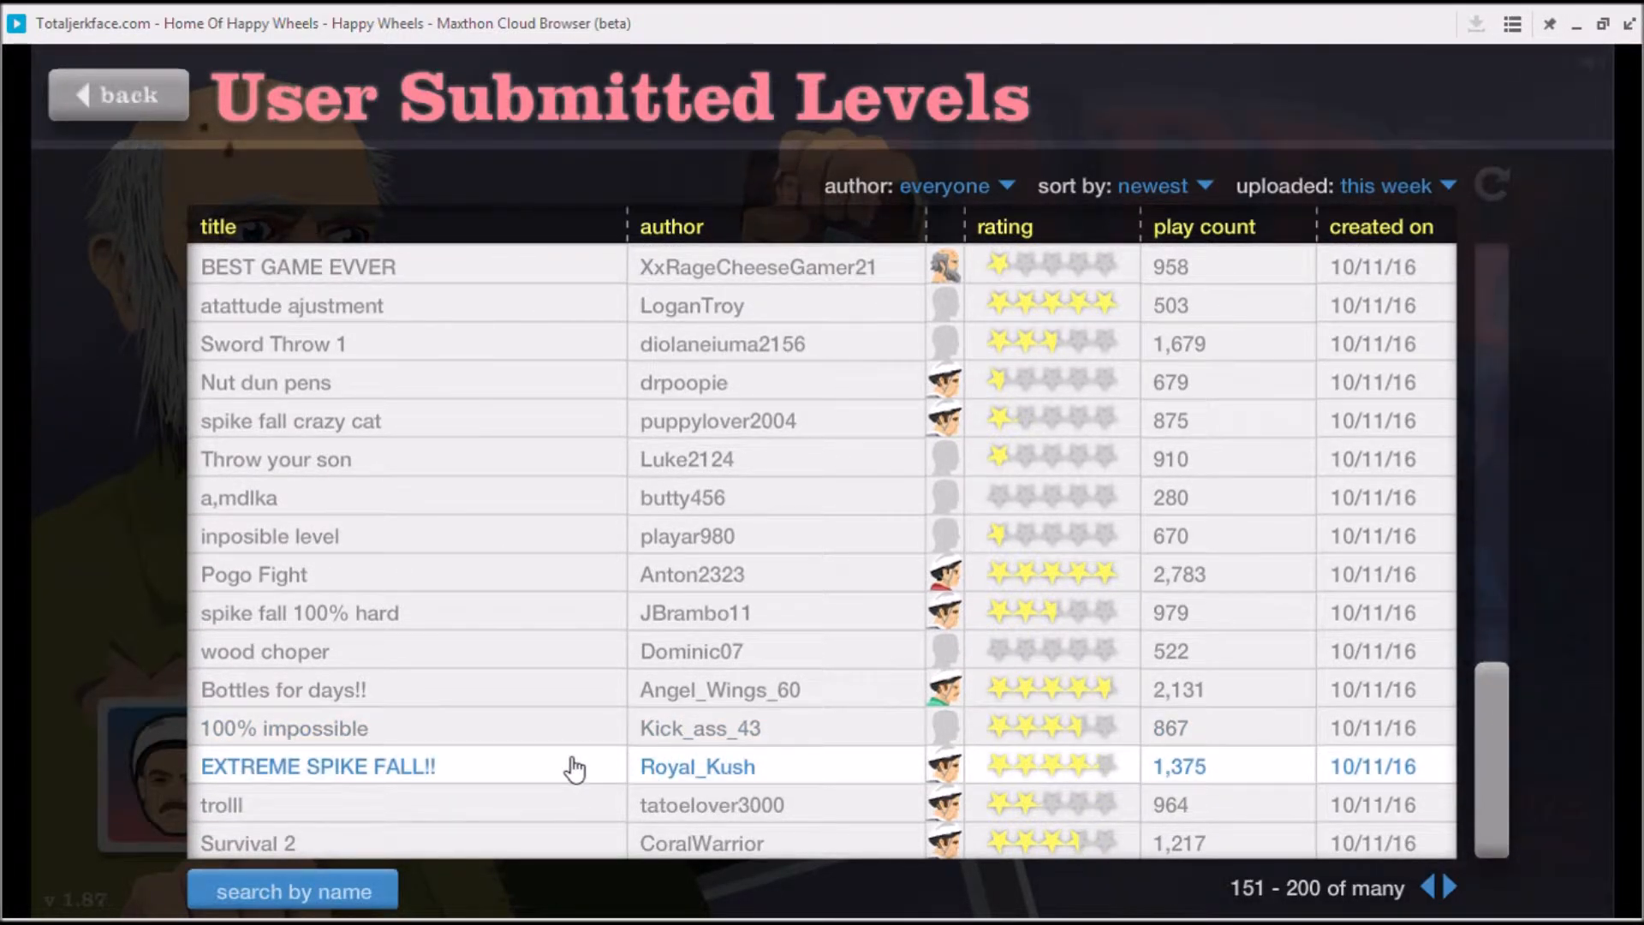
click(318, 766)
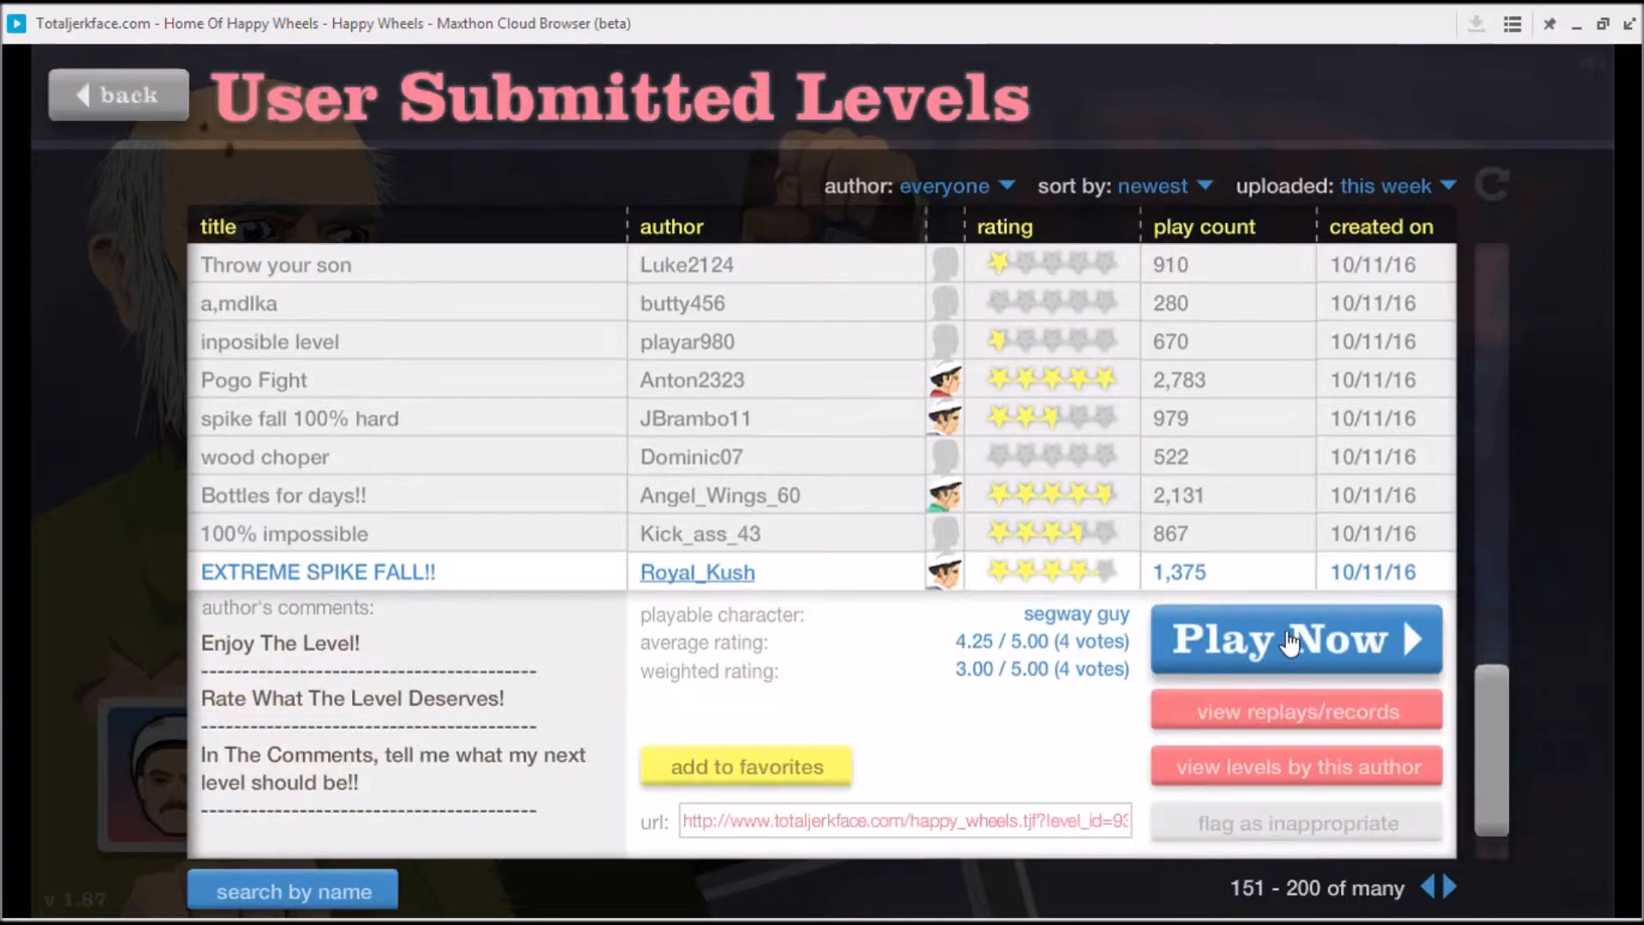
click(1295, 640)
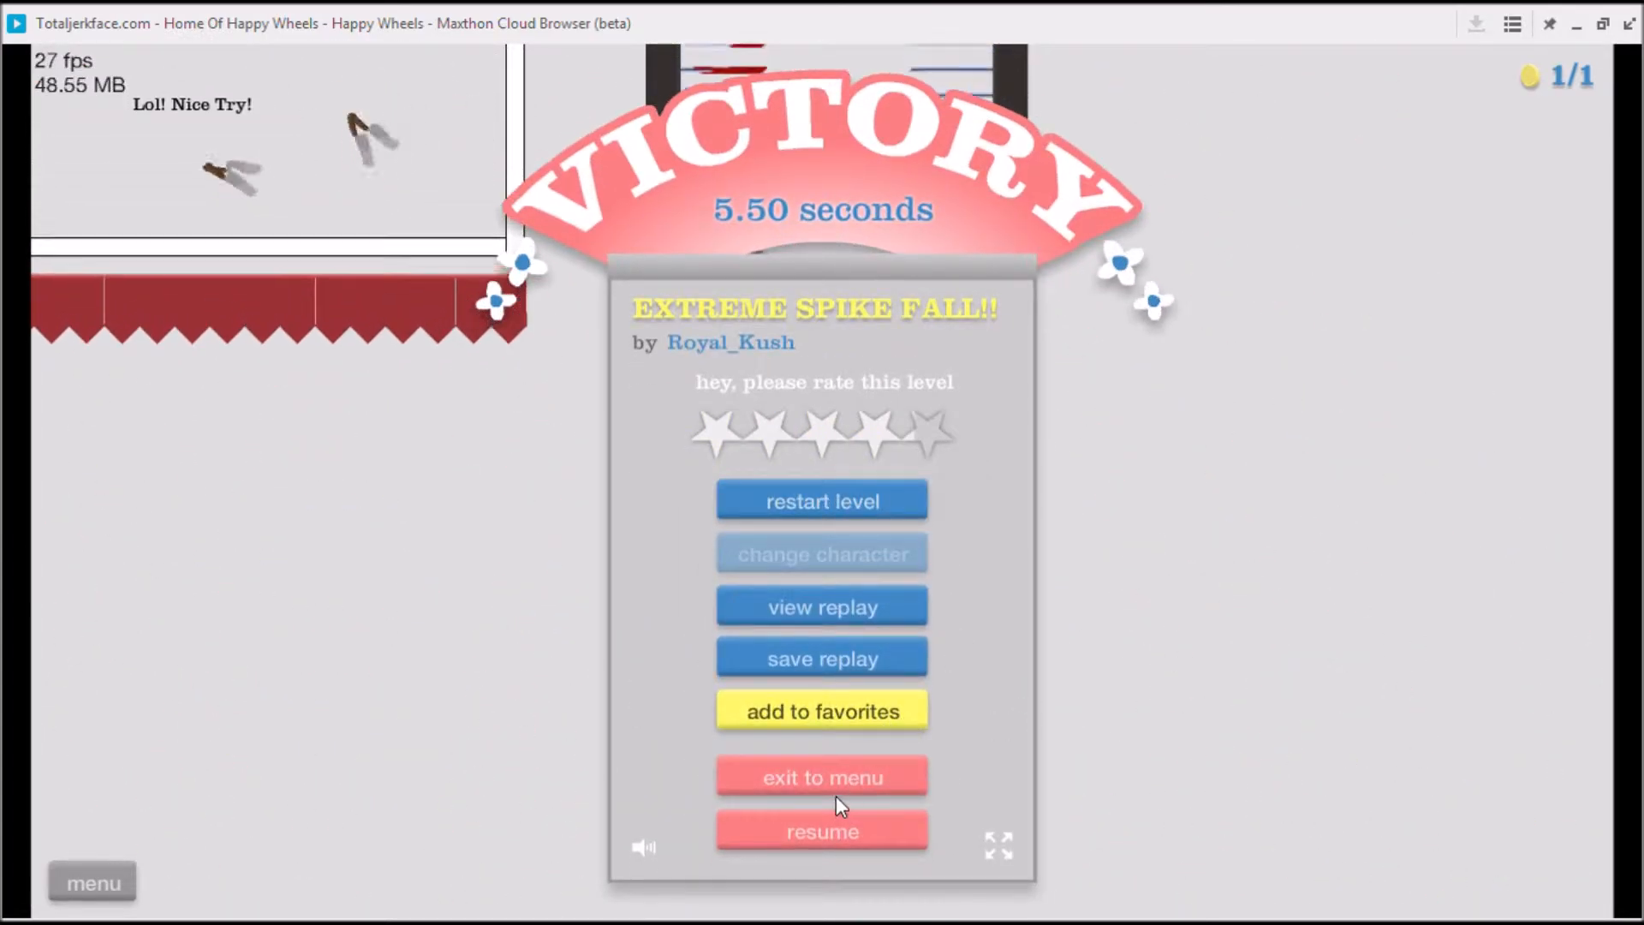
click(821, 777)
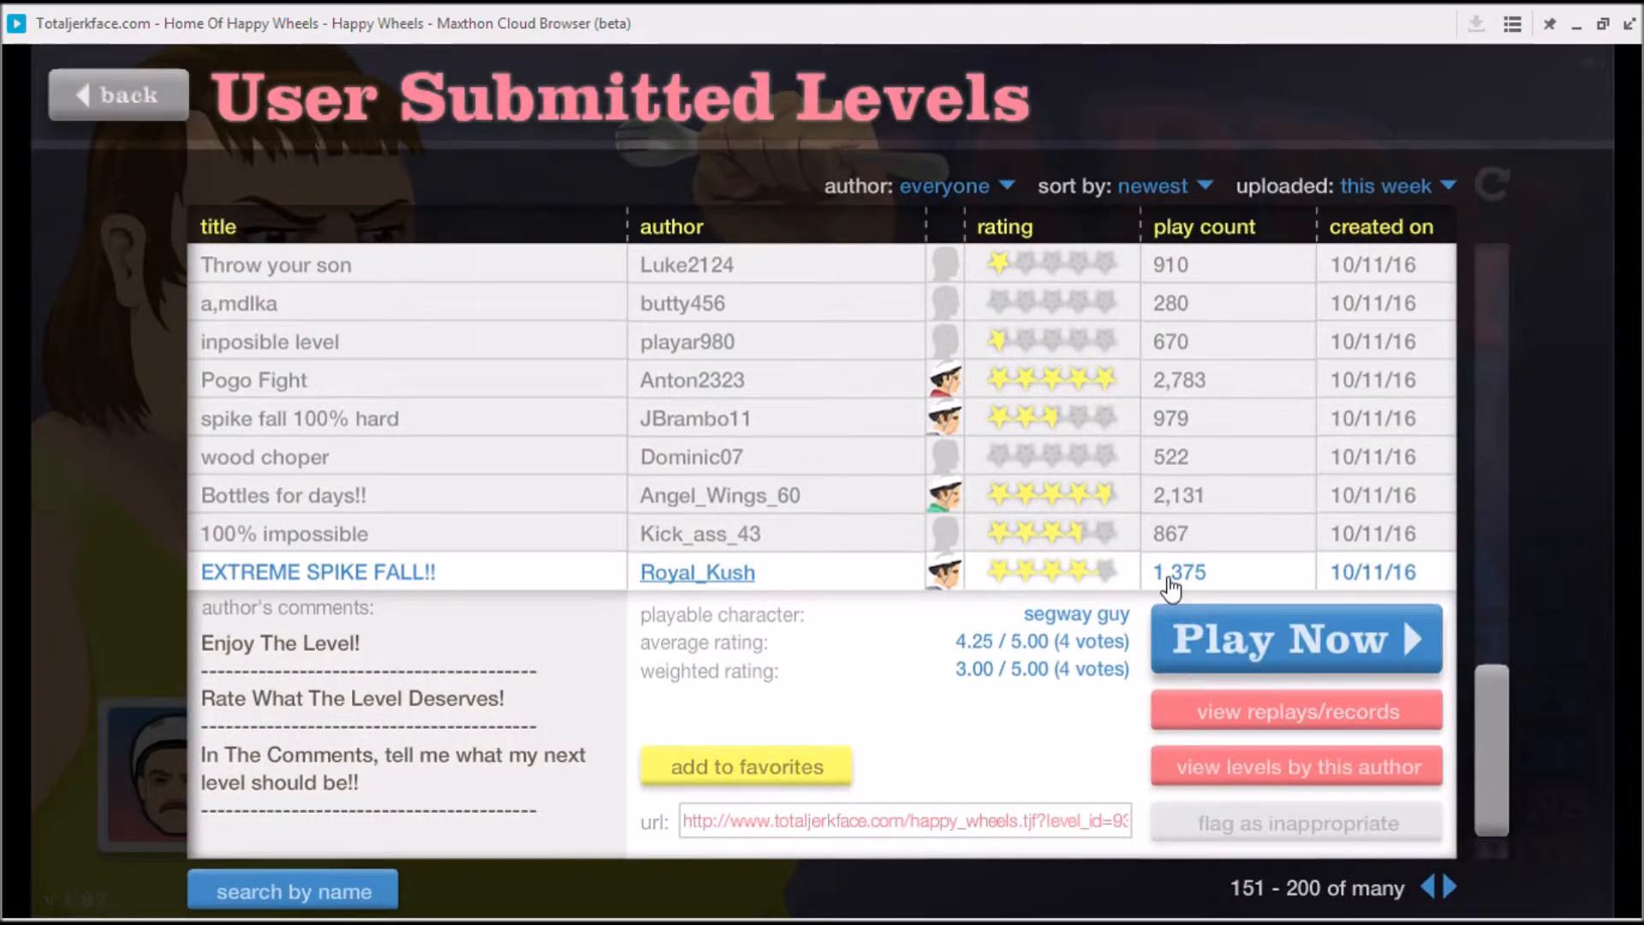
- Page forward through the user levels list to levels 251–300
scroll(up, 3)
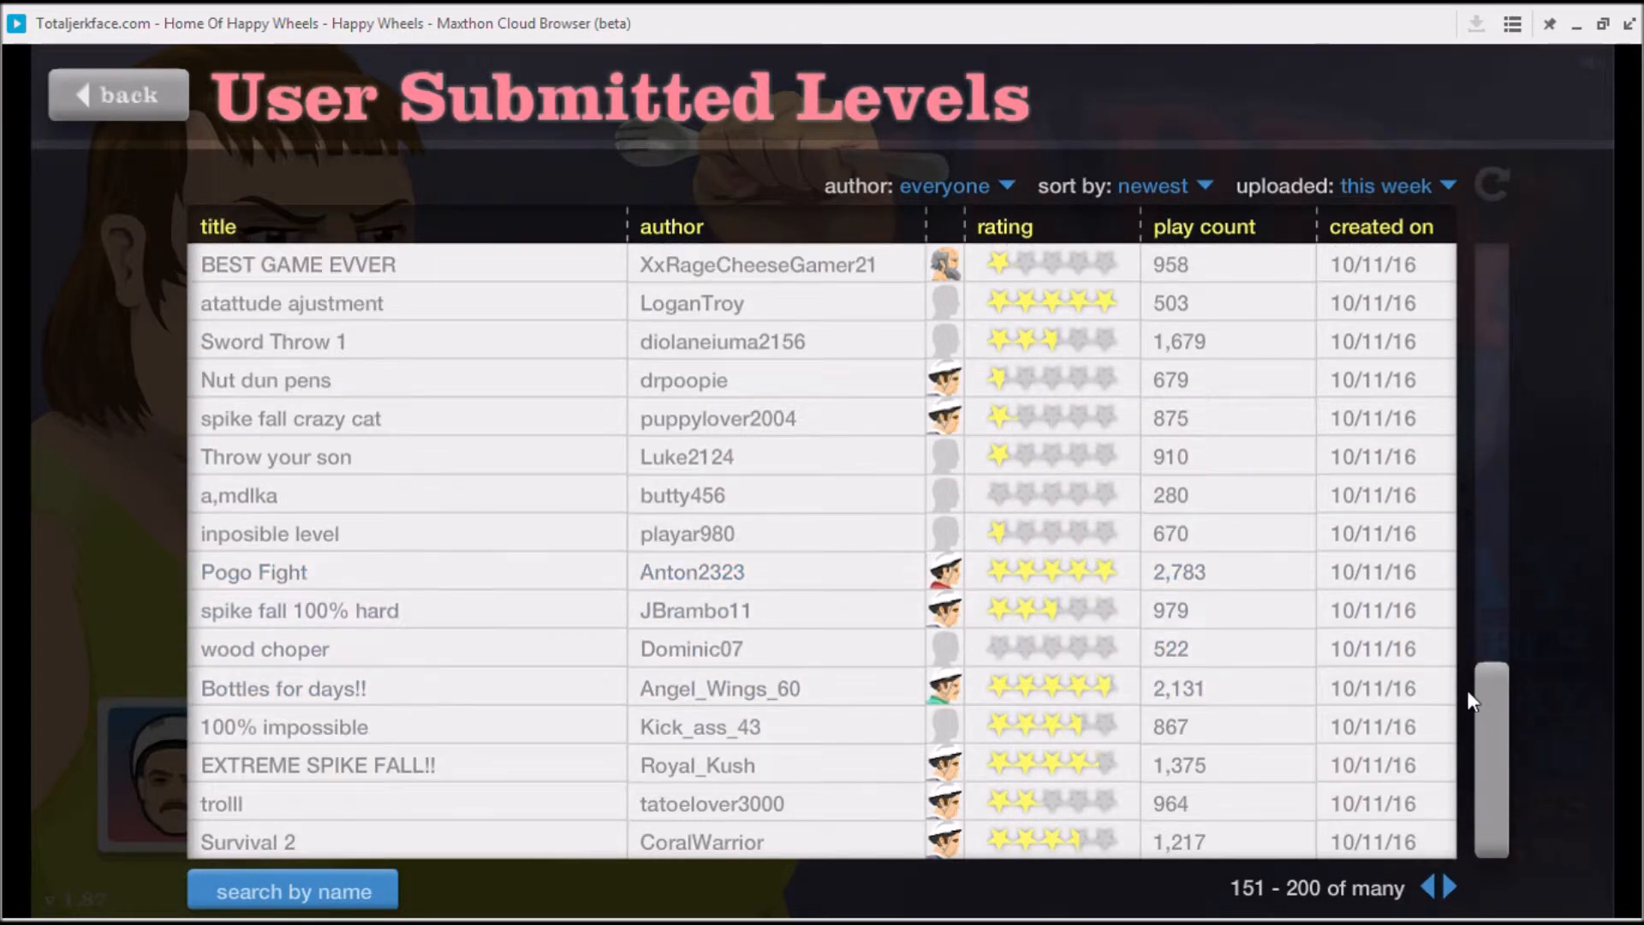
click(1438, 888)
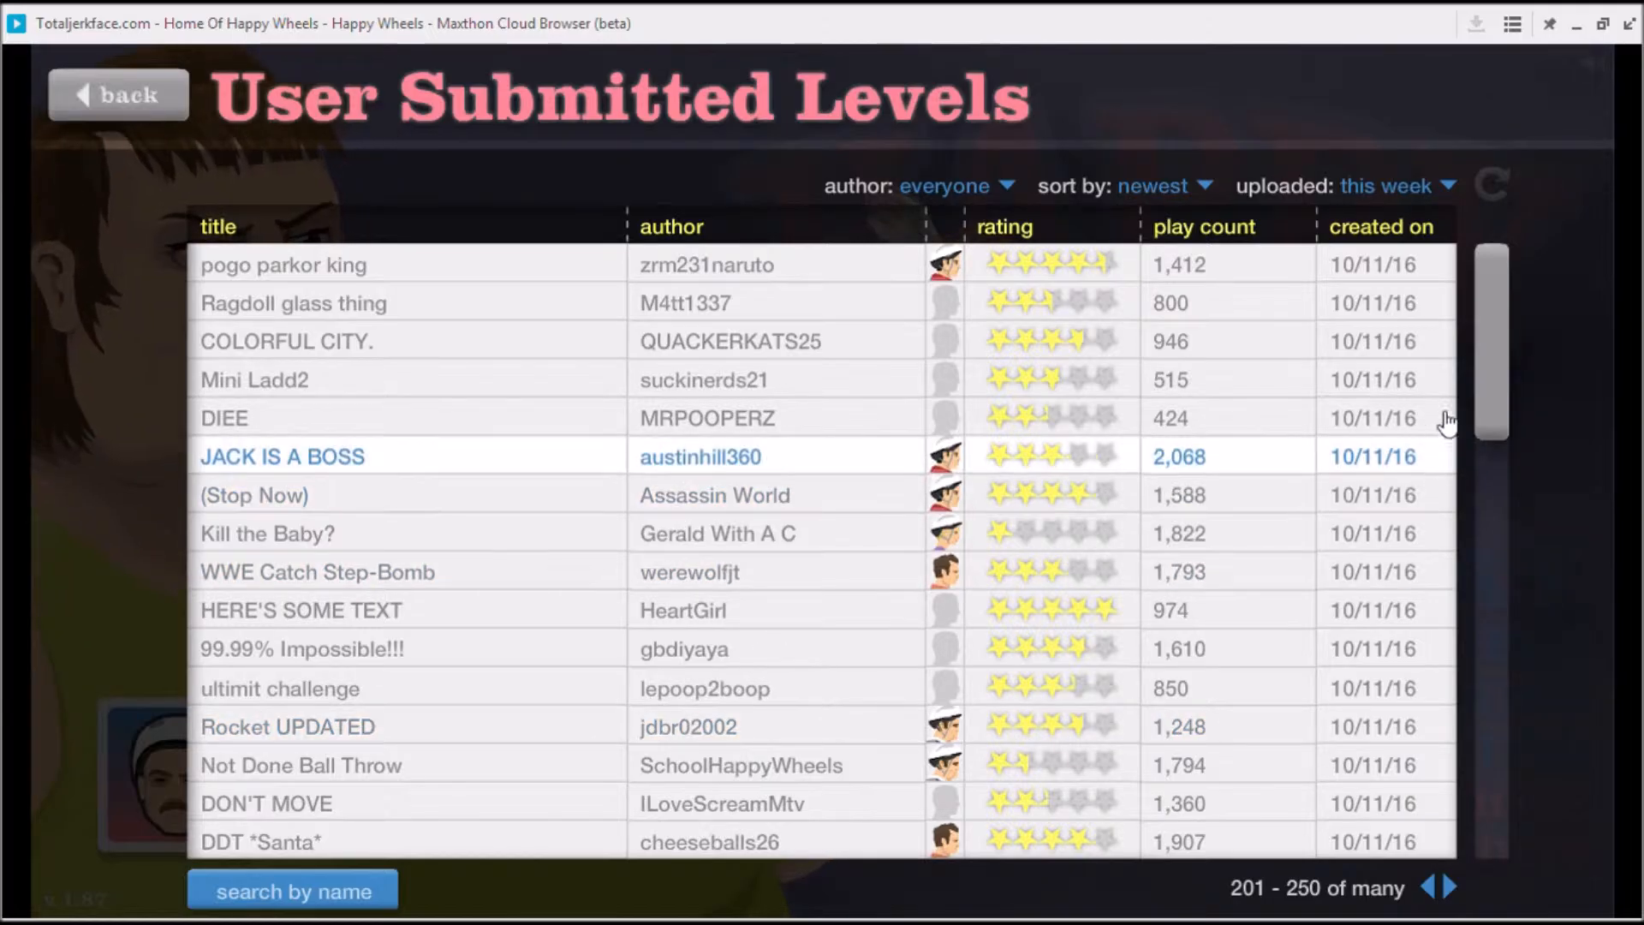
scroll(down, 3)
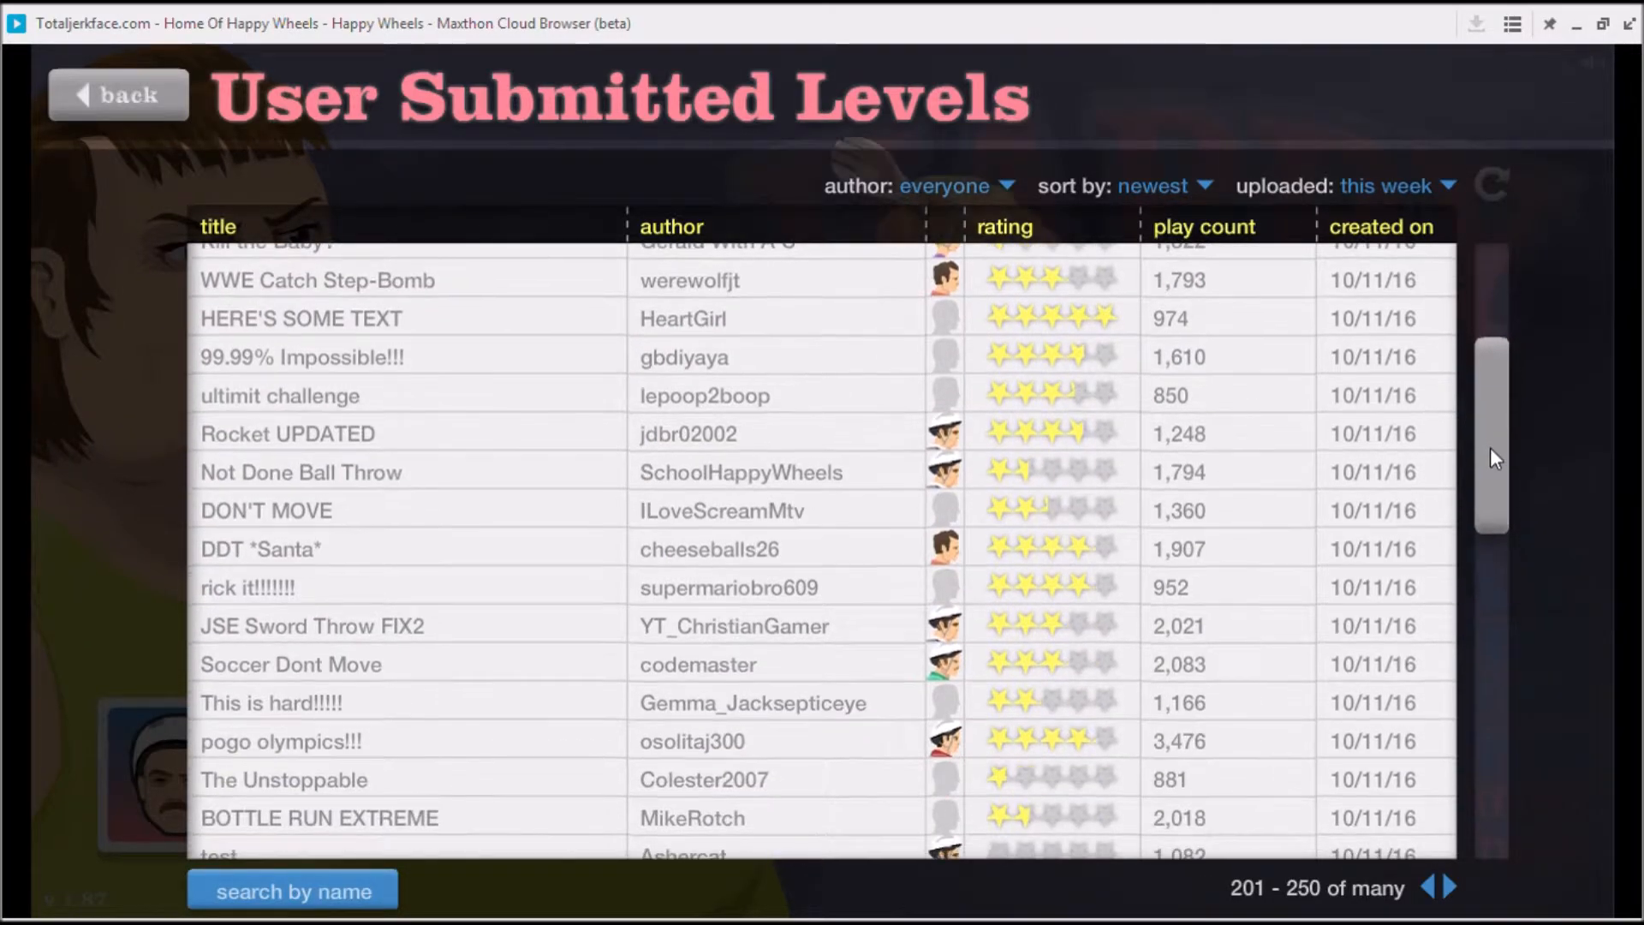
scroll(down, 3)
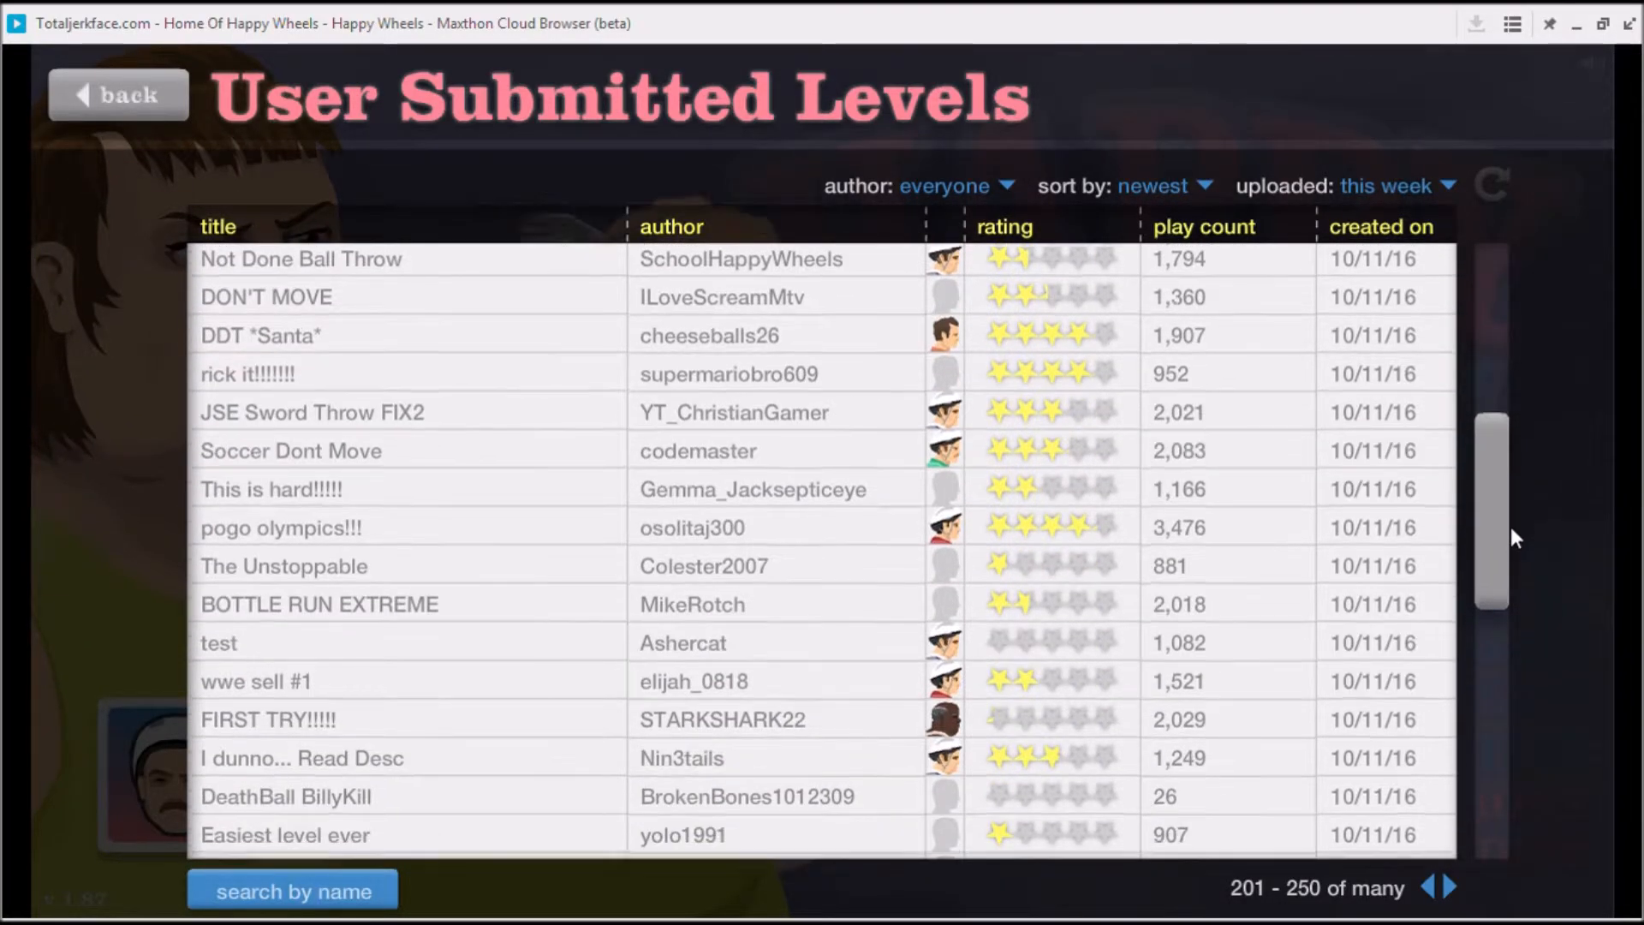
scroll(down, 3)
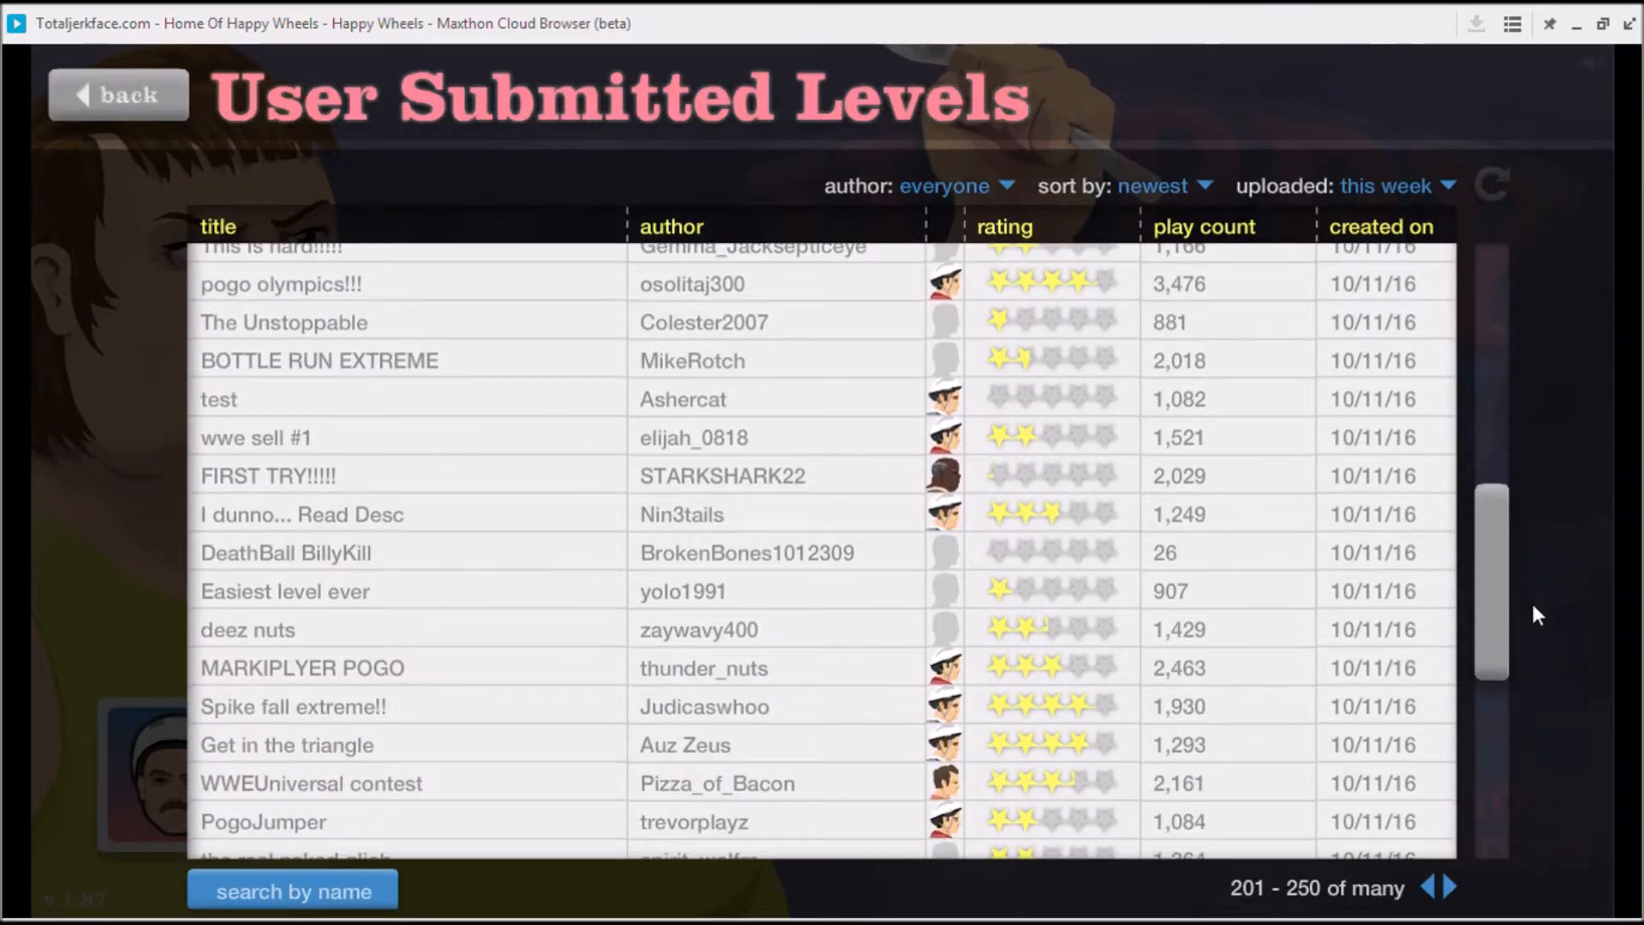
scroll(down, 3)
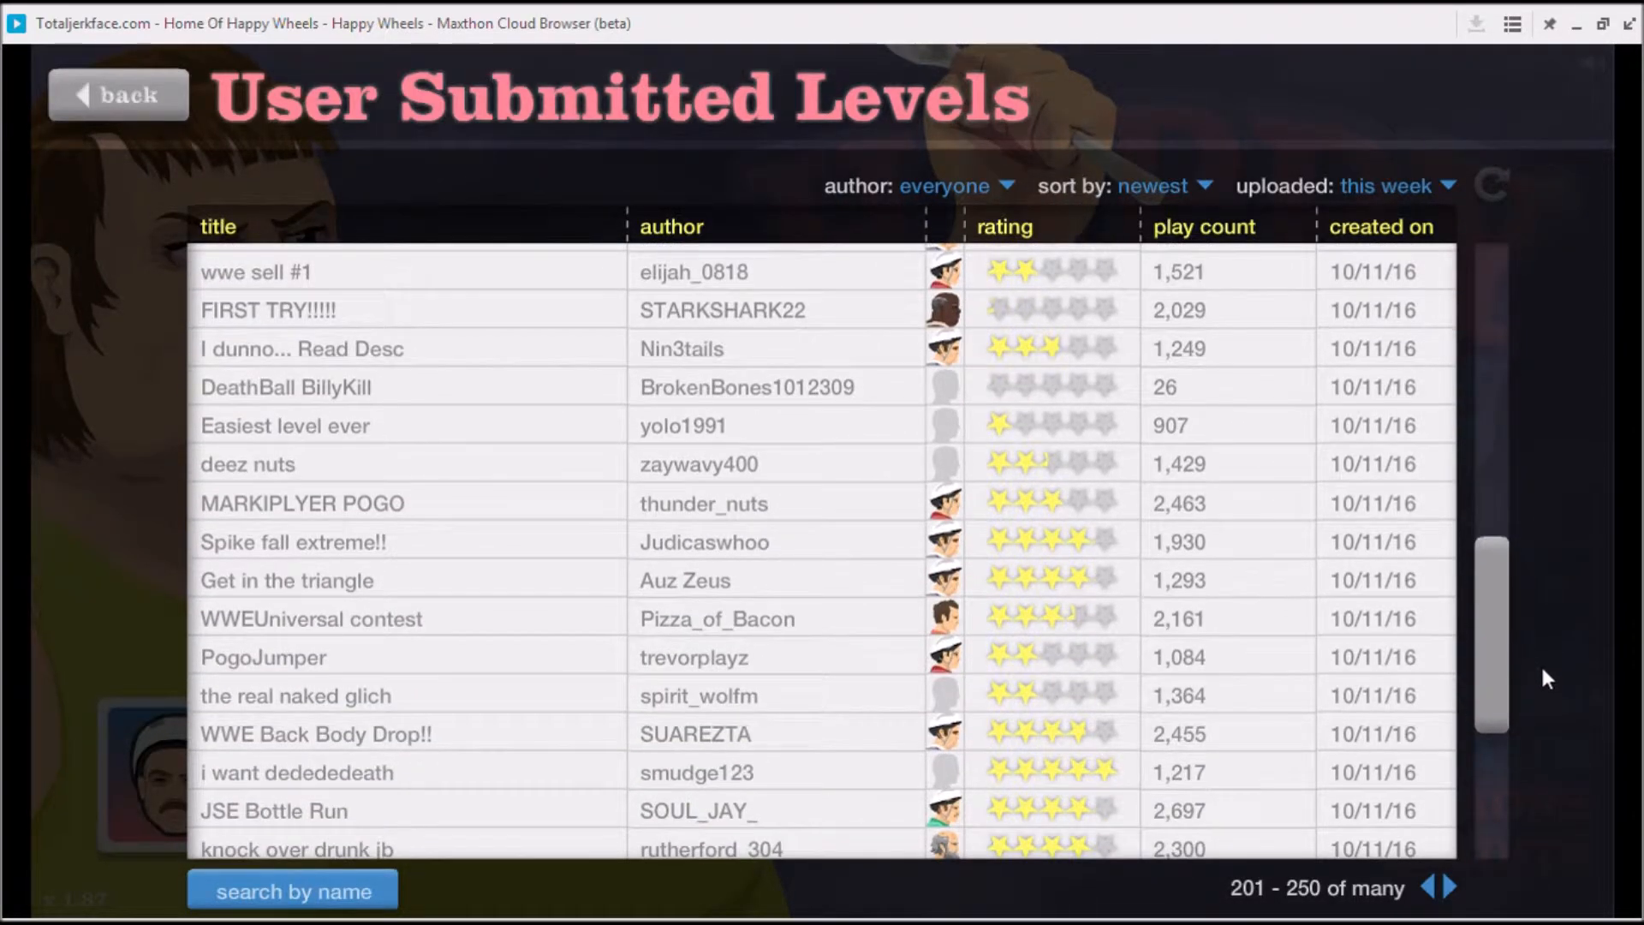
scroll(down, 3)
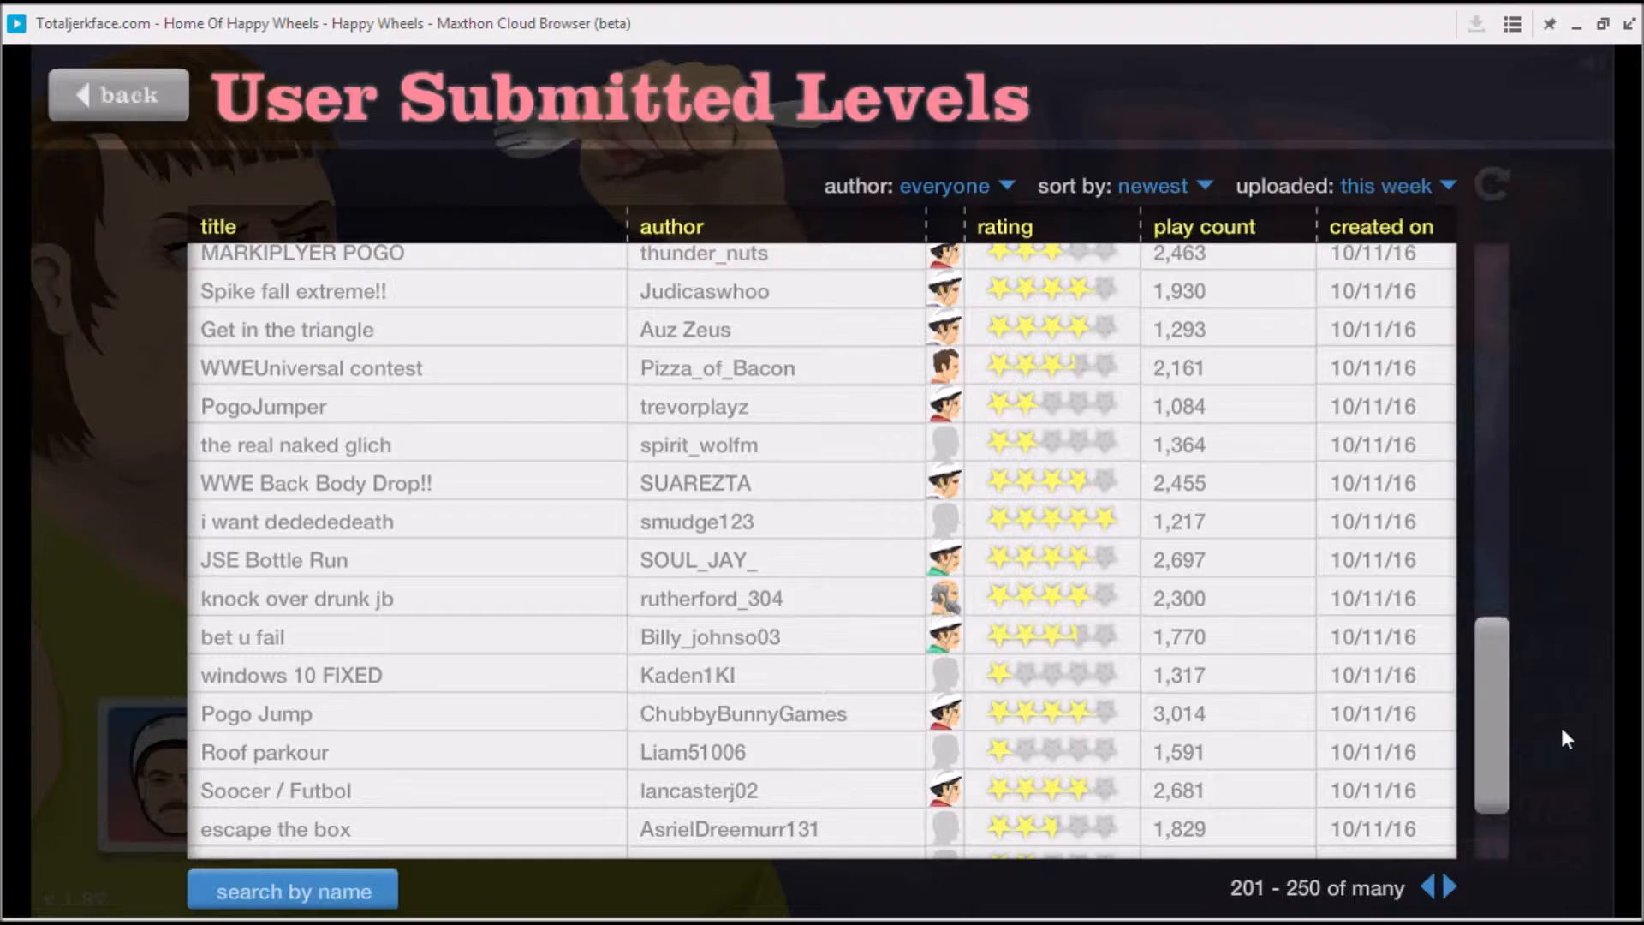
scroll(down, 3)
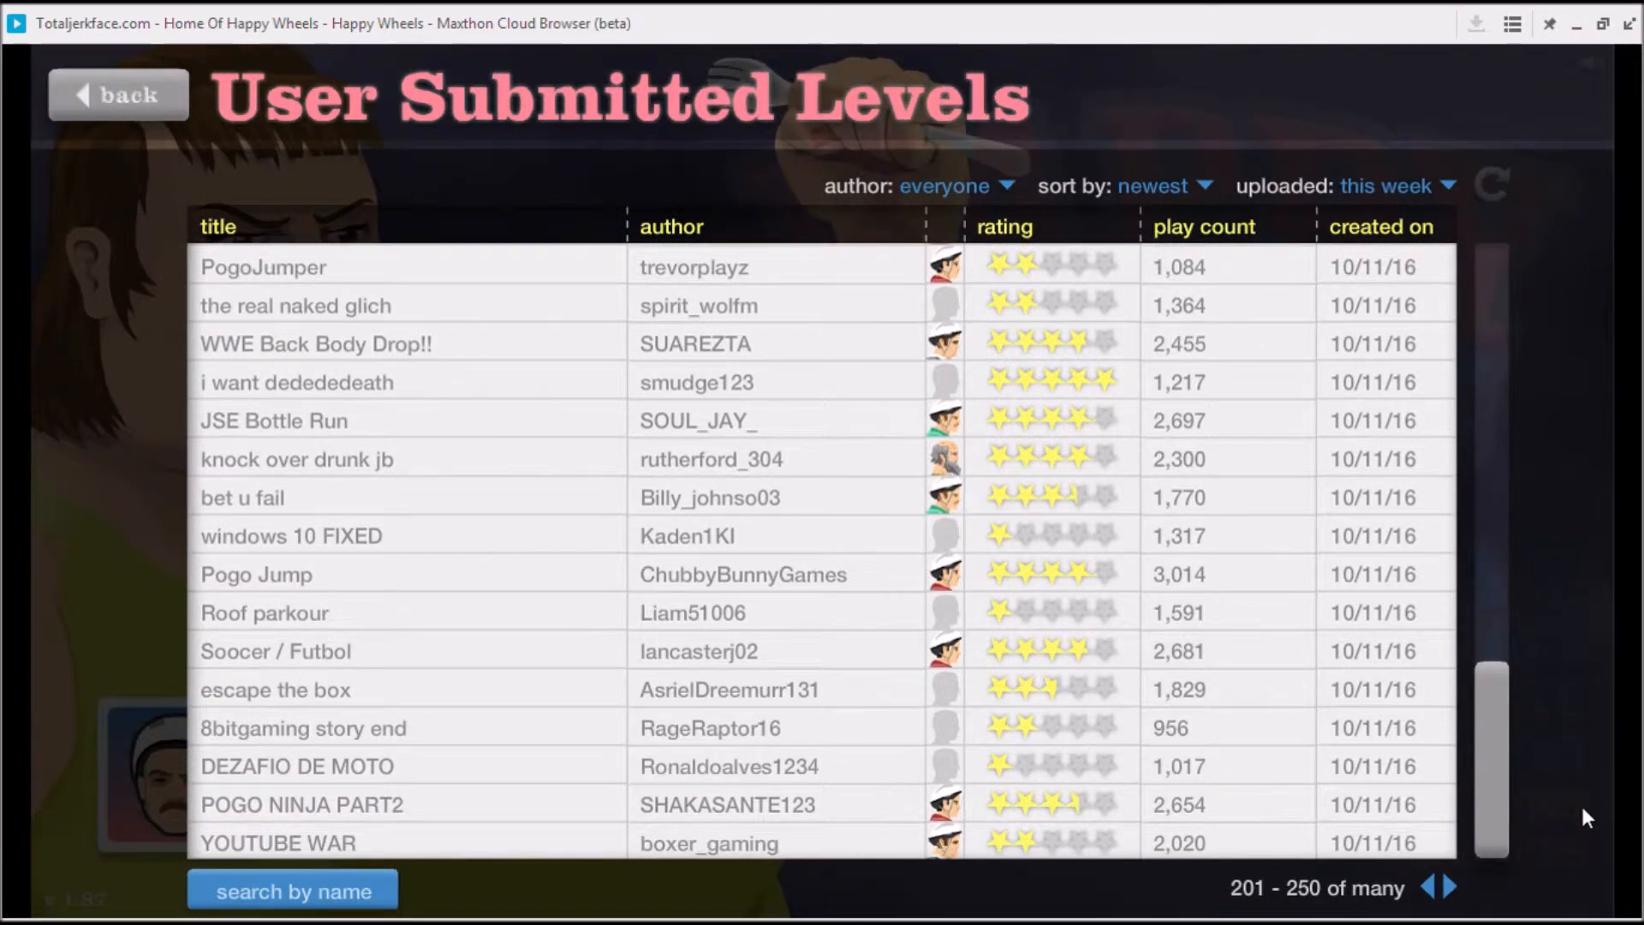
mouse_move(1458, 889)
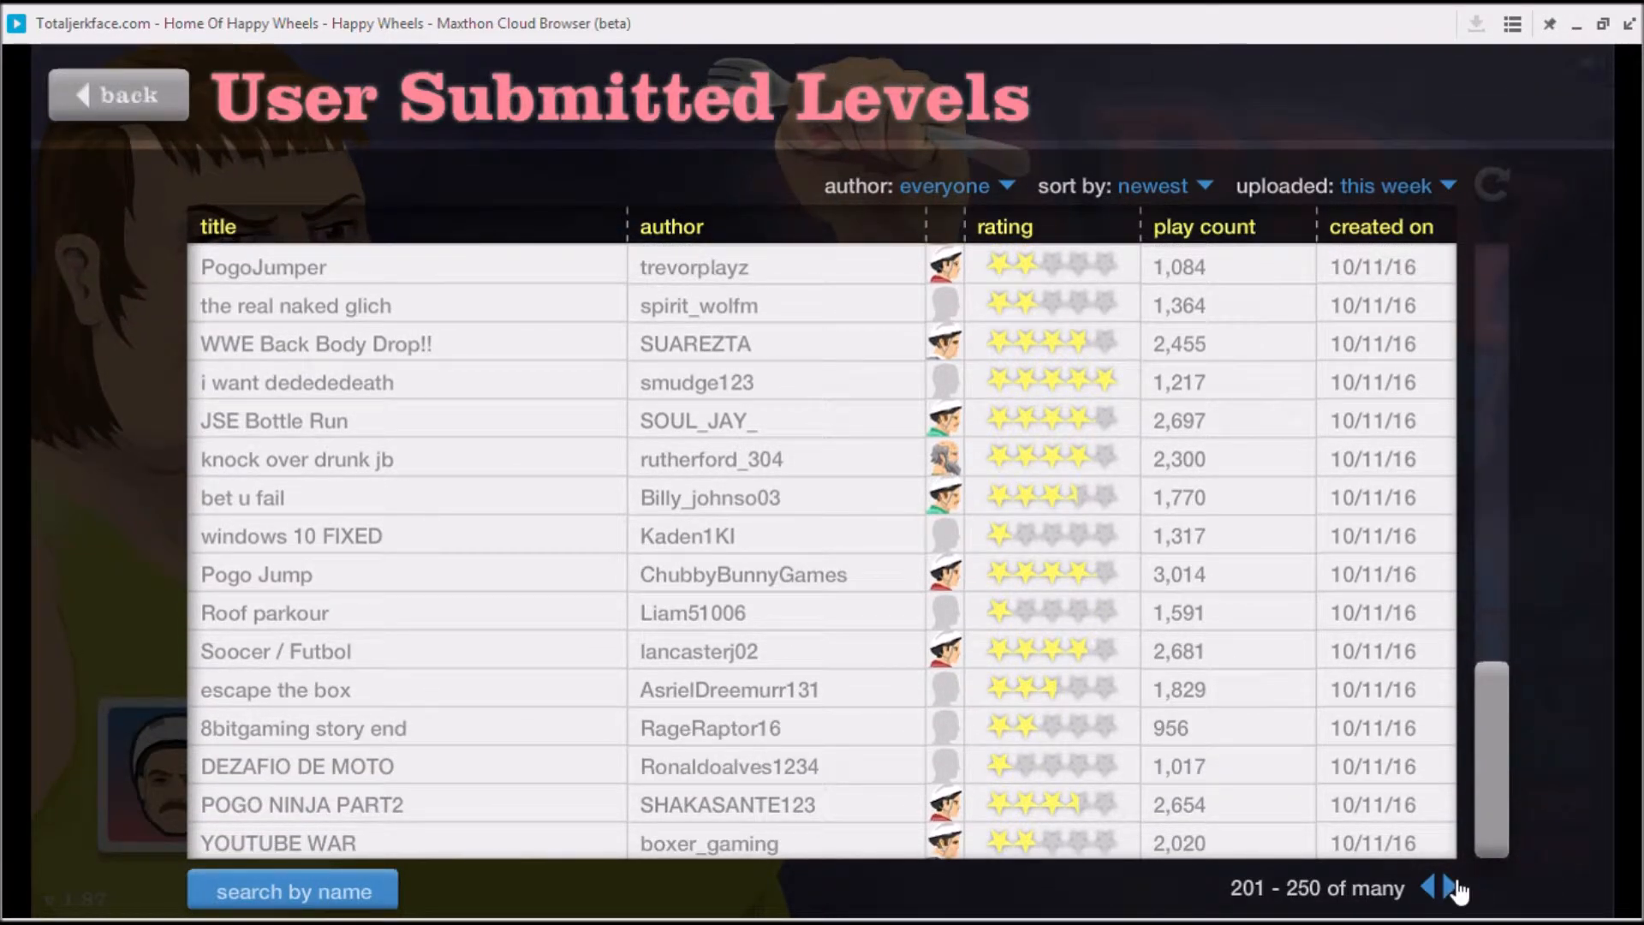
click(1429, 889)
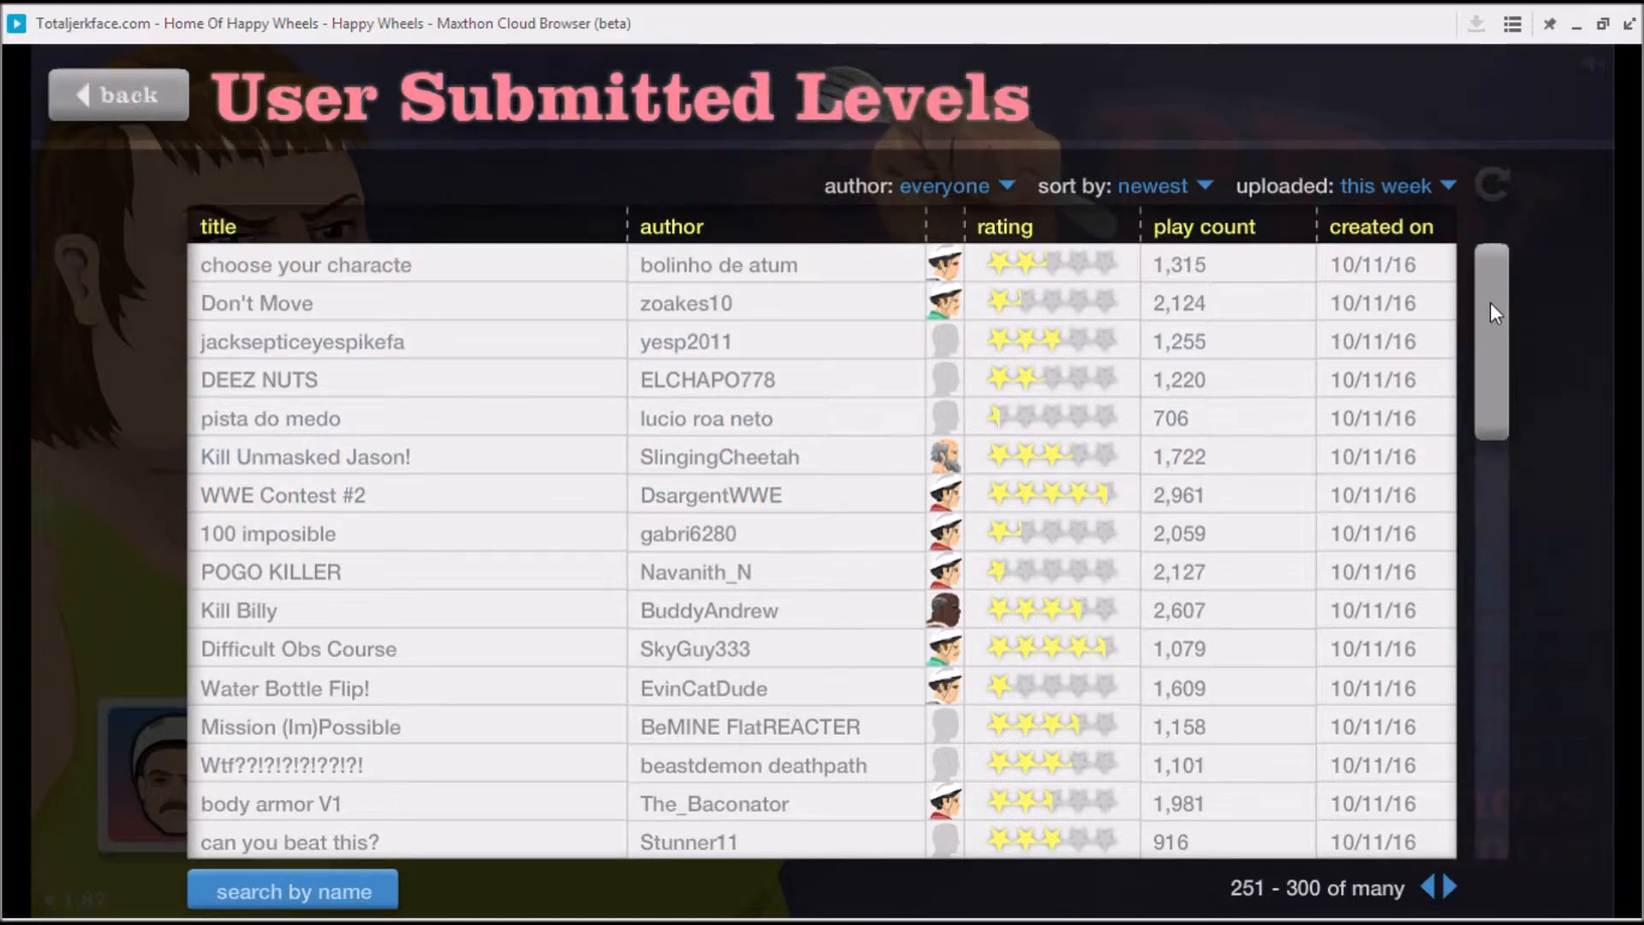
- Start Trekkie199's Domino Dynamite level
scroll(down, 3)
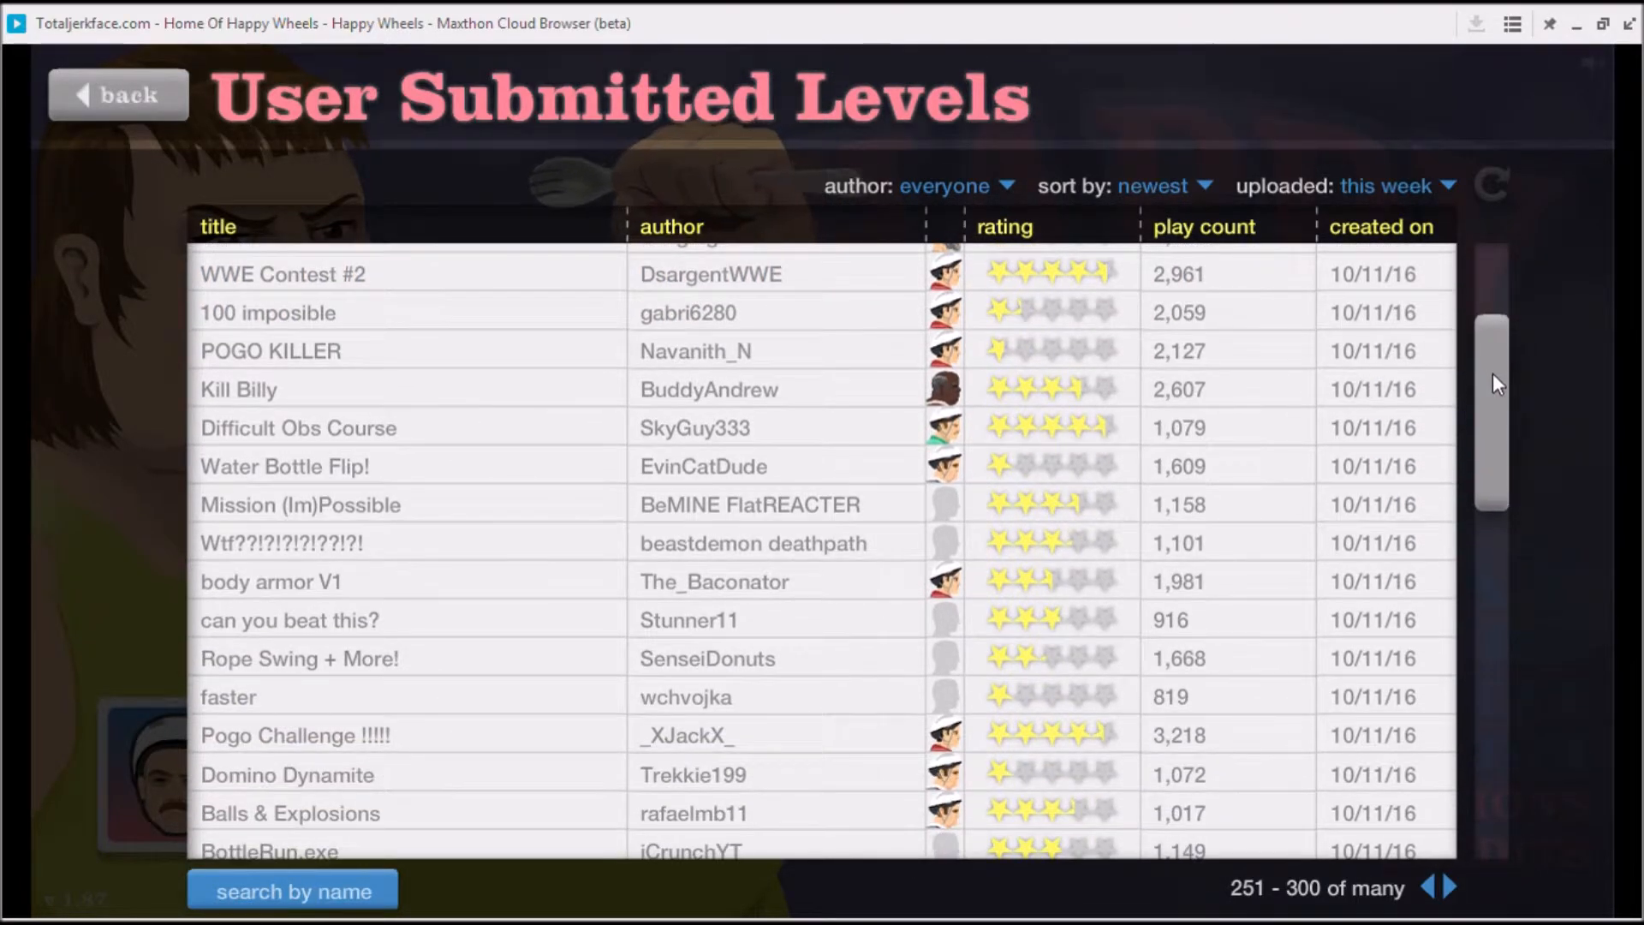
scroll(down, 3)
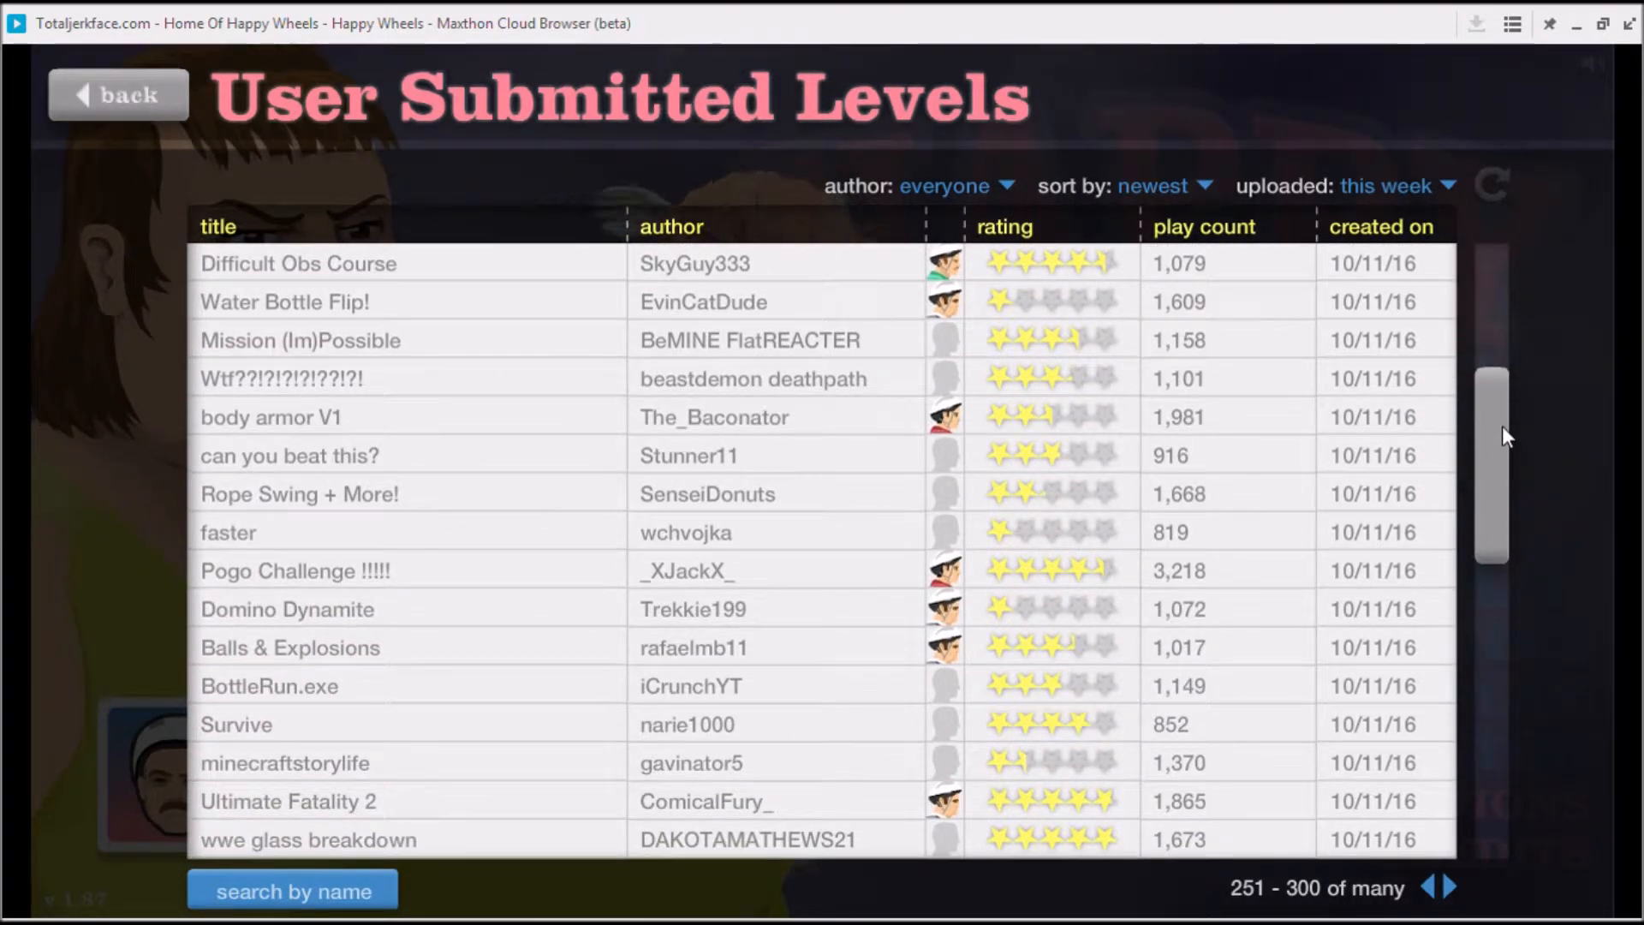
click(286, 608)
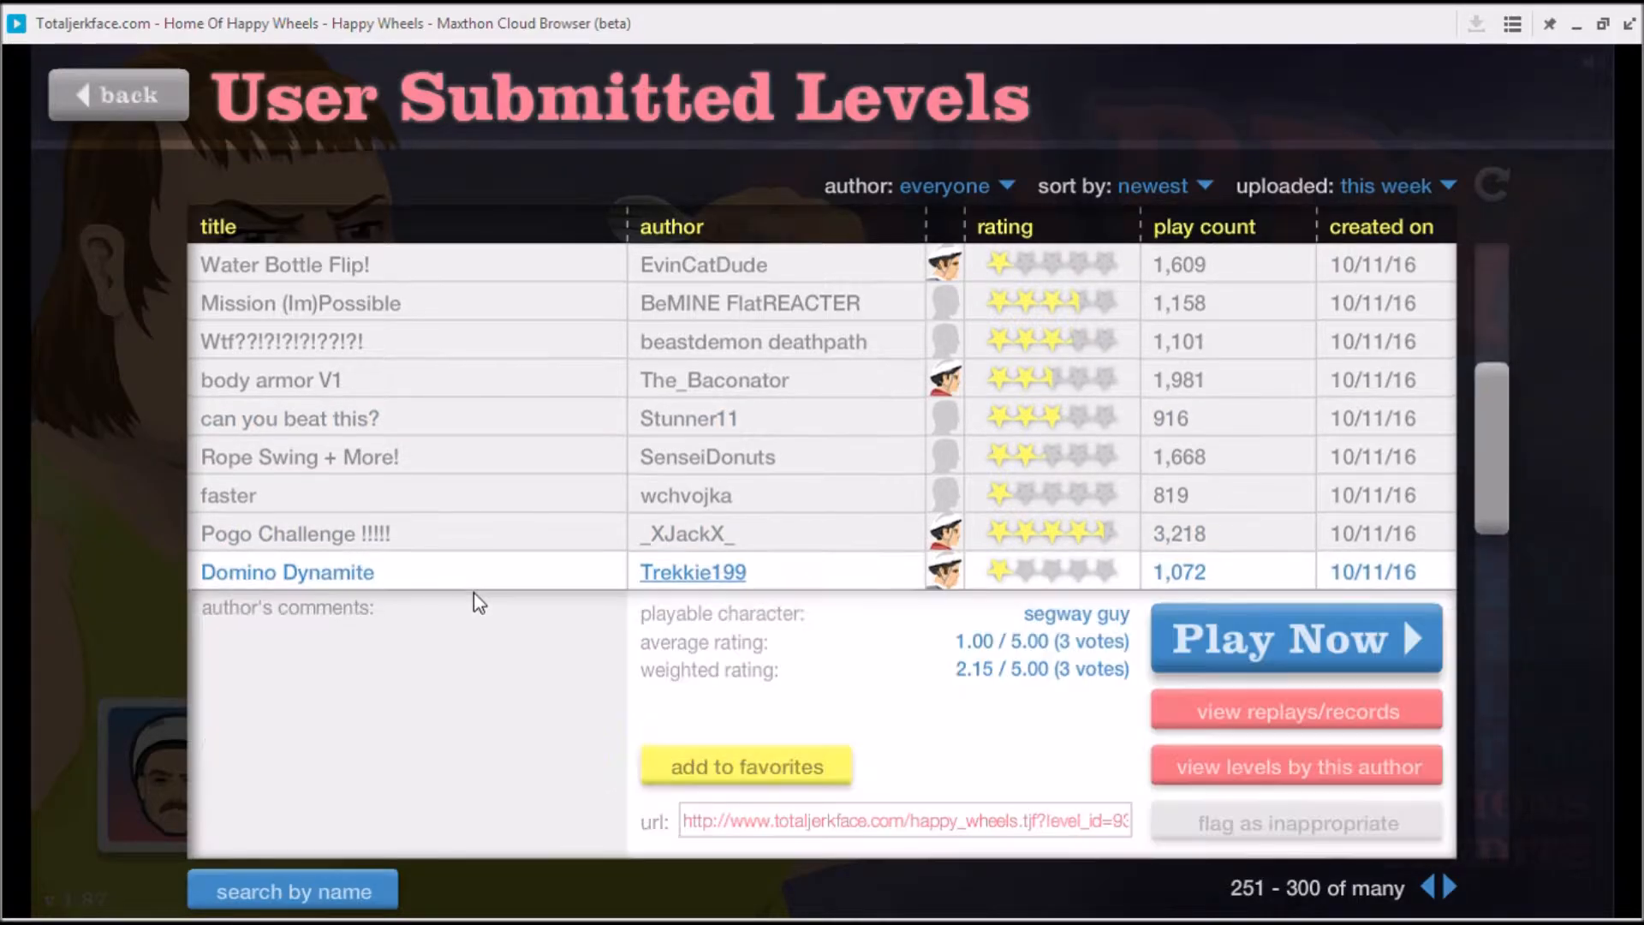
click(1295, 637)
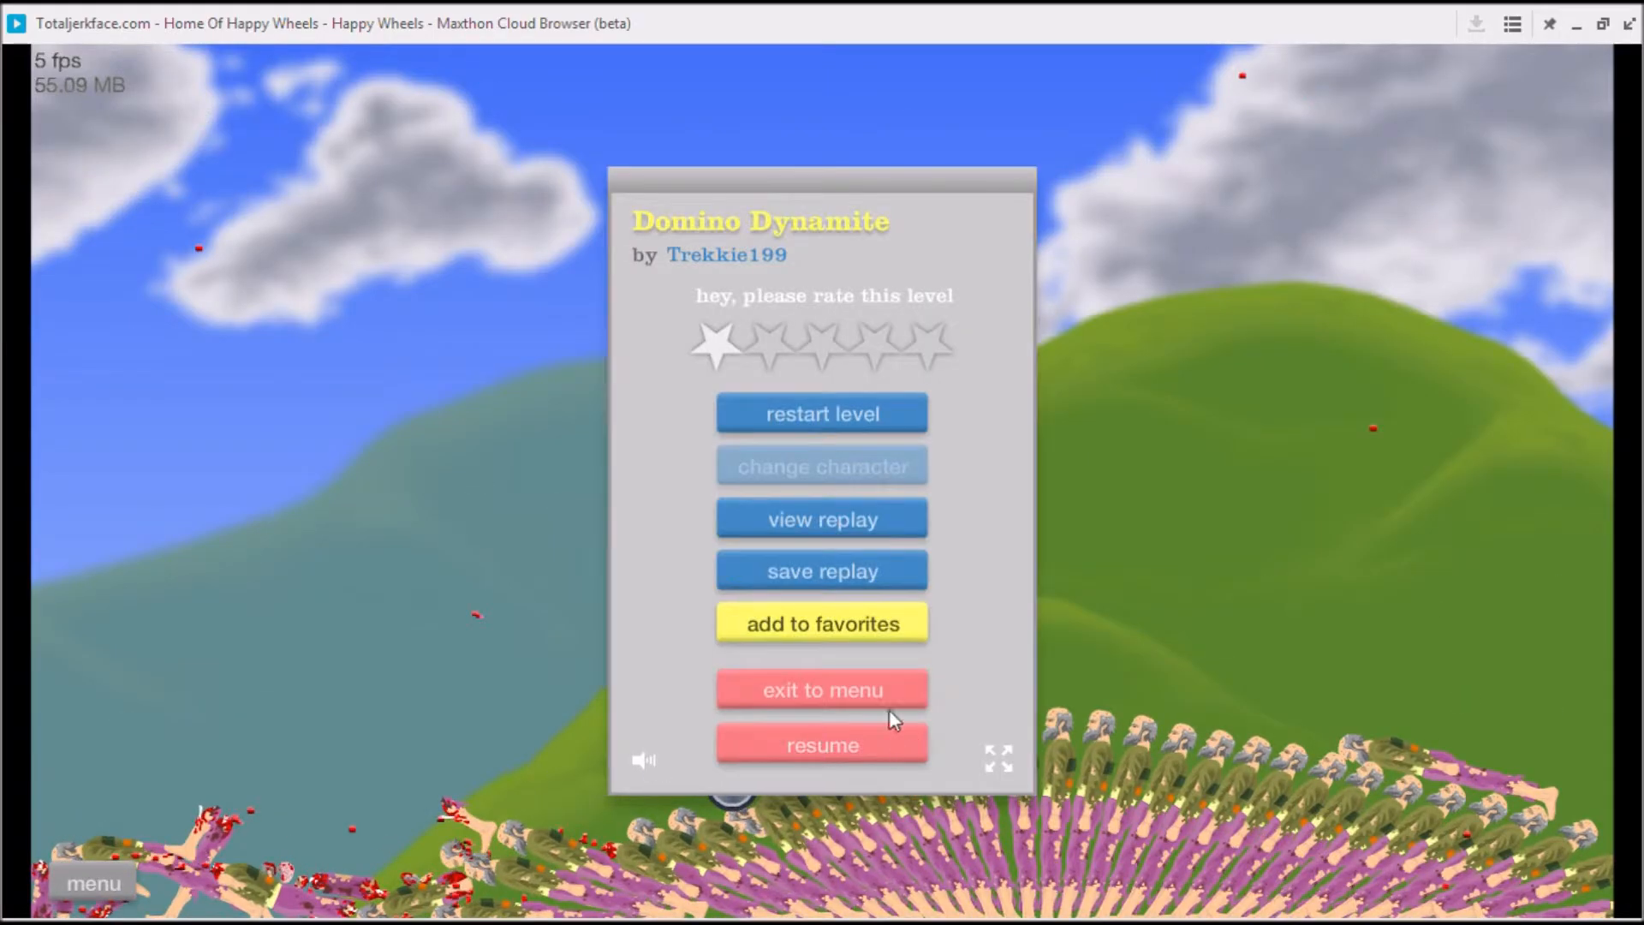
- Quit Domino Dynamite to the levels list, page 251–300
click(822, 691)
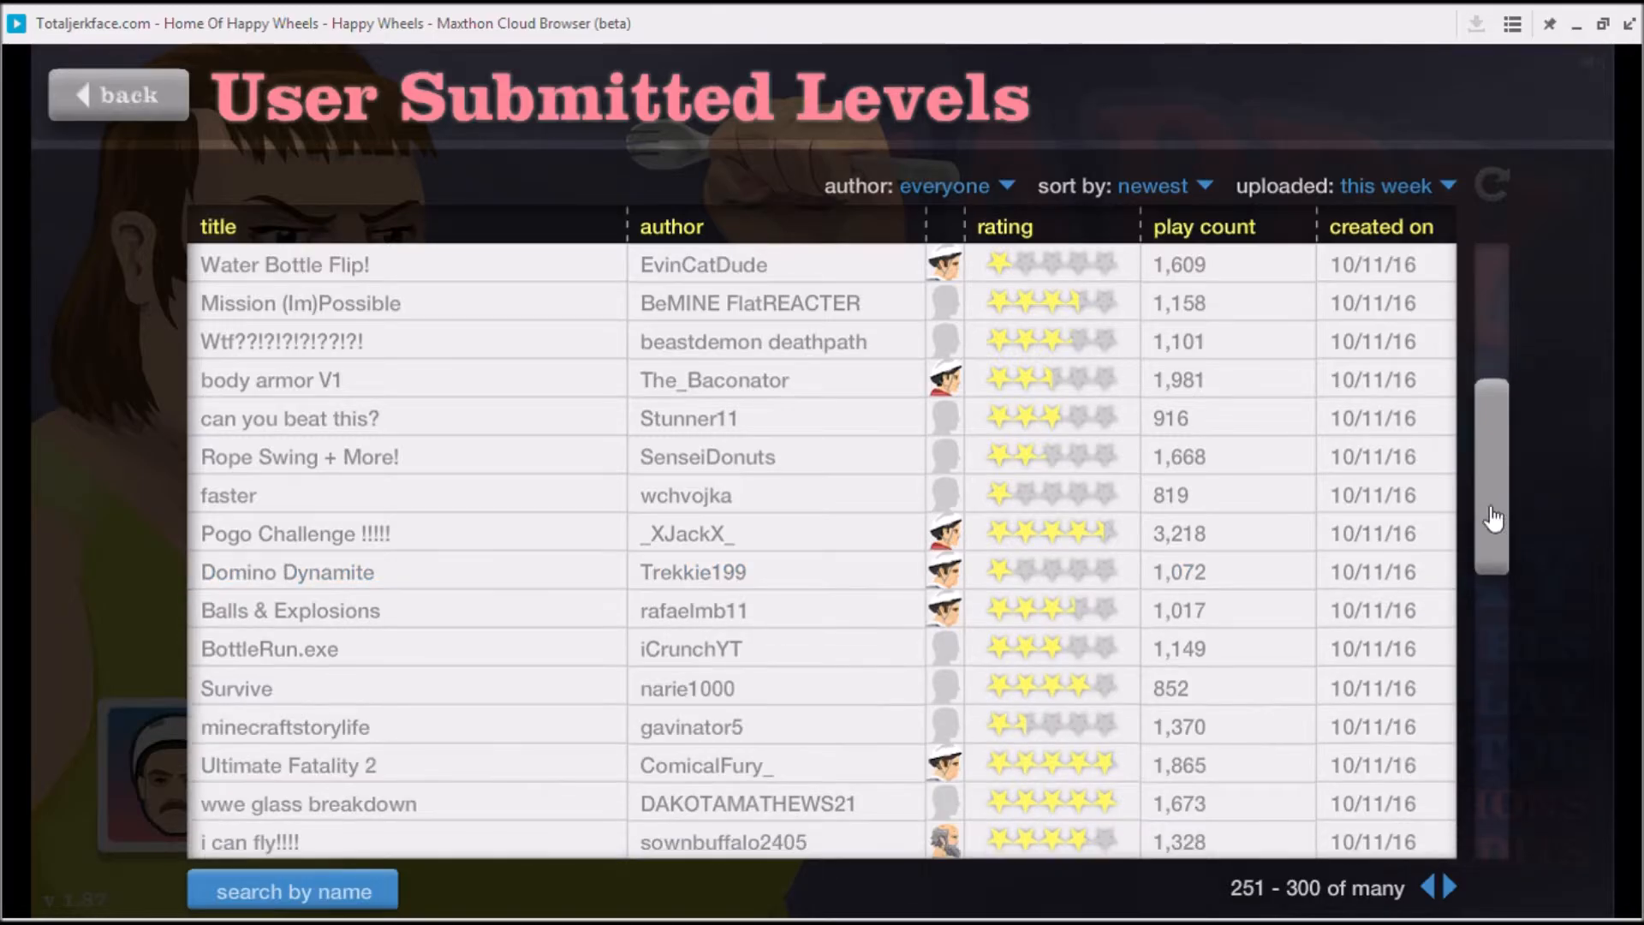
- Start Nuke Cj21's Sword Throw level from the levels list
scroll(down, 3)
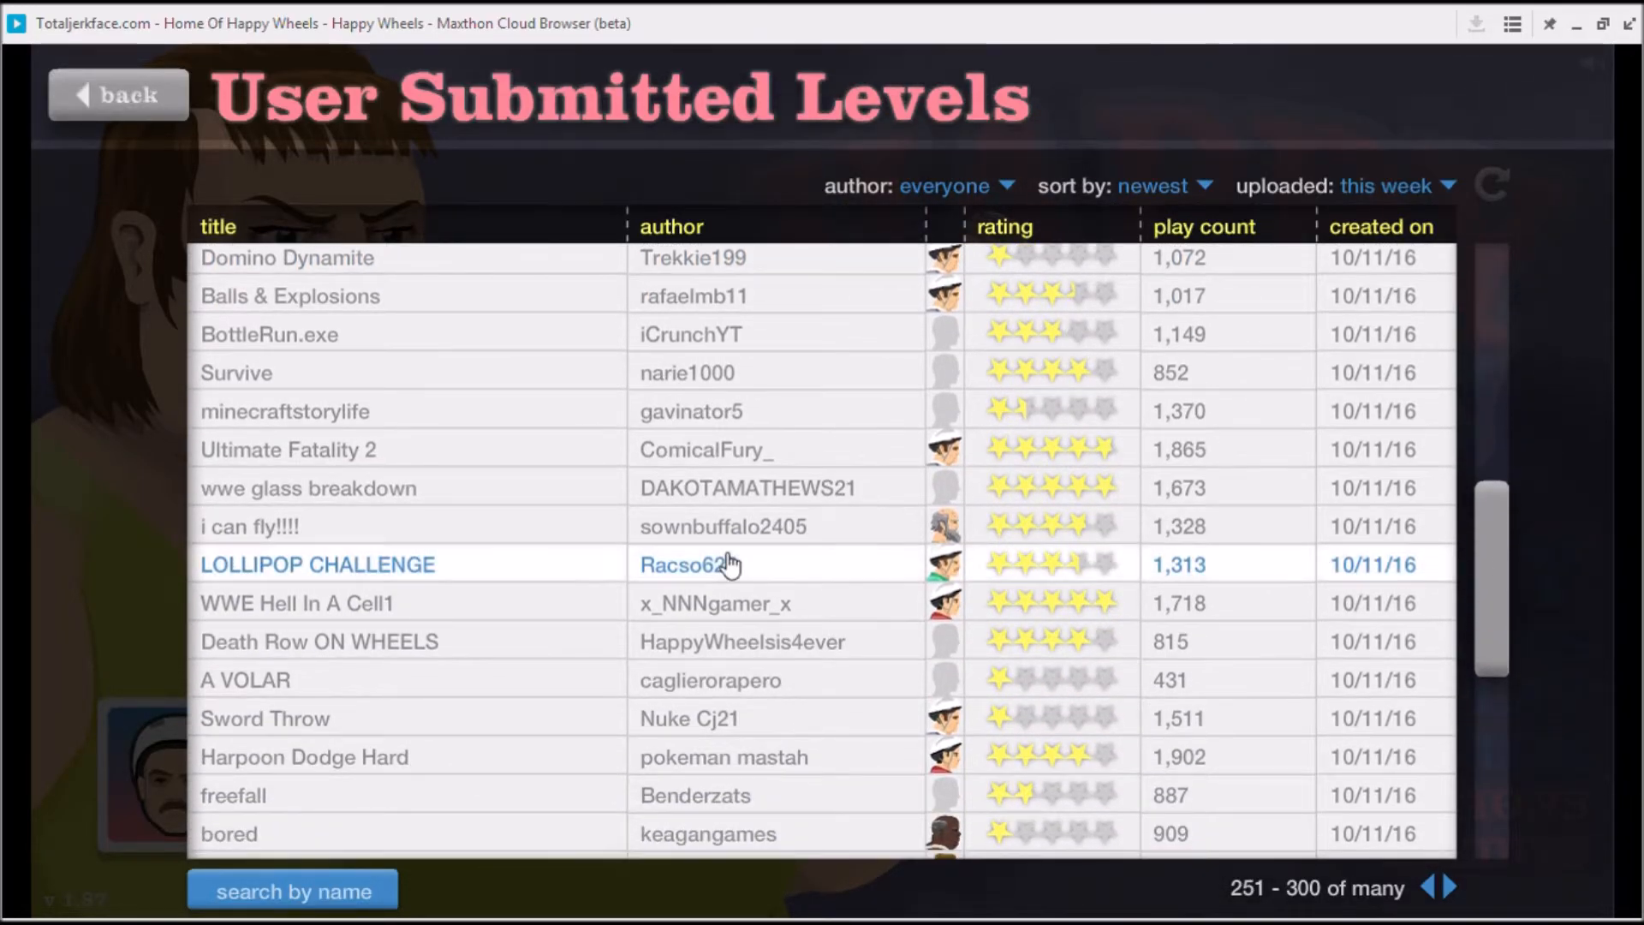
mouse_move(451, 642)
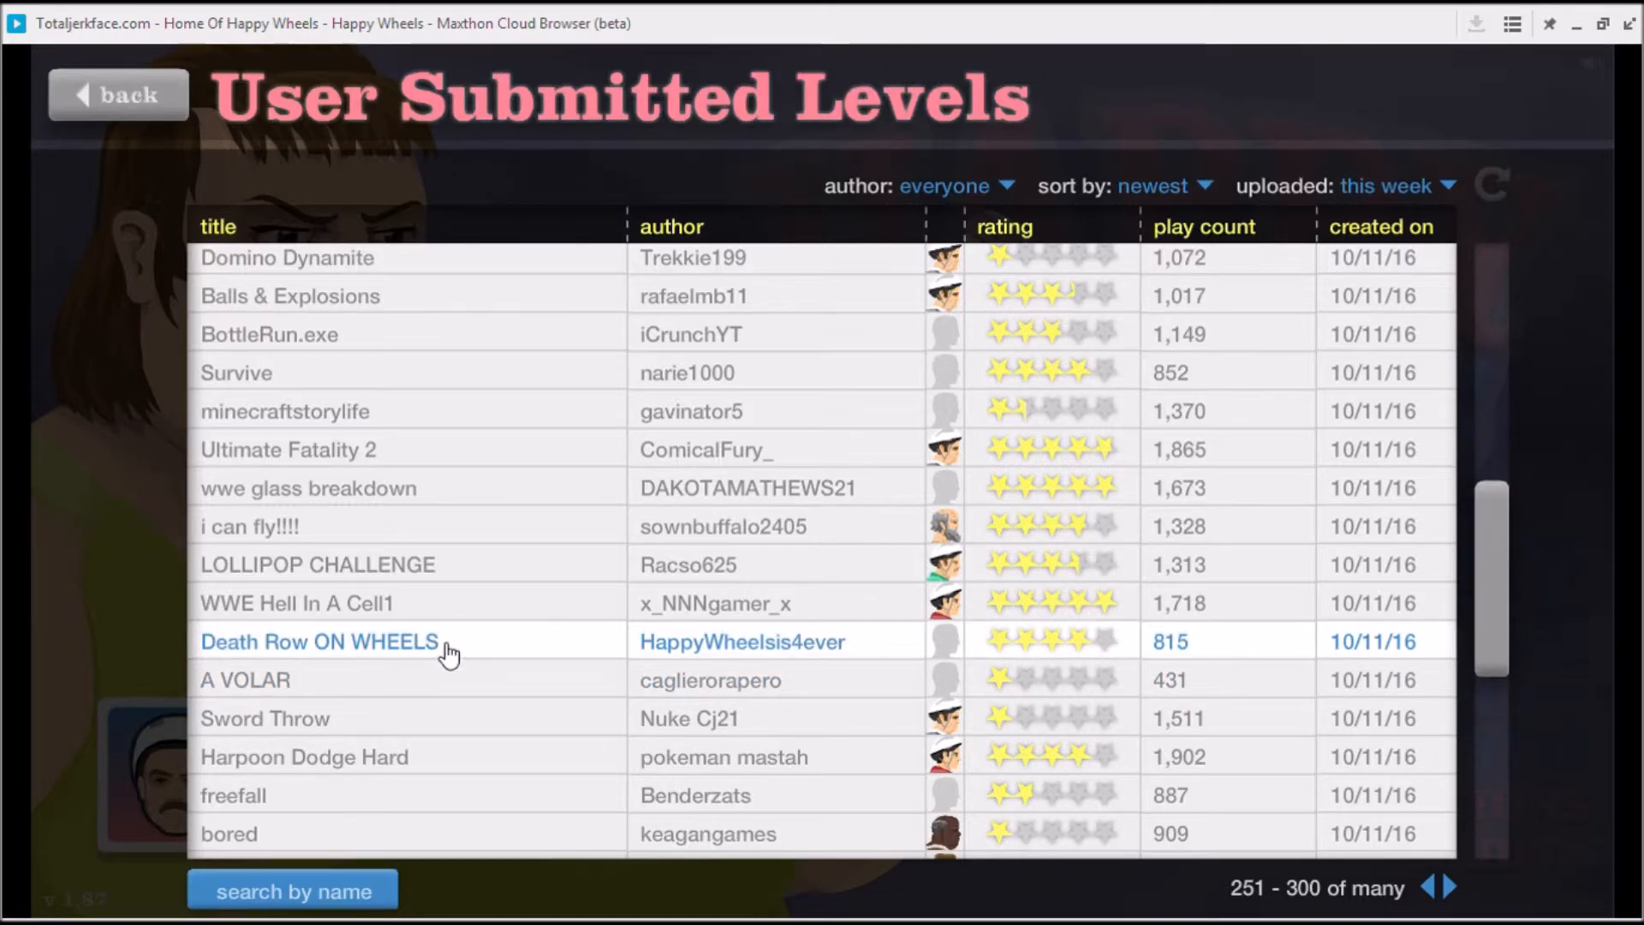
mouse_move(473, 756)
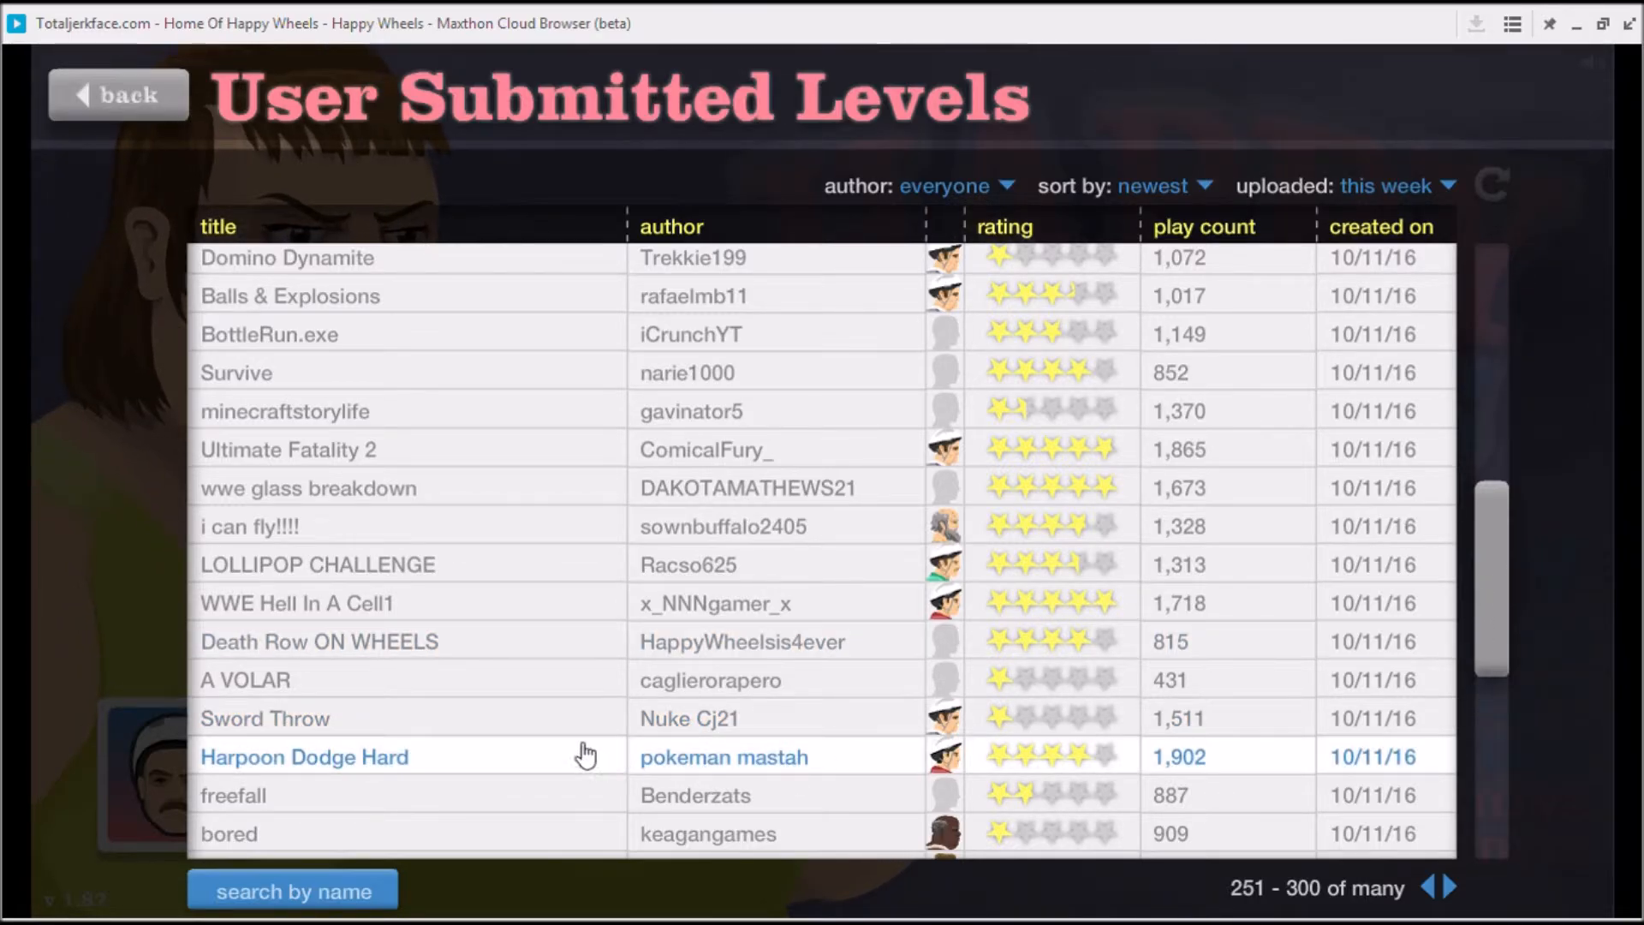
click(265, 718)
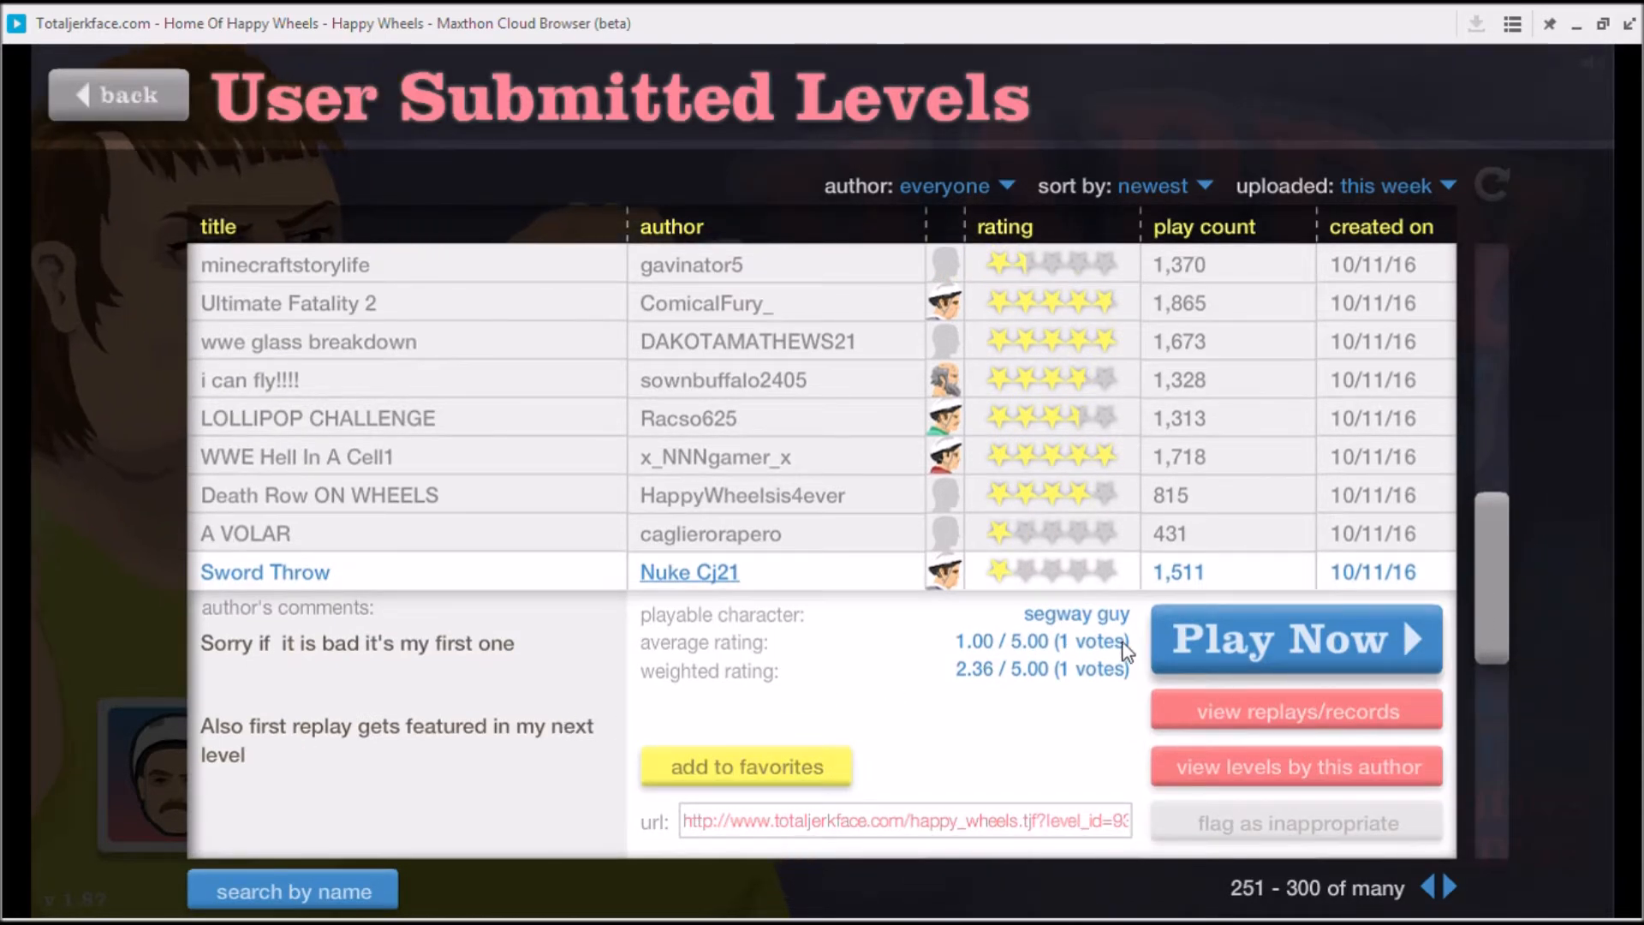
click(1294, 639)
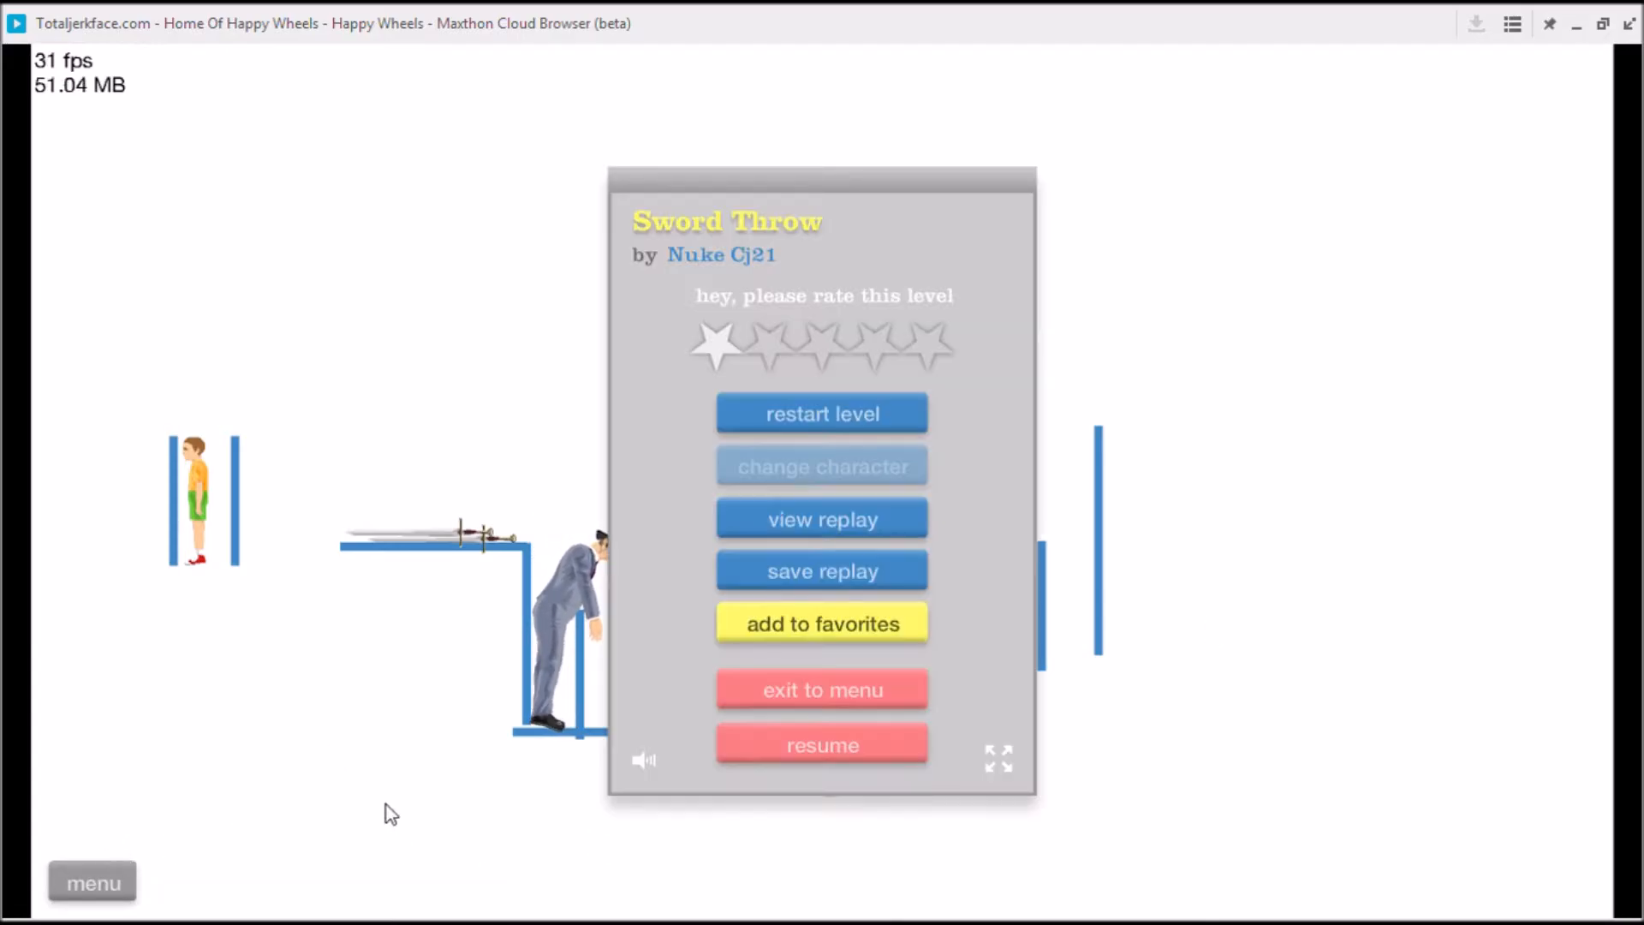
- Quit Sword Throw back to the user levels list
click(822, 691)
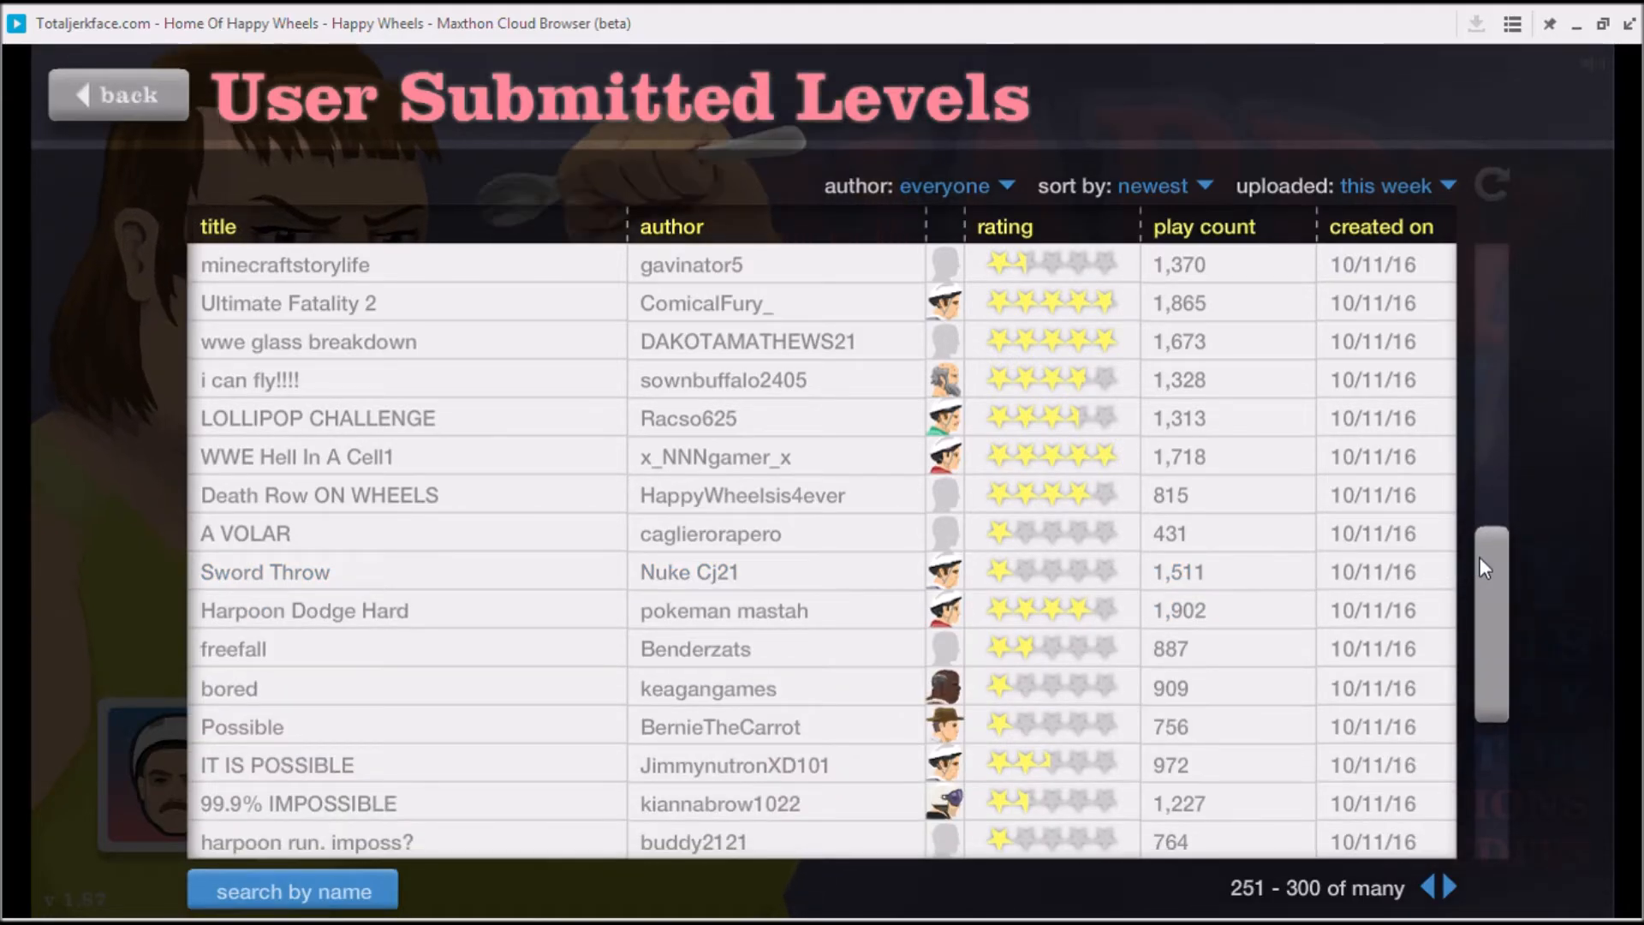
scroll(down, 3)
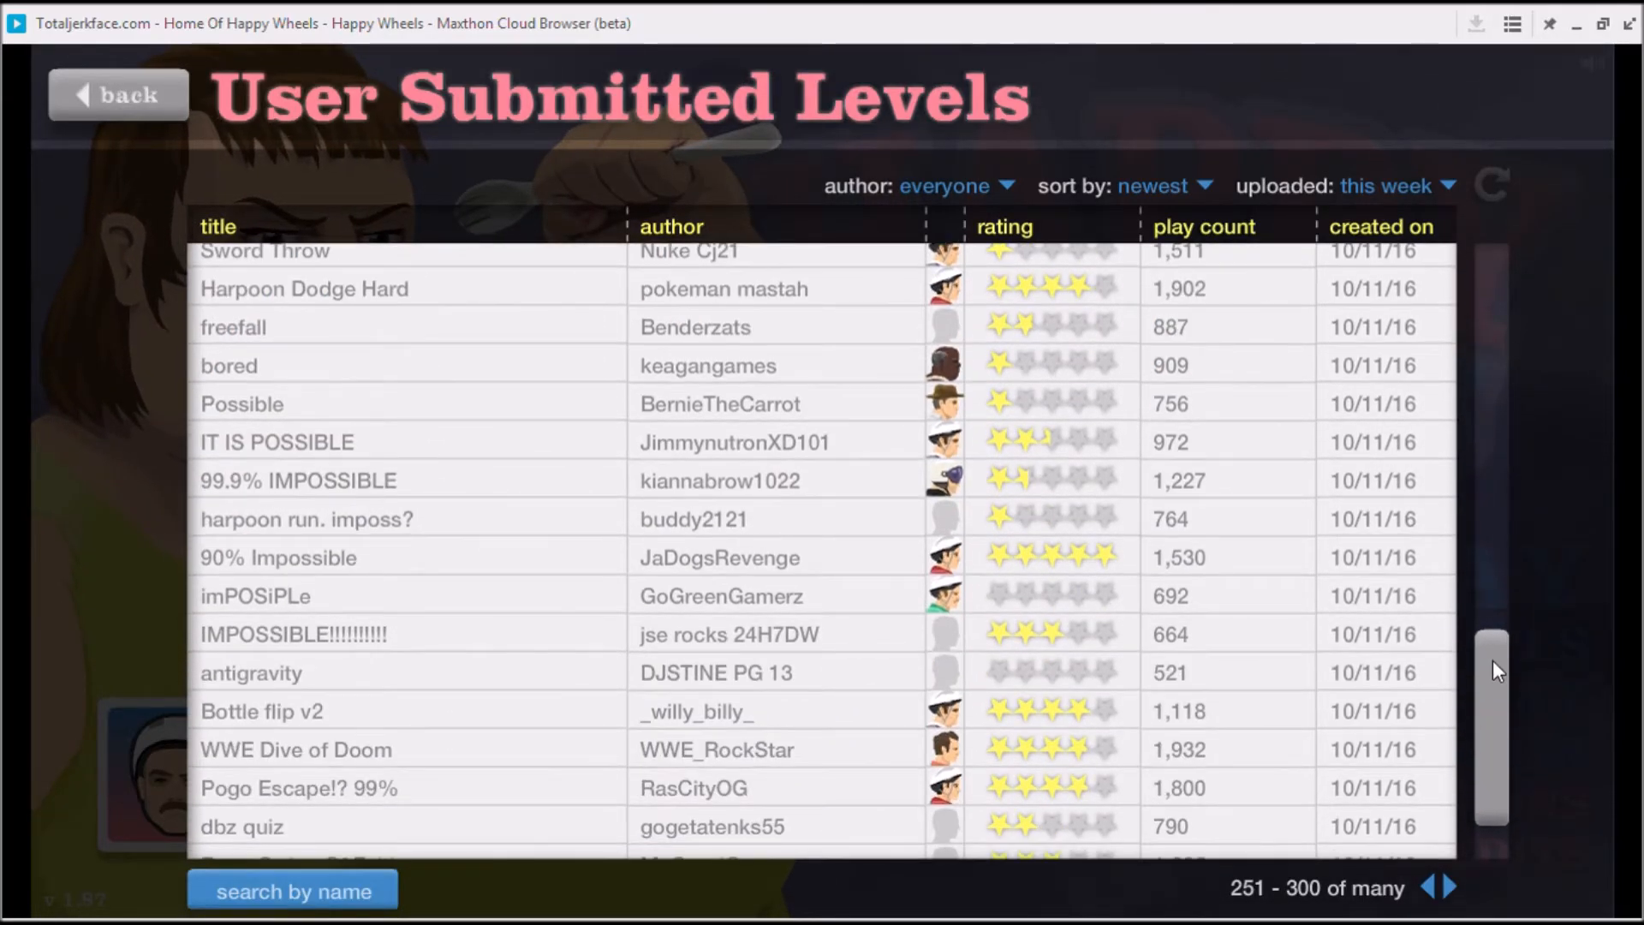
scroll(up, 3)
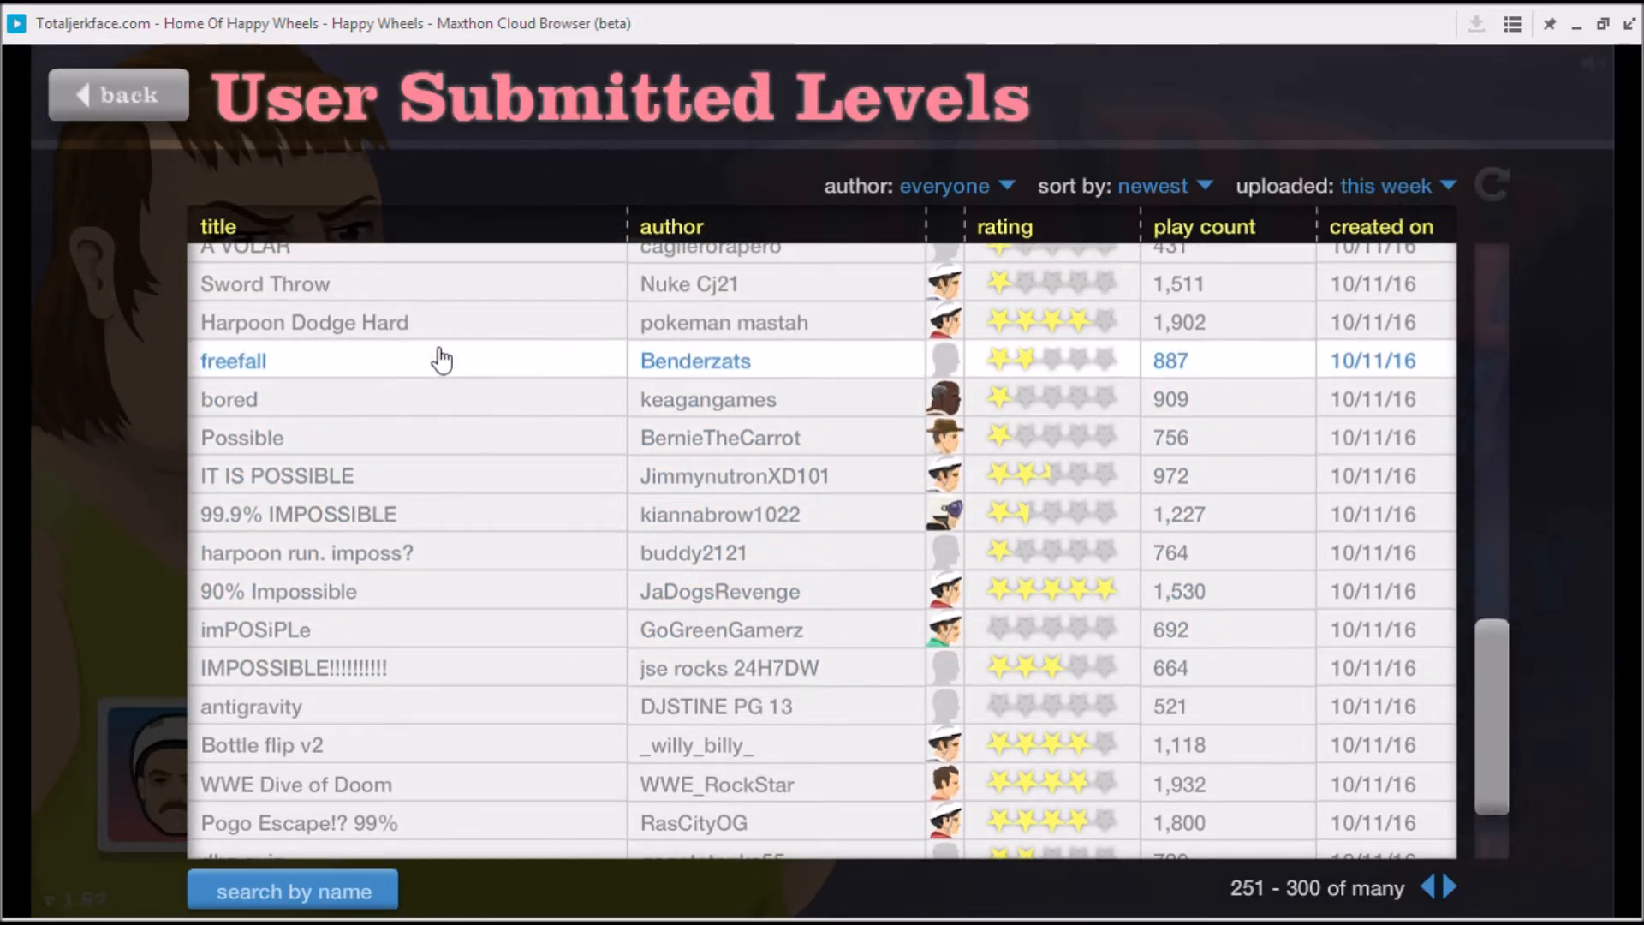
- Start pokeman mastah's Harpoon Dodge Hard and restart it after the first run
click(304, 322)
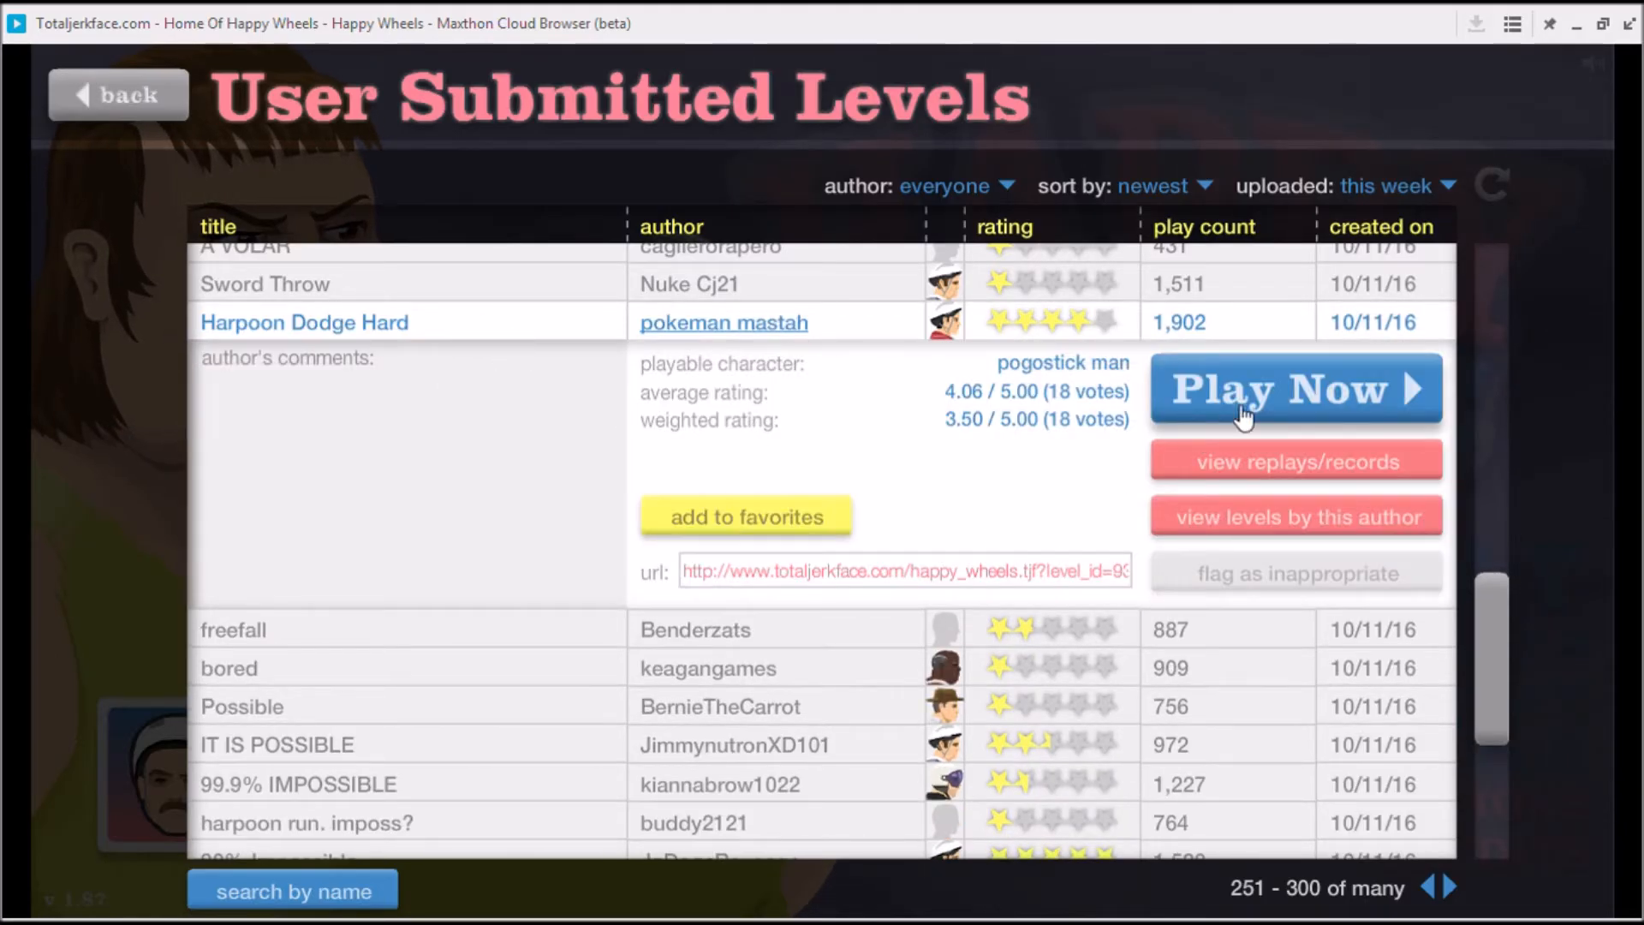
click(1294, 388)
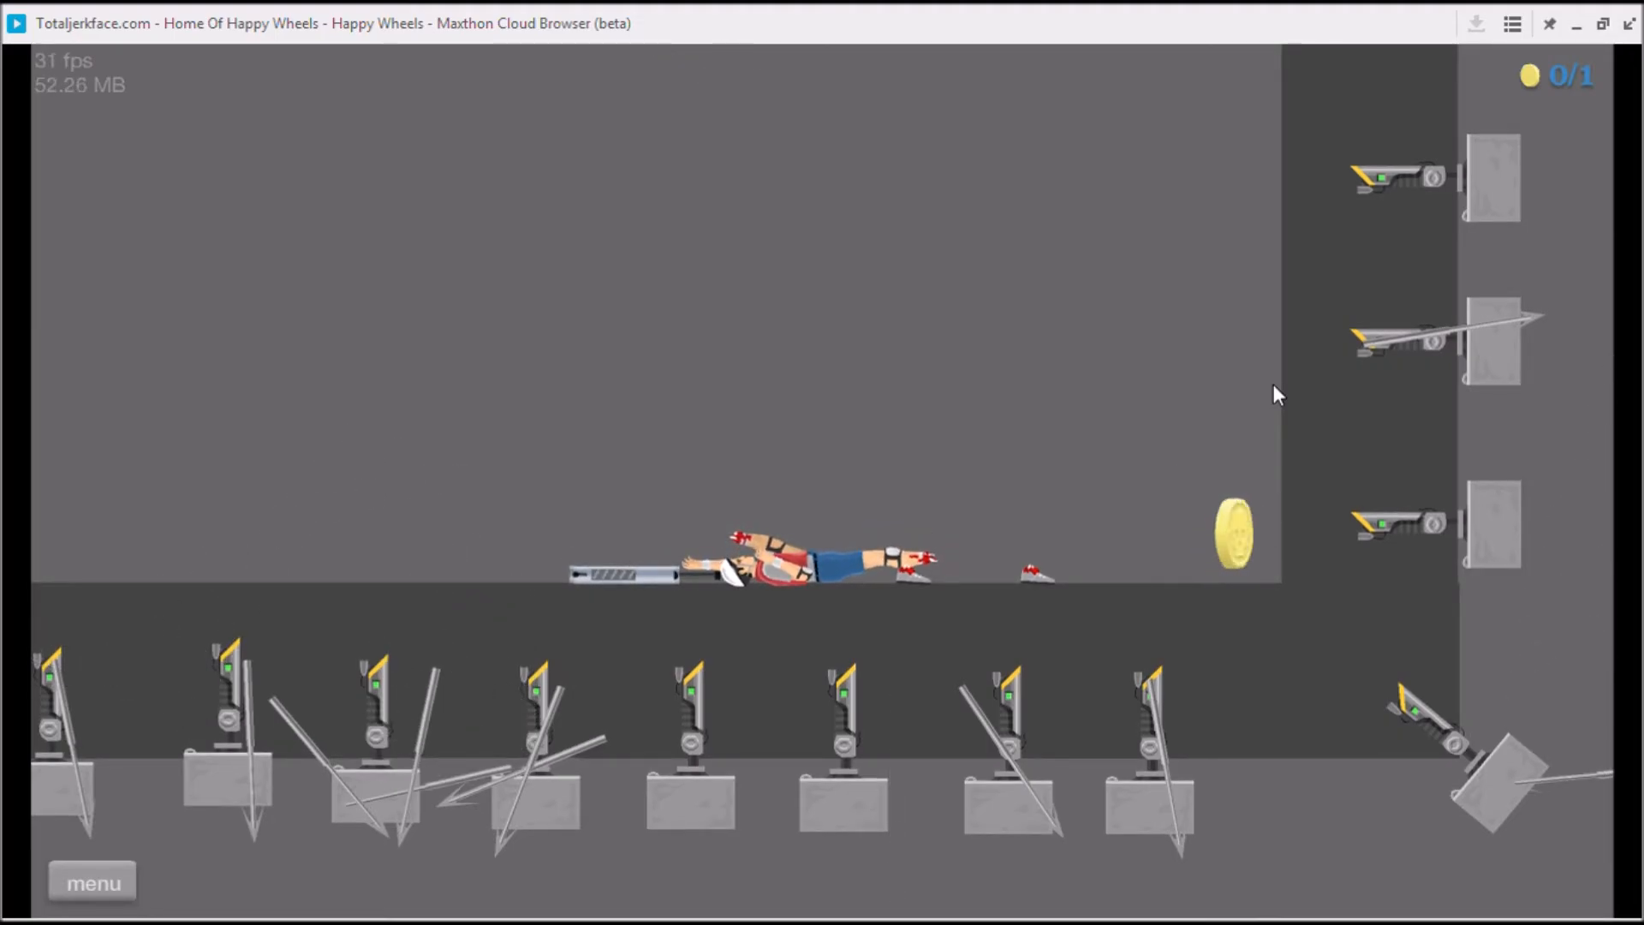
mouse_move(124, 881)
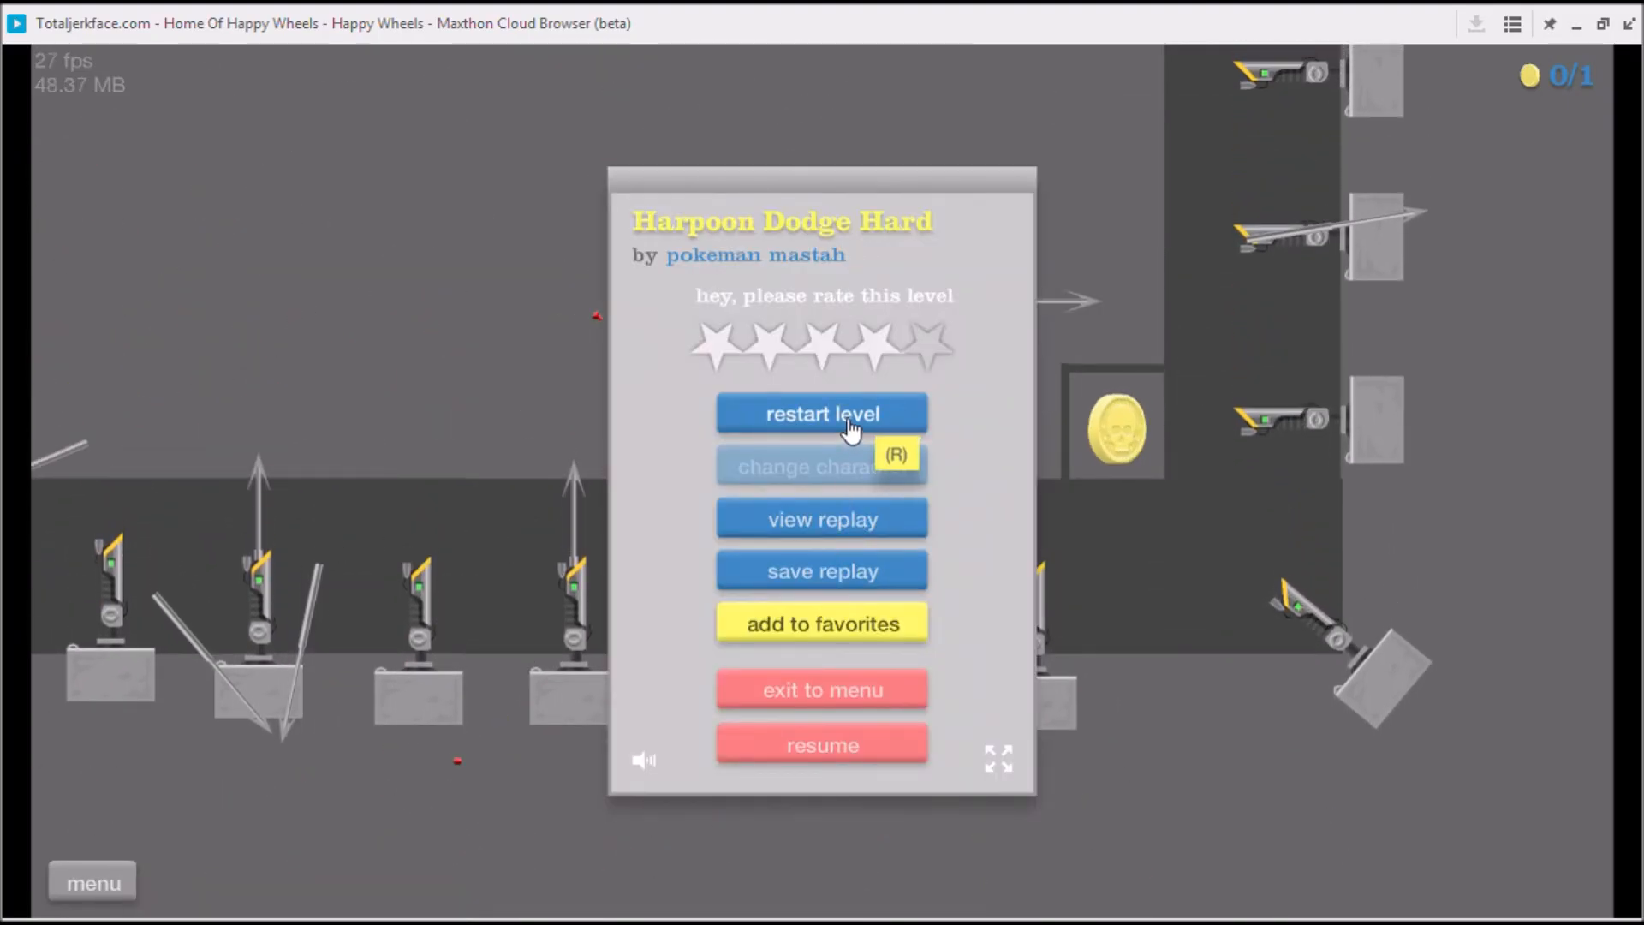
click(822, 413)
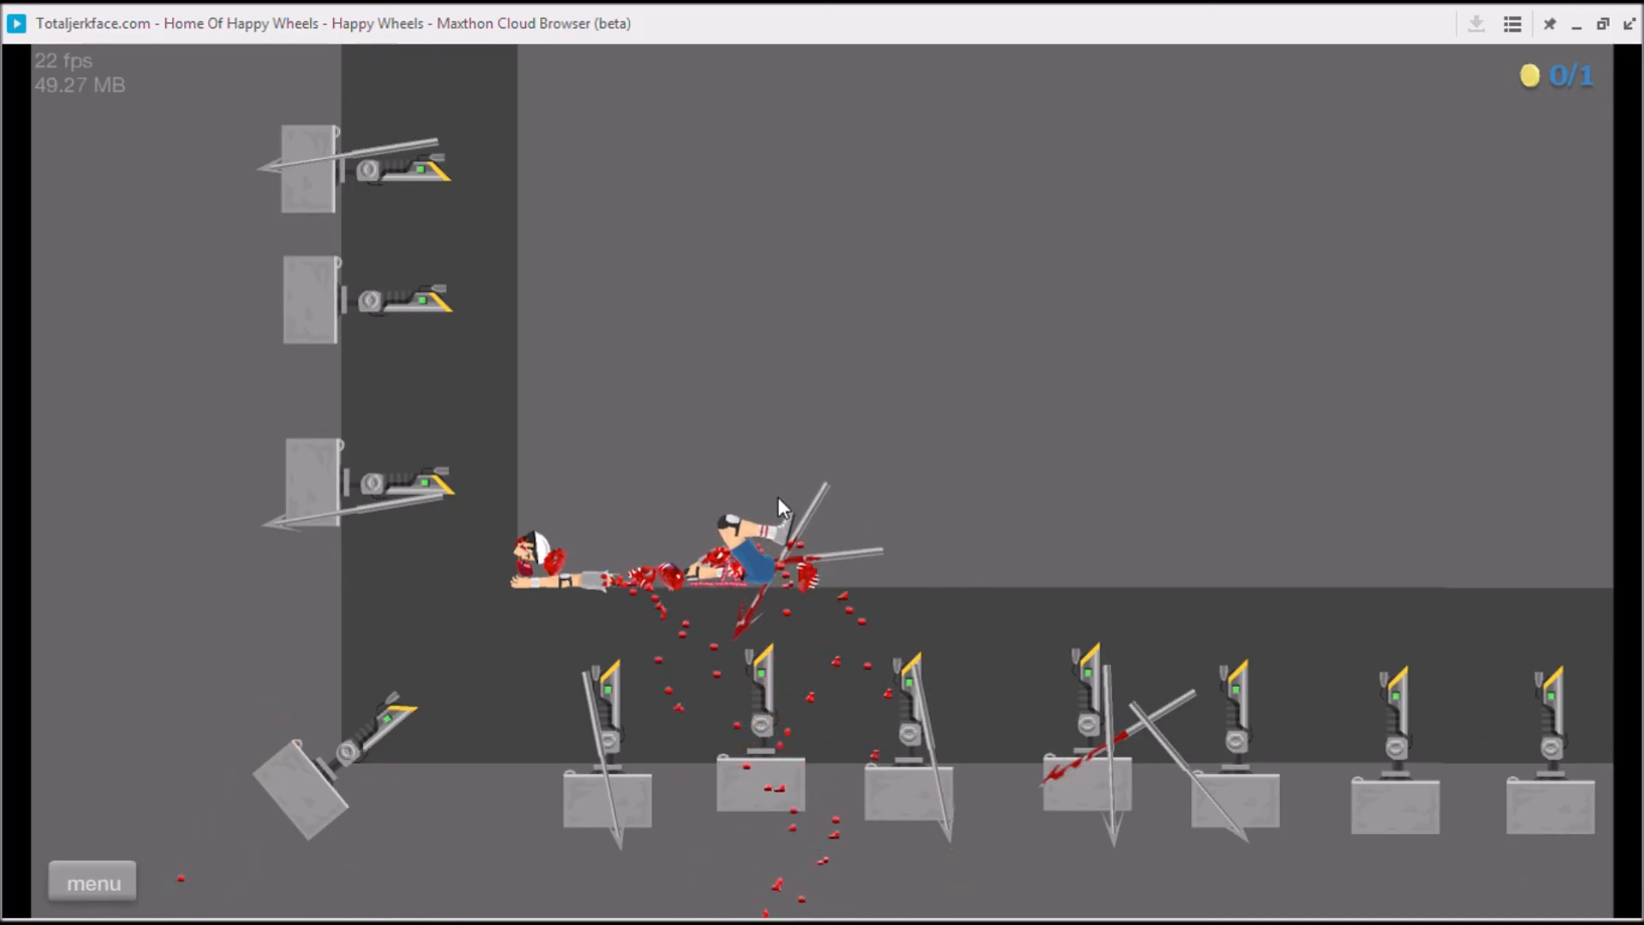
mouse_move(908, 470)
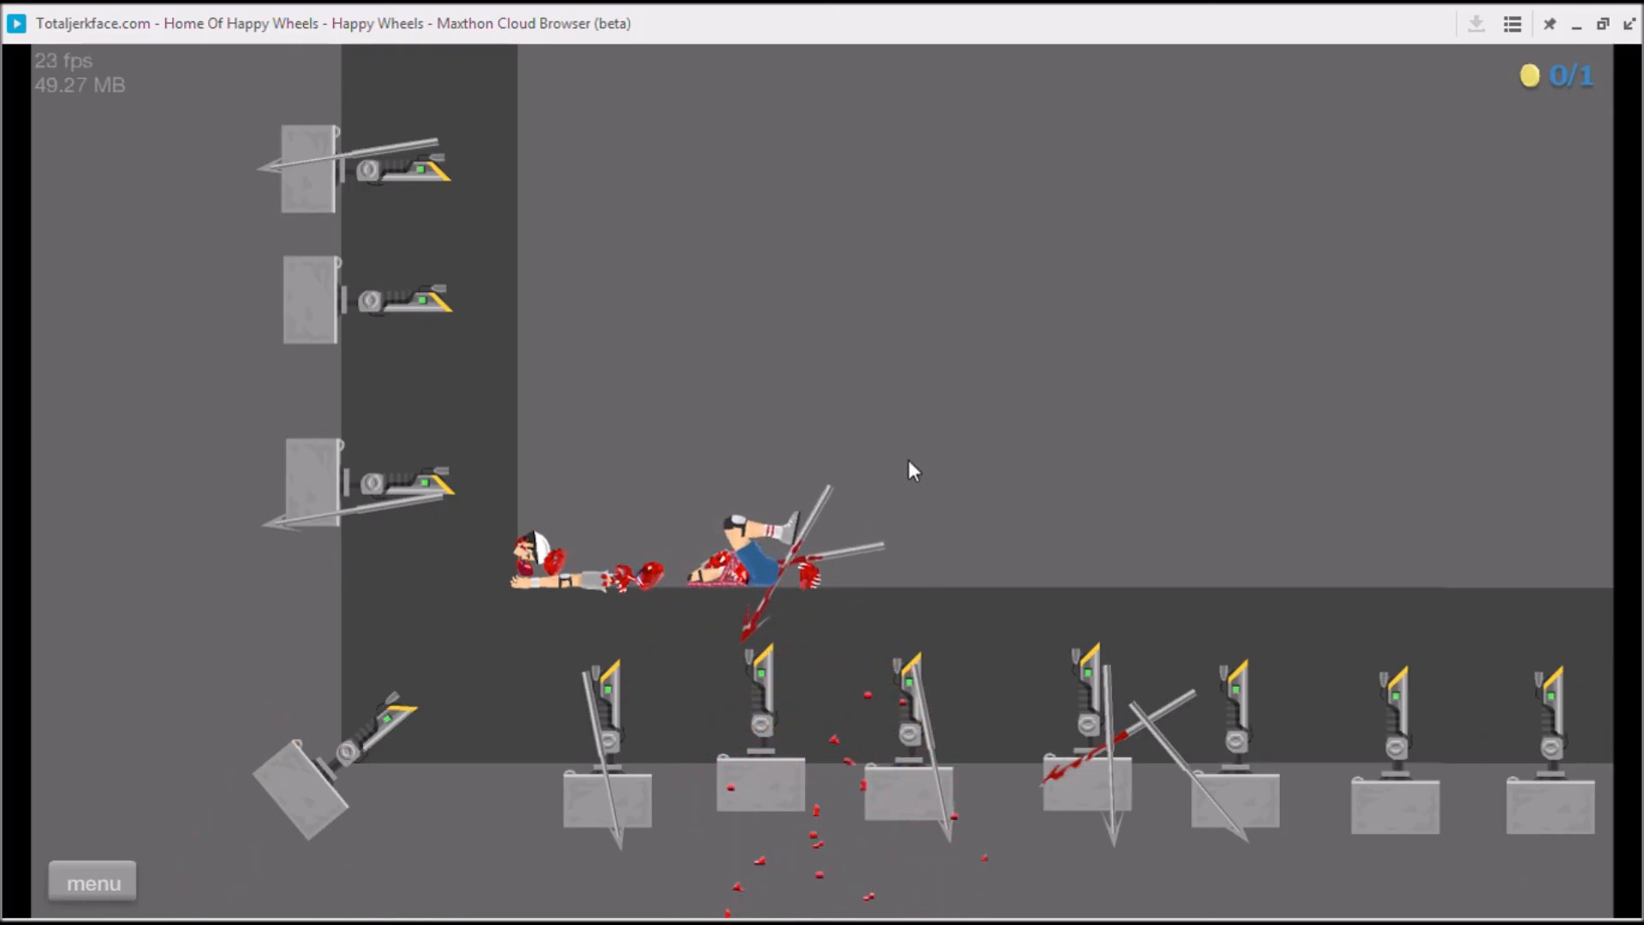
mouse_move(1048, 440)
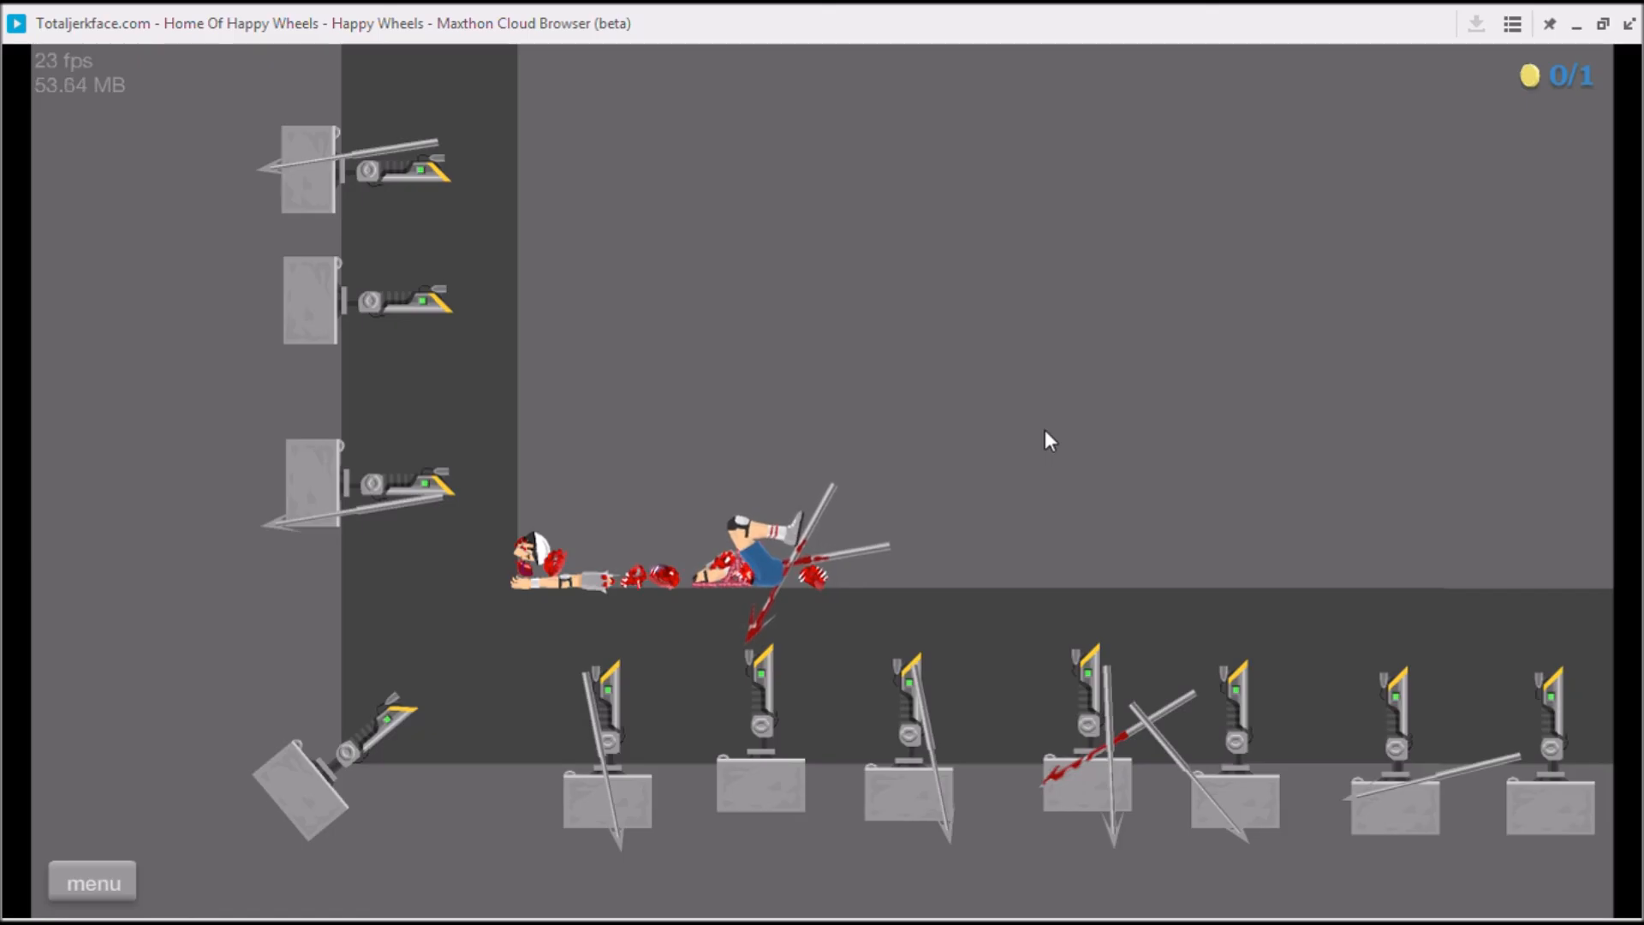
mouse_move(1412, 116)
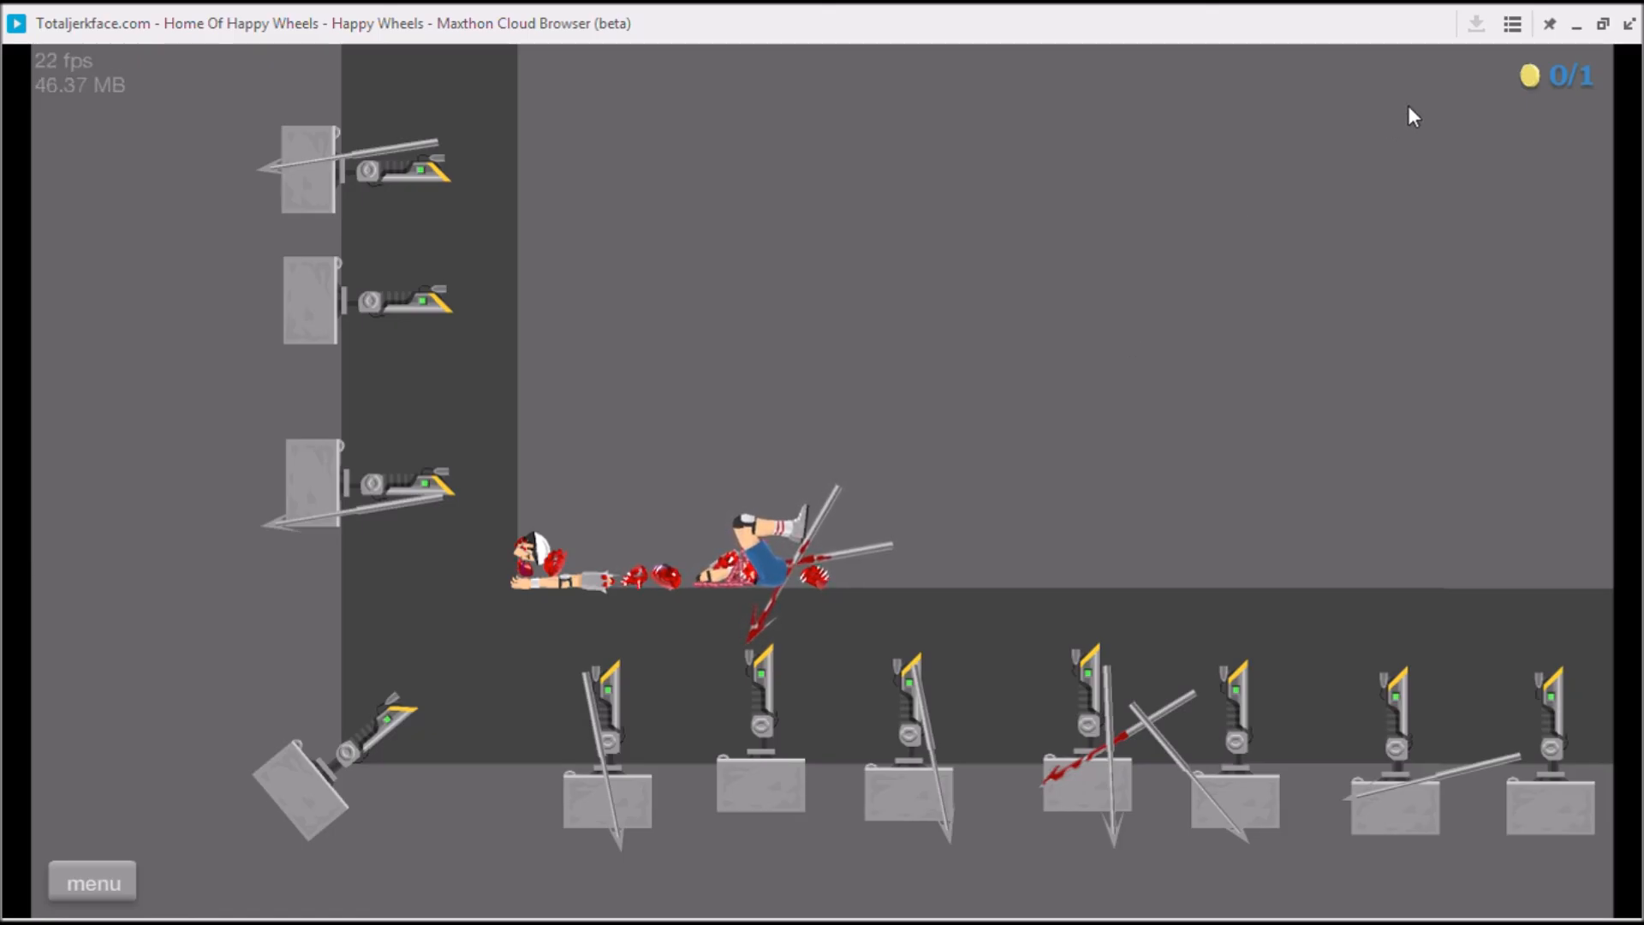